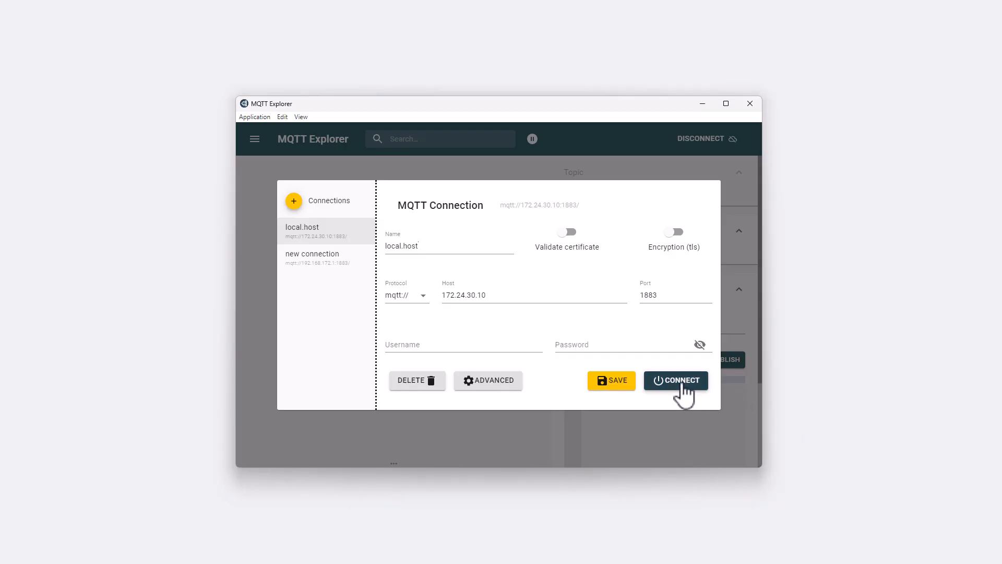
Connect to local.host and display the WALM/device_info/cm_vars topic value
{"action": "left_click", "coordinate": [675, 380]}
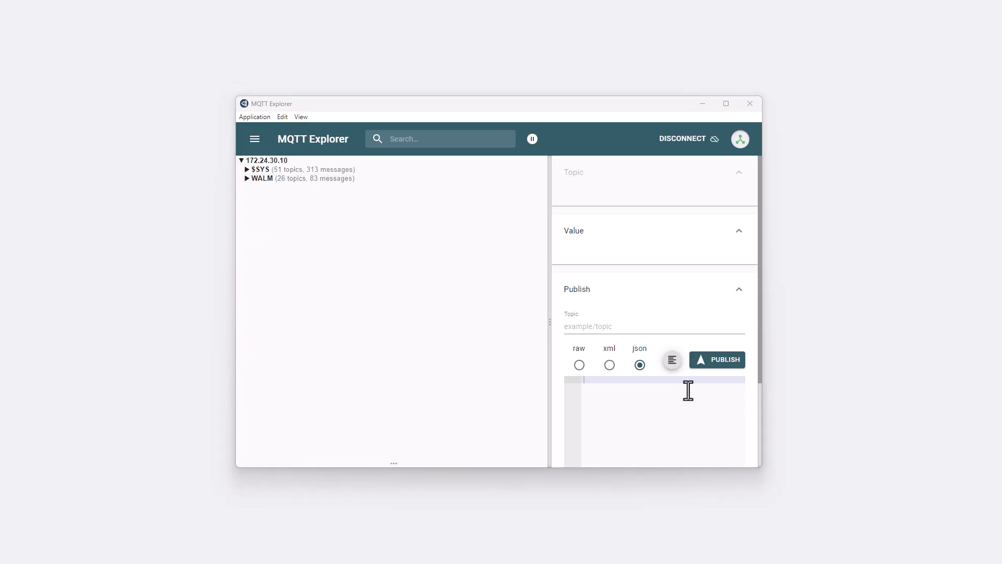
{"action": "left_click", "coordinate": [259, 177]}
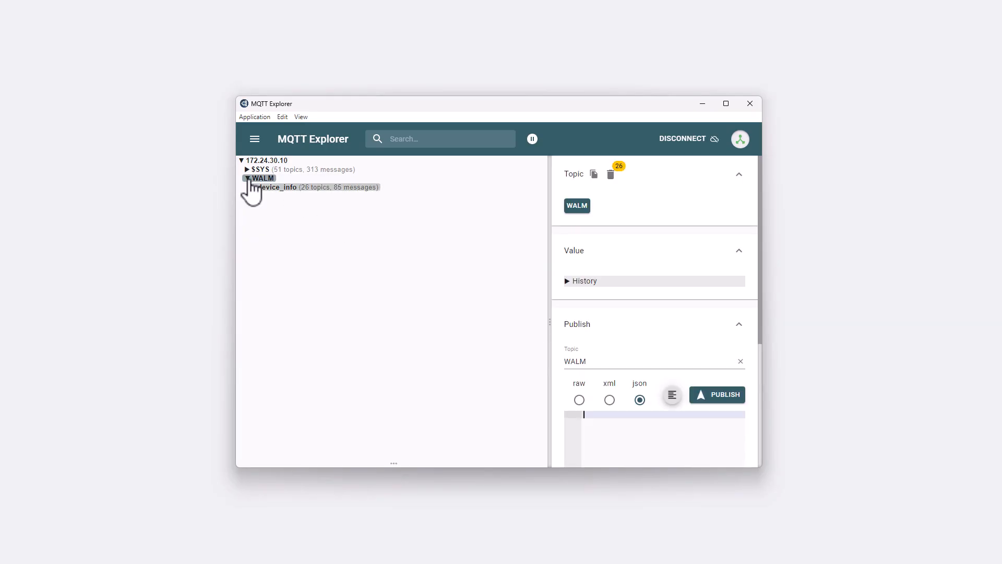
{"action": "left_click", "coordinate": [271, 187]}
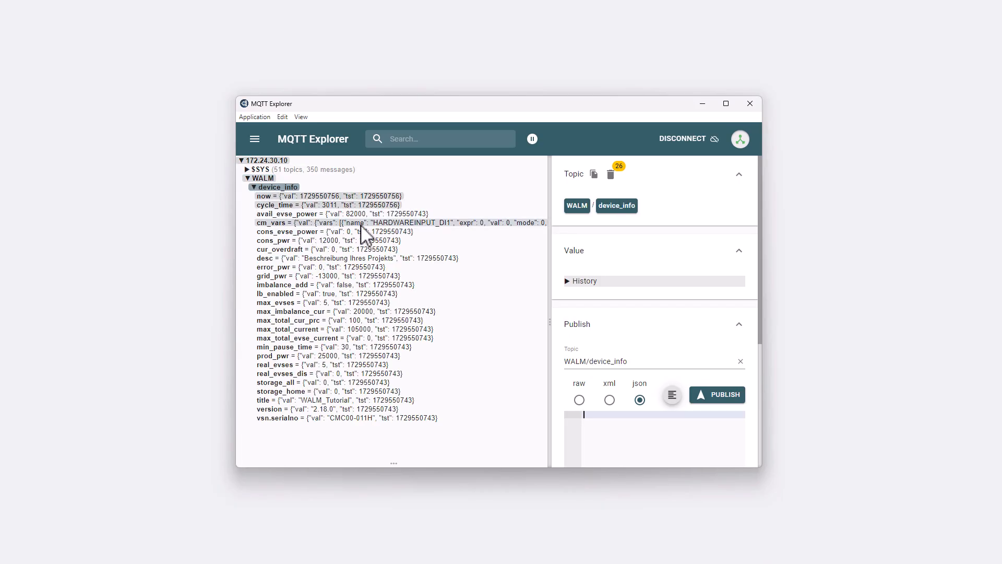
{"action": "left_click", "coordinate": [726, 103]}
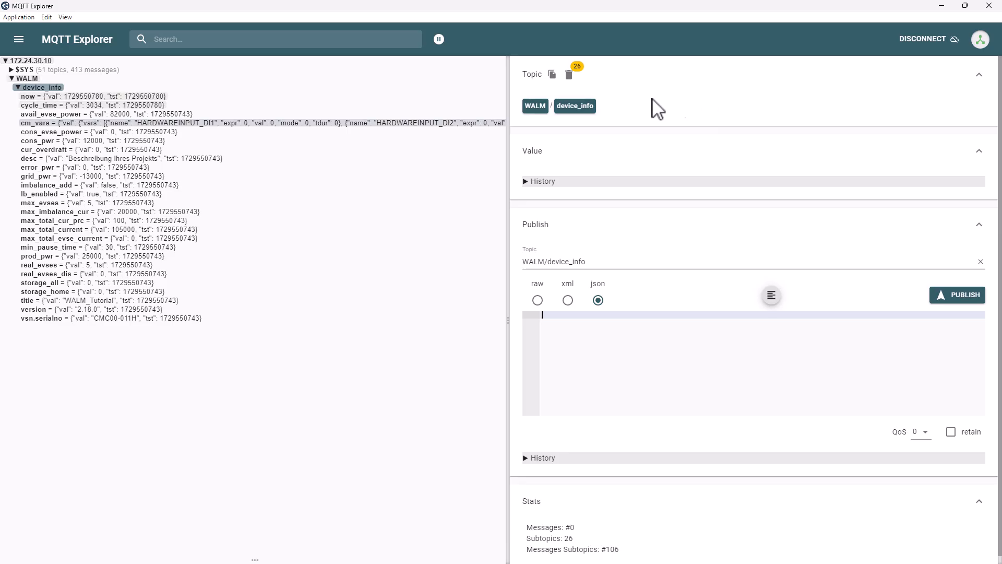
{"action": "left_click", "coordinate": [38, 123]}
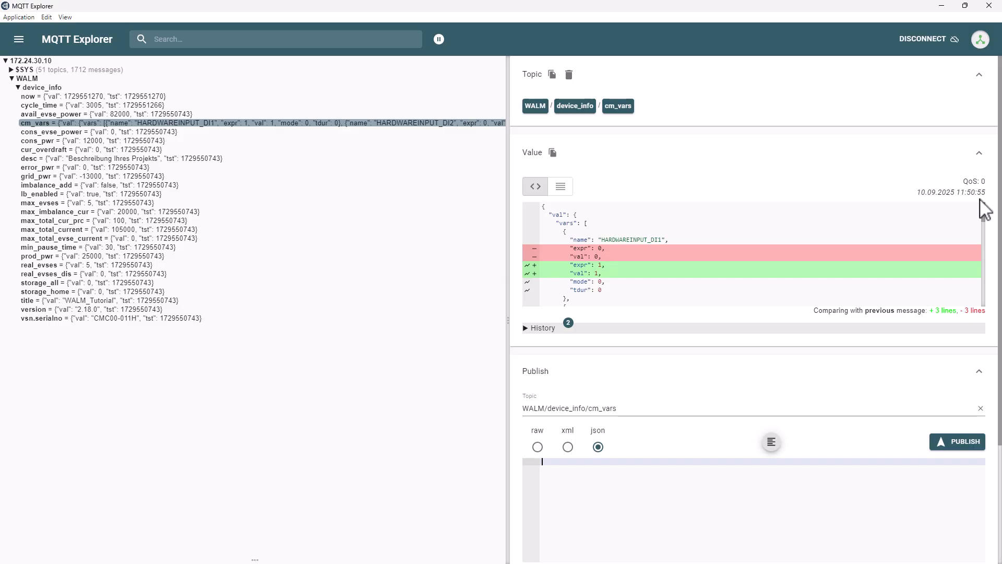
Replace JSON Crack's sample with the cm_vars JSON to graph its HARDWAREINPUT entries
{"action": "left_click", "coordinate": [552, 164]}
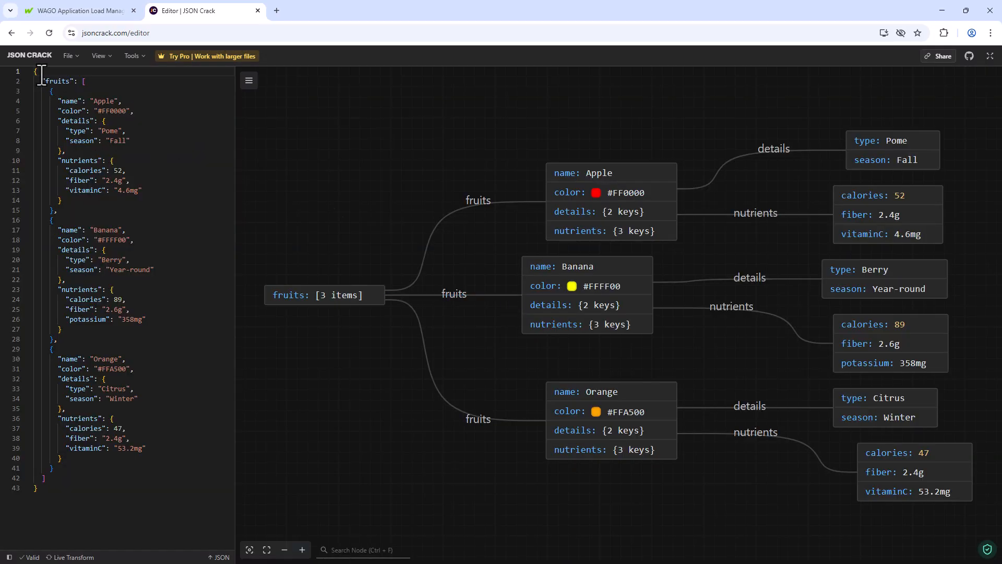
{"action": "left_click", "coordinate": [249, 80]}
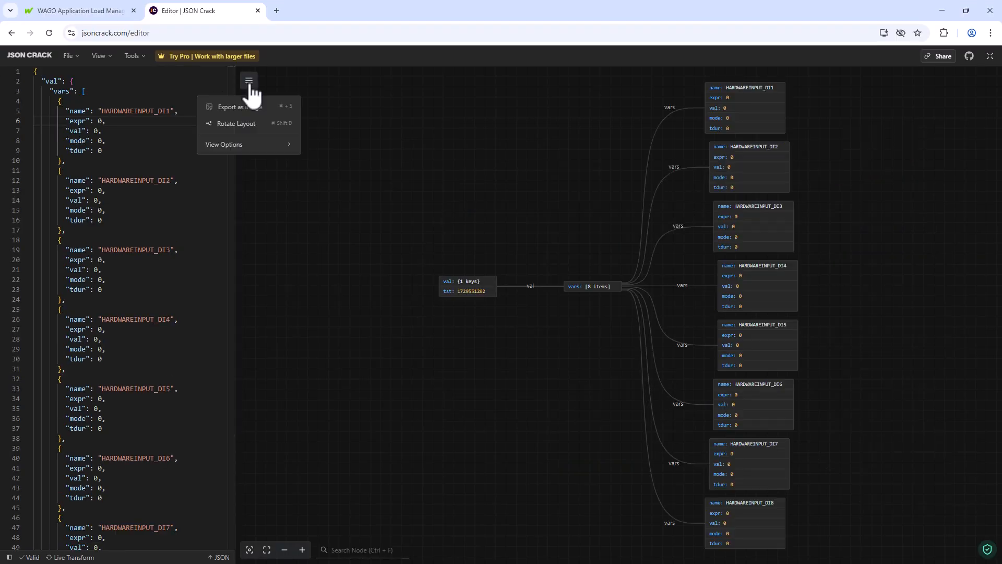
{"action": "left_click", "coordinate": [236, 123]}
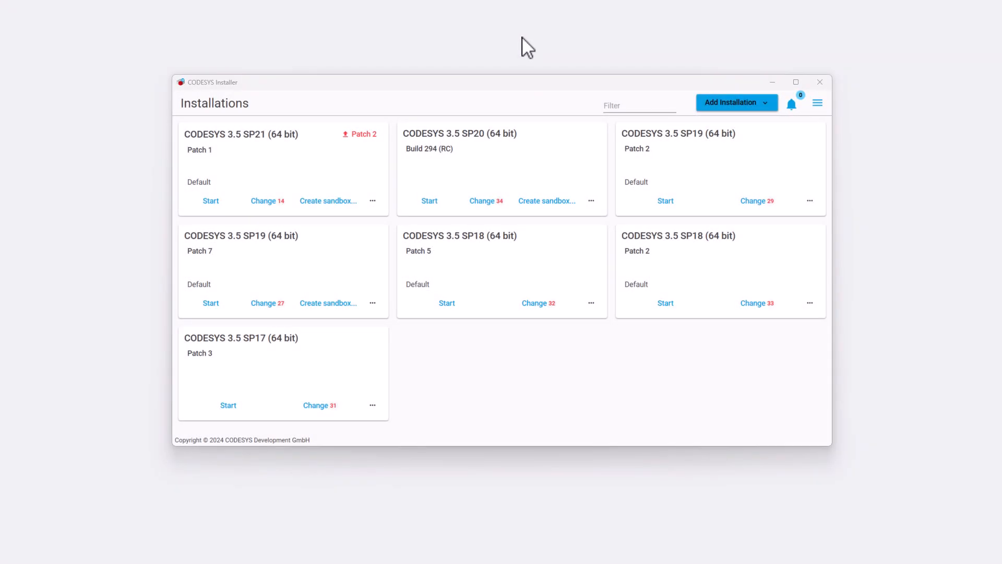
{"action": "mouse_move", "coordinate": [297, 167]}
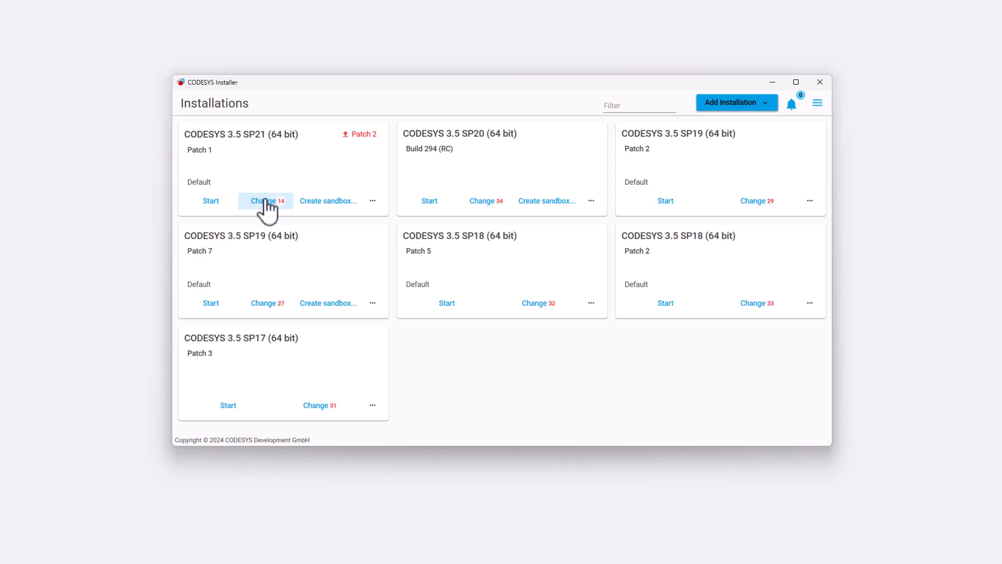
Choose Change on the CODESYS 3.5 SP21 card and browse available add-ons
{"action": "left_click", "coordinate": [263, 200]}
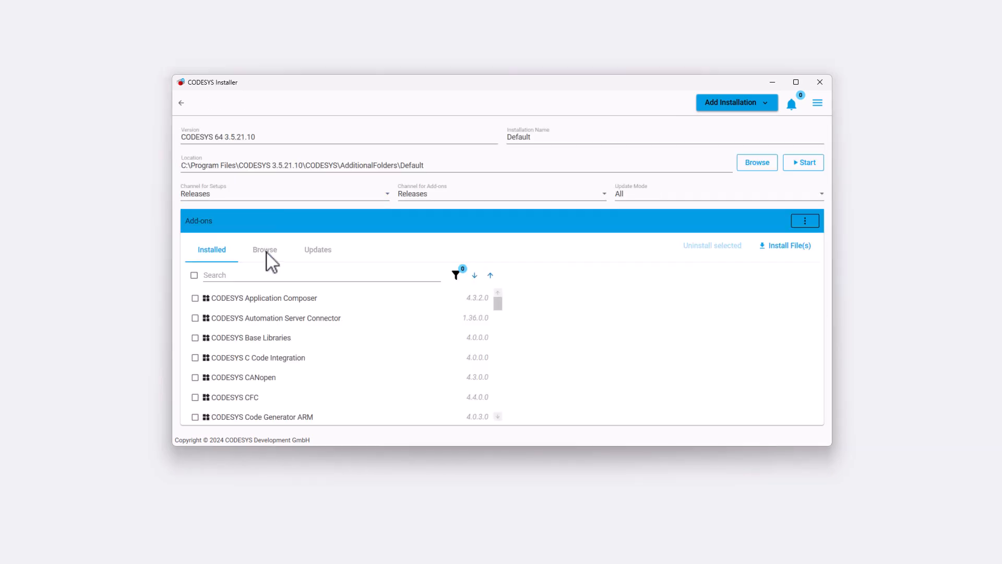
{"action": "left_click", "coordinate": [264, 250]}
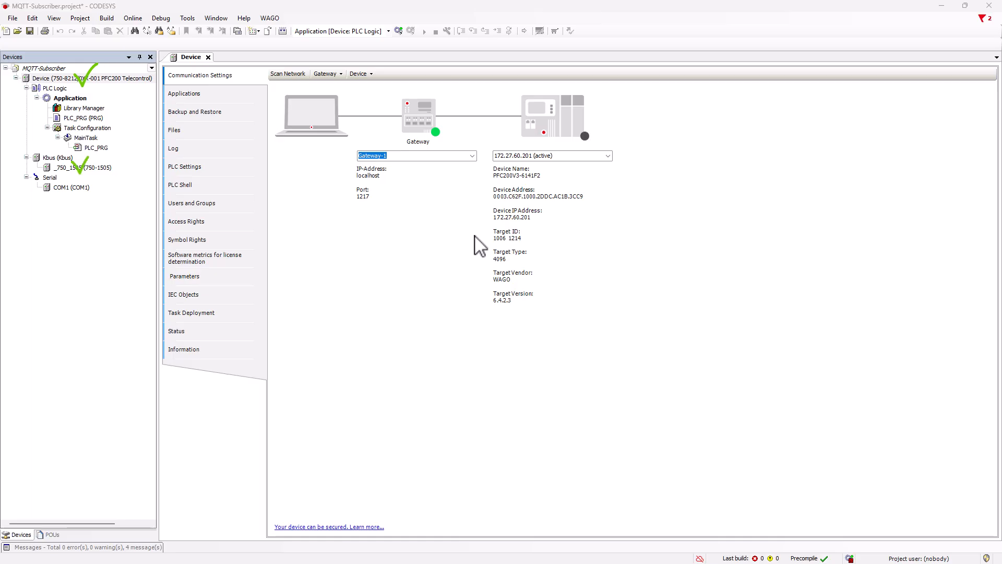
{"action": "mouse_move", "coordinate": [352, 208]}
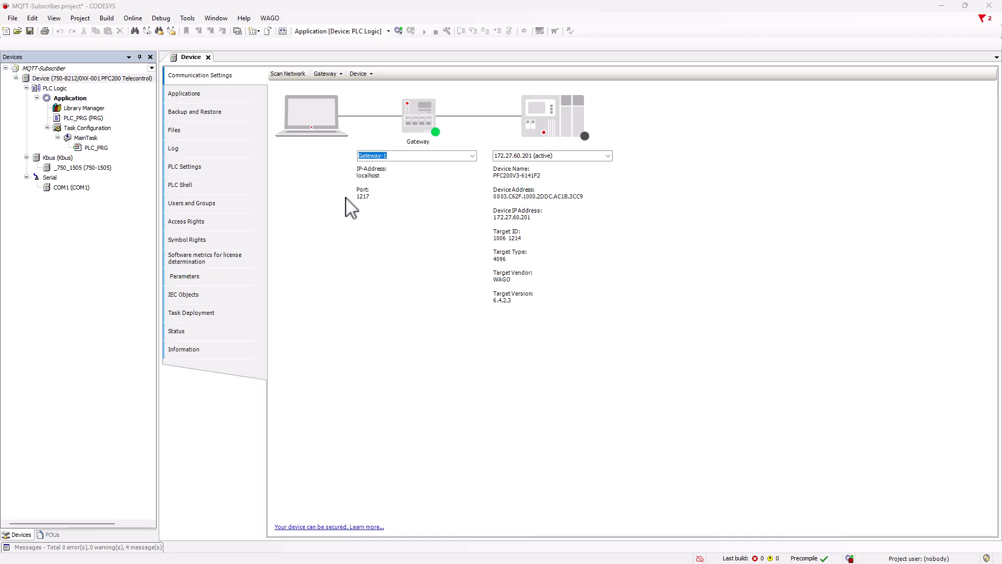
In Library Manager, search and add MQTT Client SL, JSON Utilities SL and Web Client SL
{"action": "left_click", "coordinate": [83, 108]}
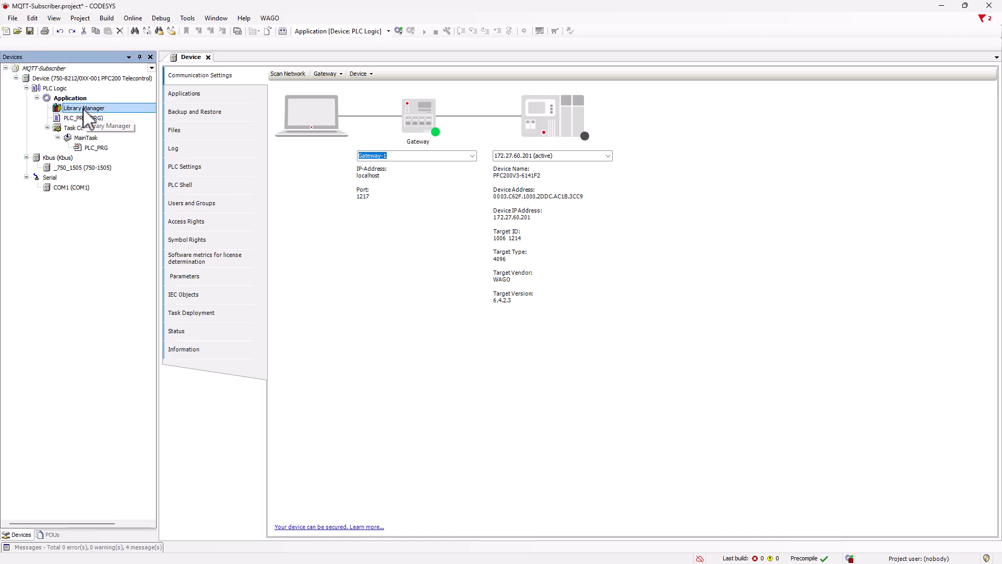
{"action": "double_click", "coordinate": [84, 107]}
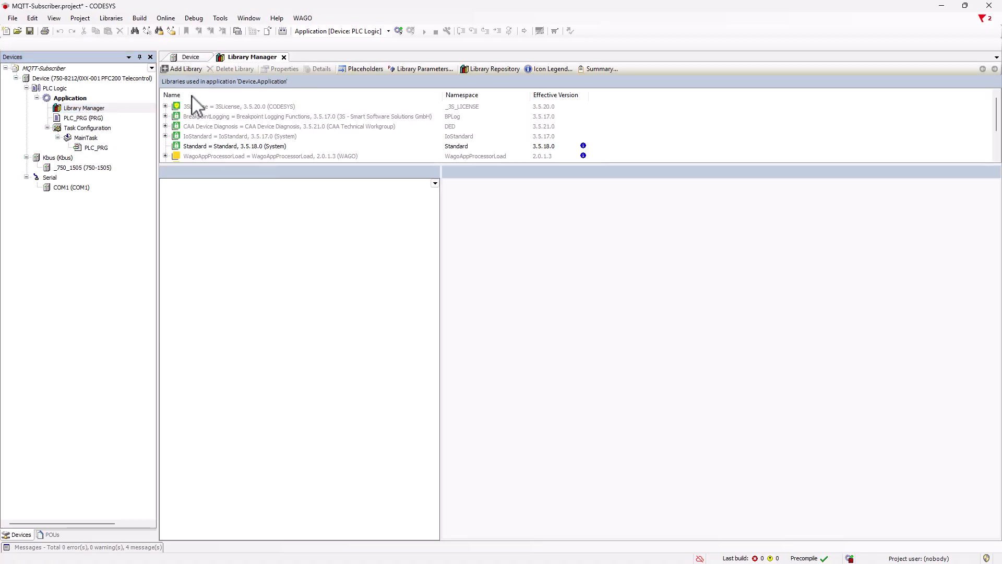
{"action": "left_click", "coordinate": [185, 68]}
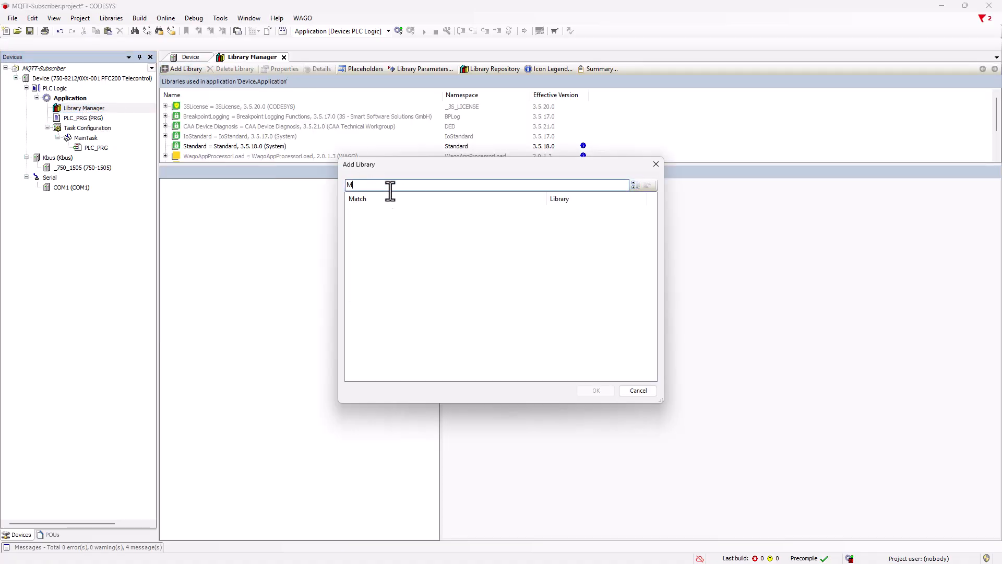
{"action": "type", "text": "QTTCL"}
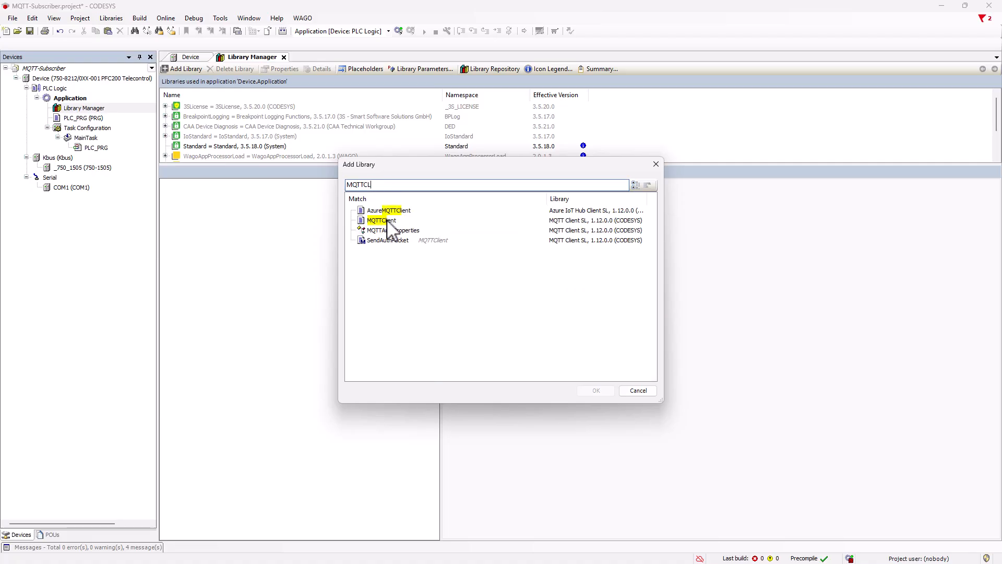
{"action": "left_click", "coordinate": [594, 391]}
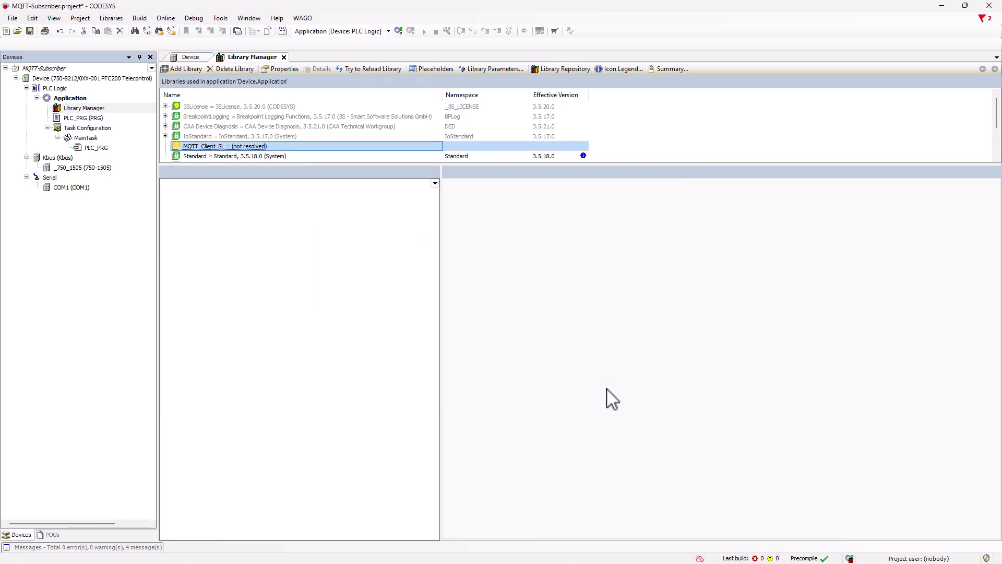
{"action": "left_click", "coordinate": [181, 69]}
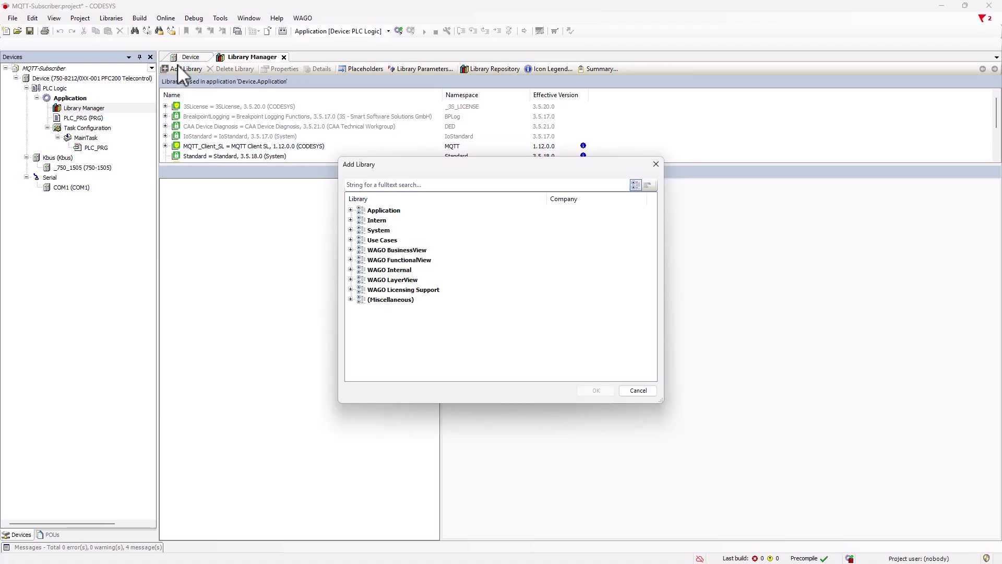
{"action": "type", "text": "JSON"}
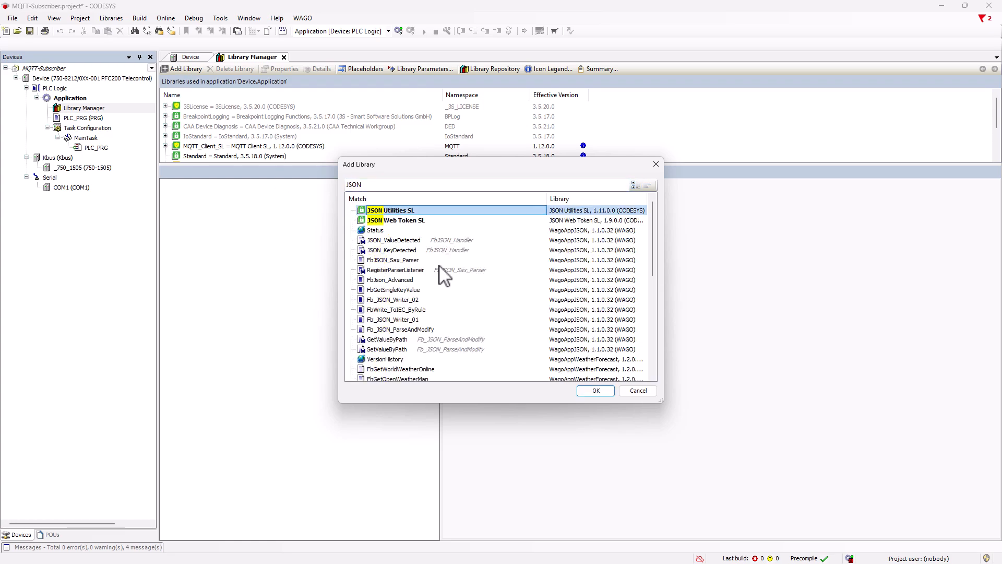
{"action": "left_click", "coordinate": [594, 391]}
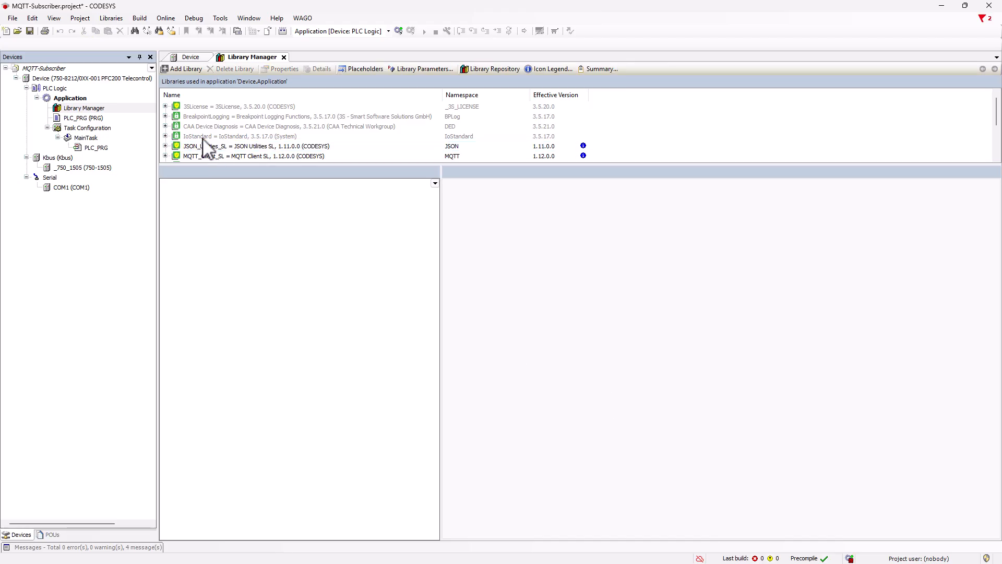
{"action": "left_click", "coordinate": [186, 69]}
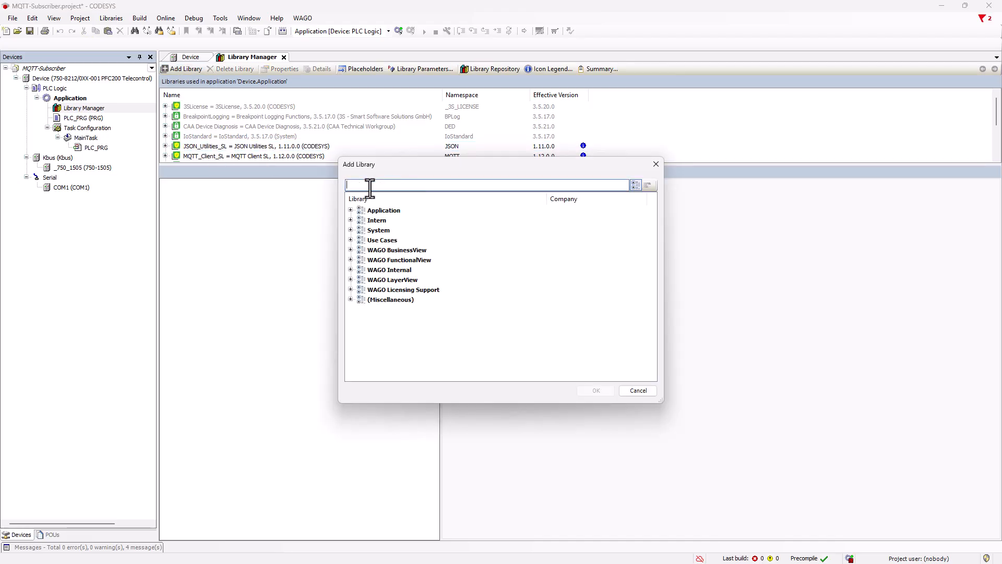
{"action": "type", "text": "Web"}
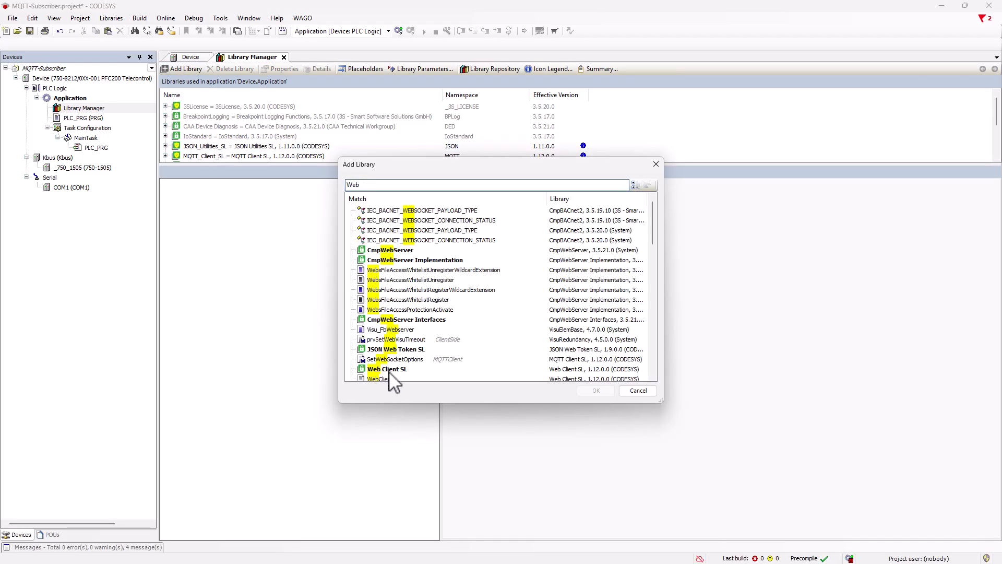
{"action": "left_click", "coordinate": [637, 390]}
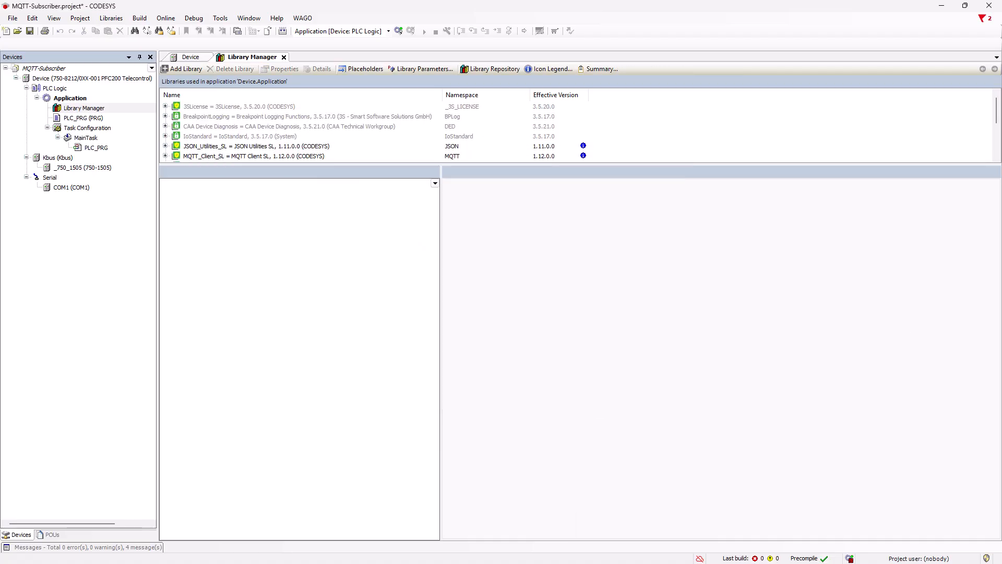
Add the prgMqttClient POU and insert an MQTT.MQTTClient call via Input Assistant
{"action": "right_click", "coordinate": [69, 98]}
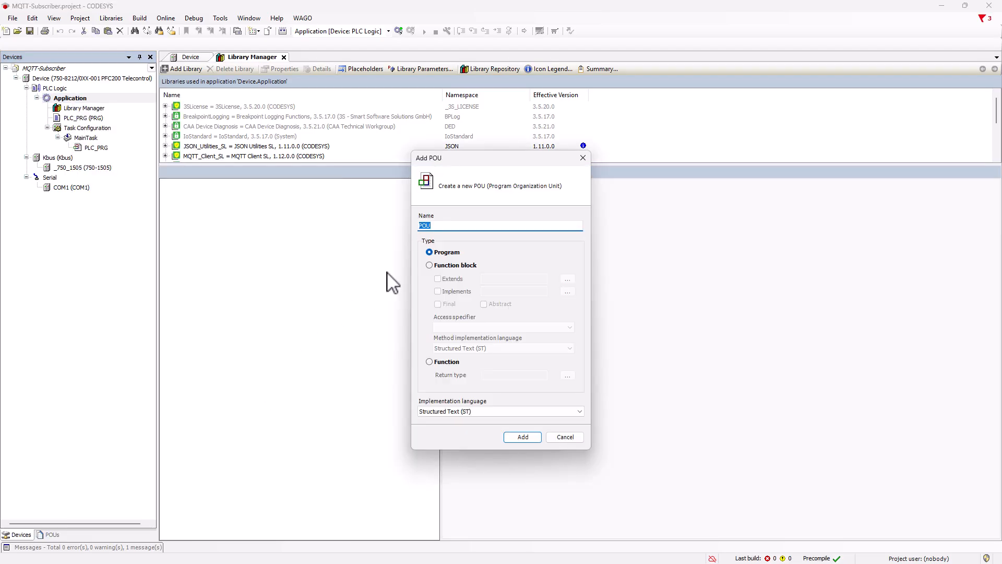
{"action": "type", "text": "prgMqtt"}
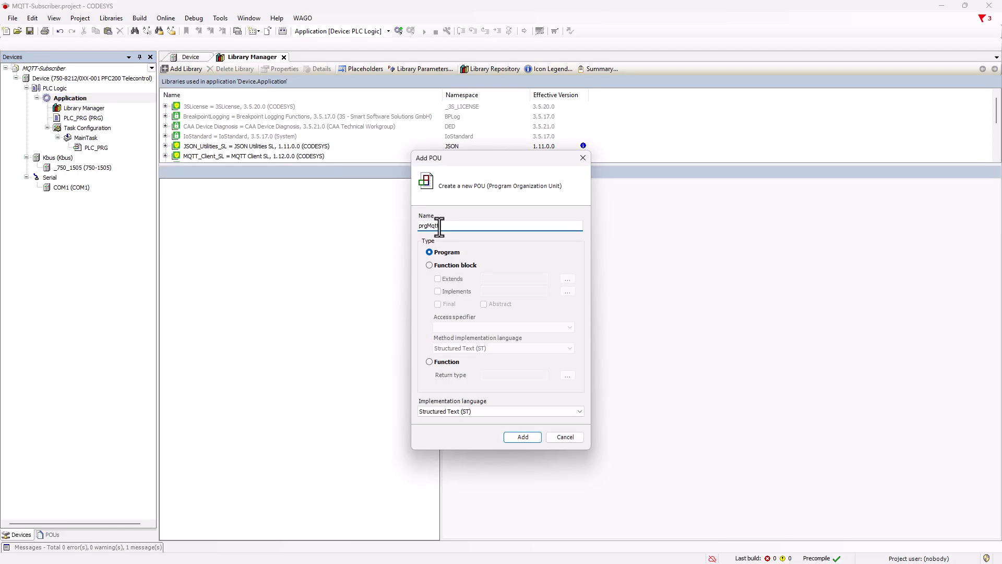
{"action": "left_click", "coordinate": [521, 436]}
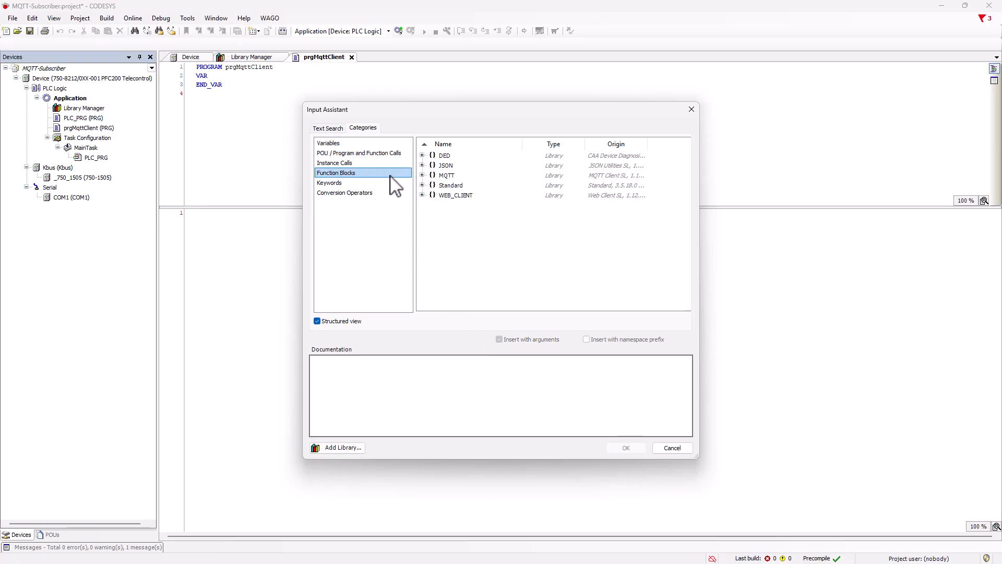
{"action": "left_click", "coordinate": [422, 176]}
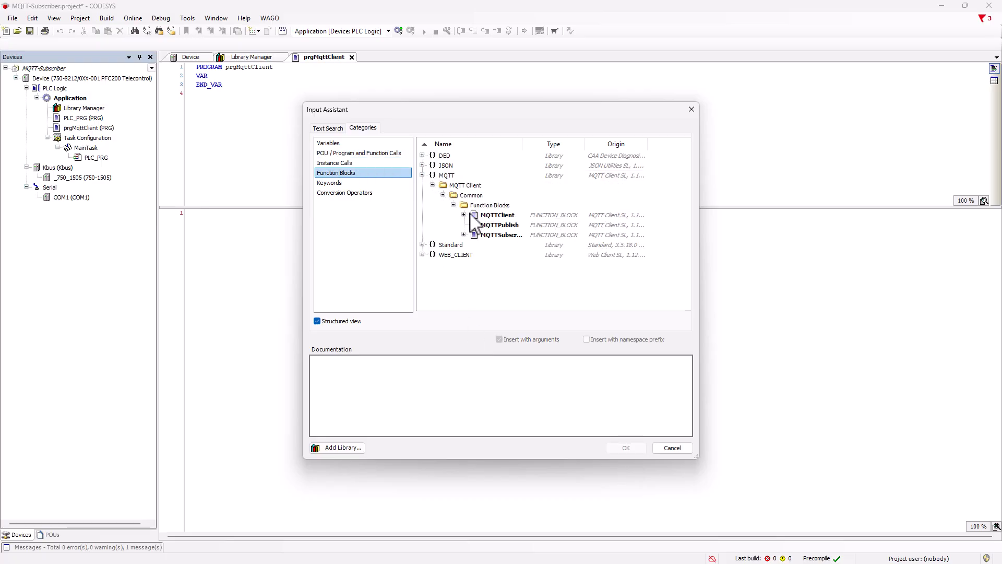
{"action": "left_click", "coordinate": [625, 447]}
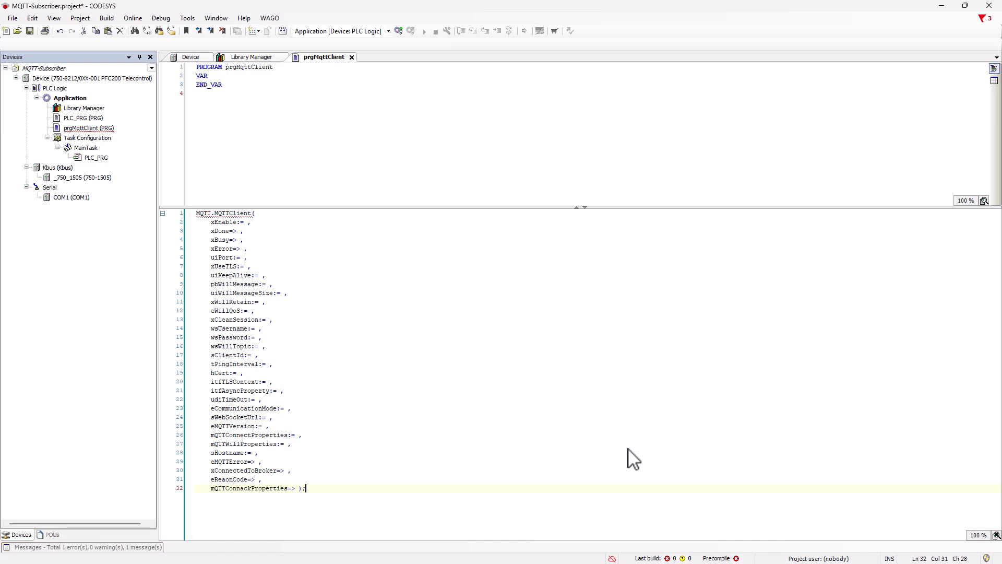
{"action": "mouse_move", "coordinate": [398, 372]}
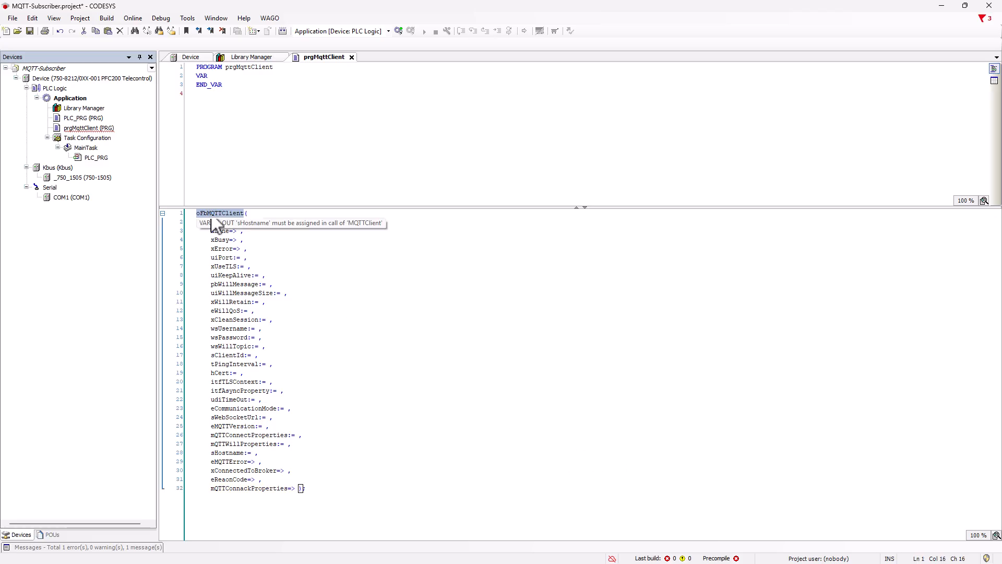
Declare oFbMQTTClient : MQTT.MQTTClient and the client's BOOL and port variables, starting with xEnable
{"action": "type", "text": "oFbMQTTClient"}
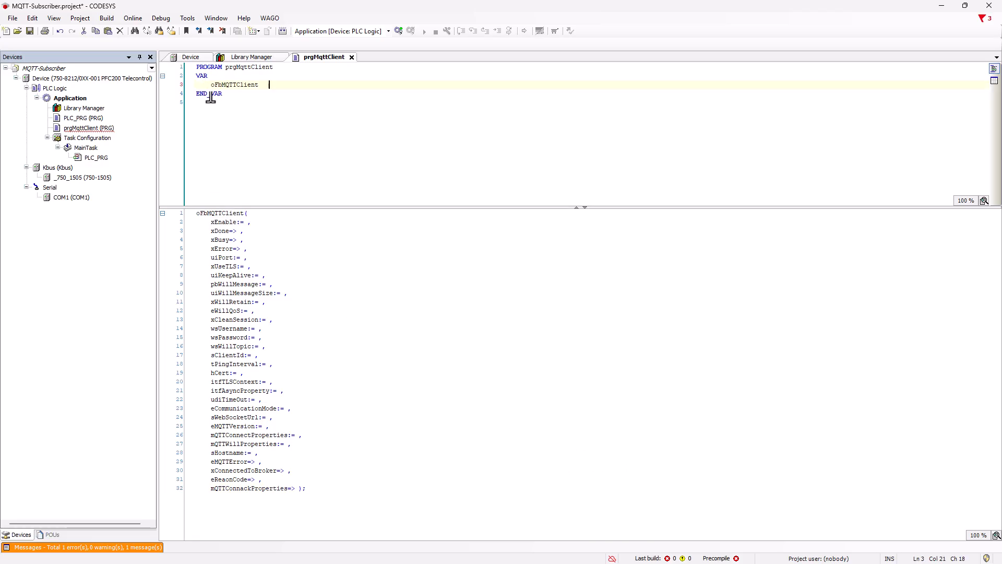
{"action": "type", "text": ": MQTT.MQTTClient;"}
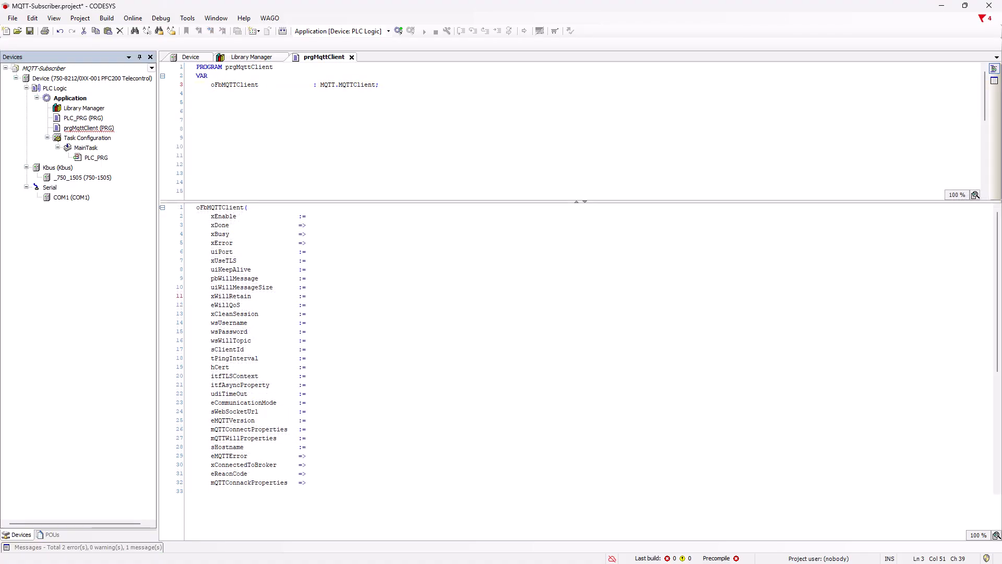
{"action": "type", "text": "xEnable : BOOL;"}
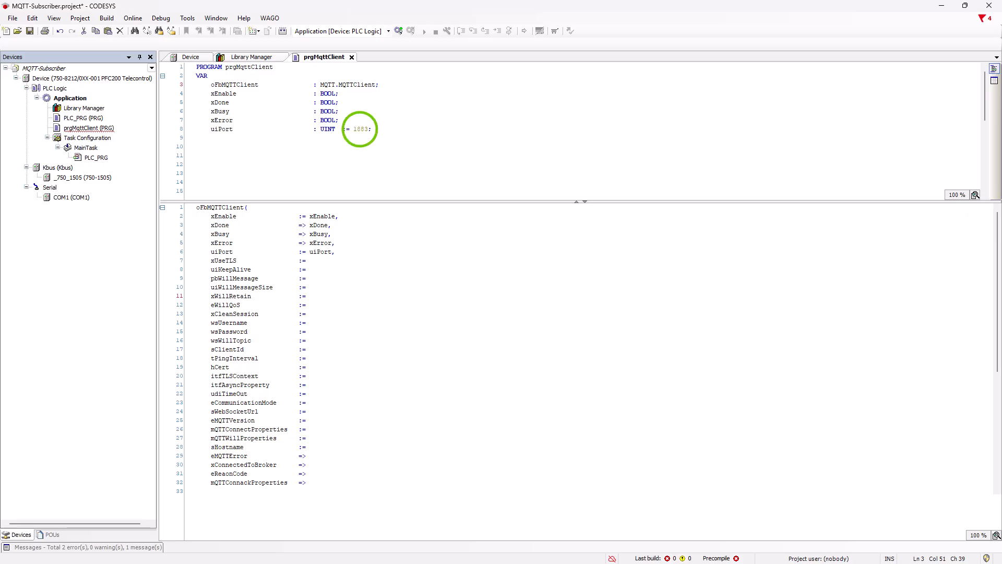
Declare xUseTLS := FALSE, uiKeepAlive := 5 and sClientId 'PFC200_MQTT_Subsriber', among others
{"action": "type", "text": "xUseTLS : BOOL := FALSE;"}
{"action": "left_click", "coordinate": [372, 260]}
{"action": "type", "text": " xUseTLS,"}
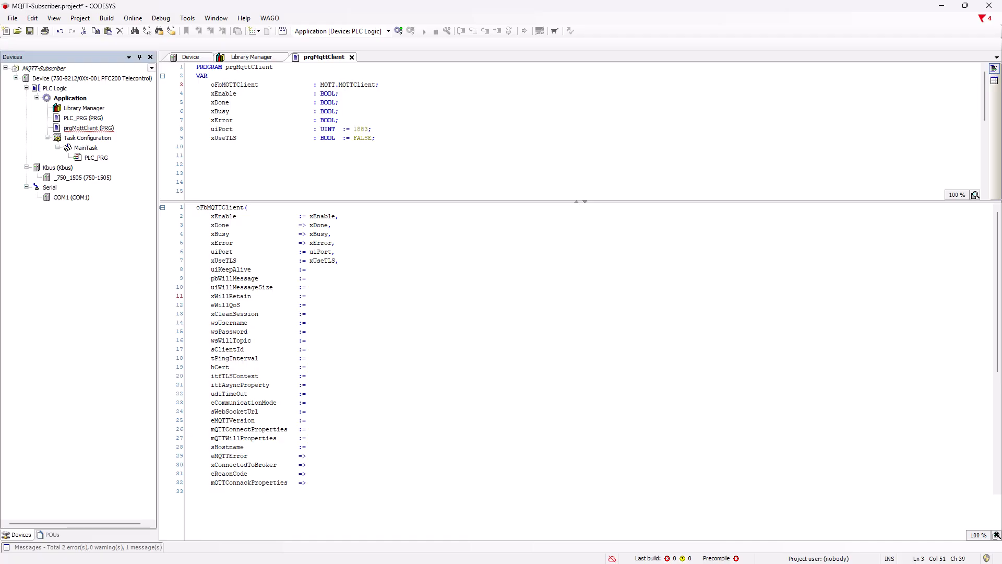
{"action": "type", "text": "uiKeepAlive : UINT := 5;"}
{"action": "type", "text": " uiKeepAlive ,"}
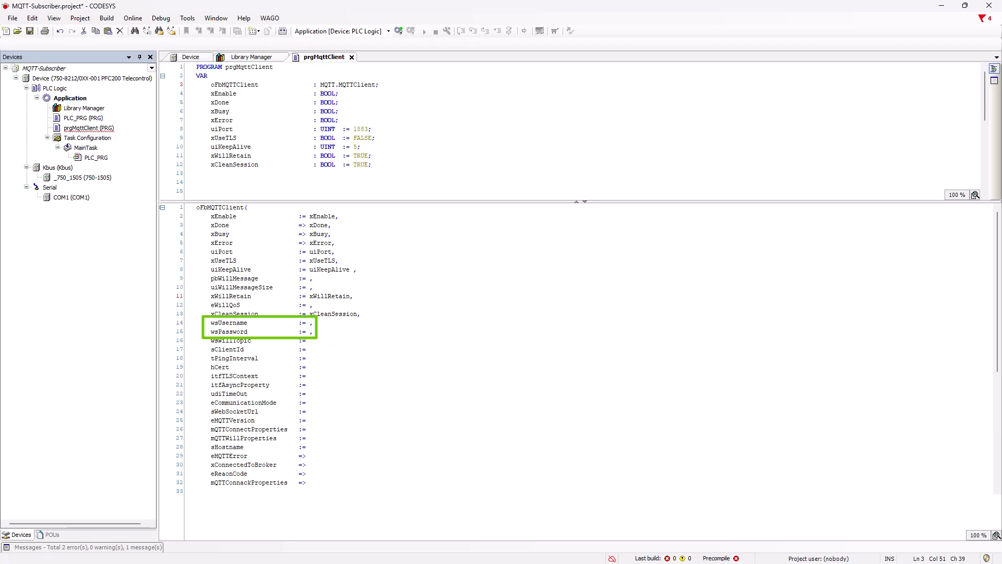
{"action": "type", "text": "sClientId : STRING(255) := 'PFC200_MQTT_Subsriber';"}
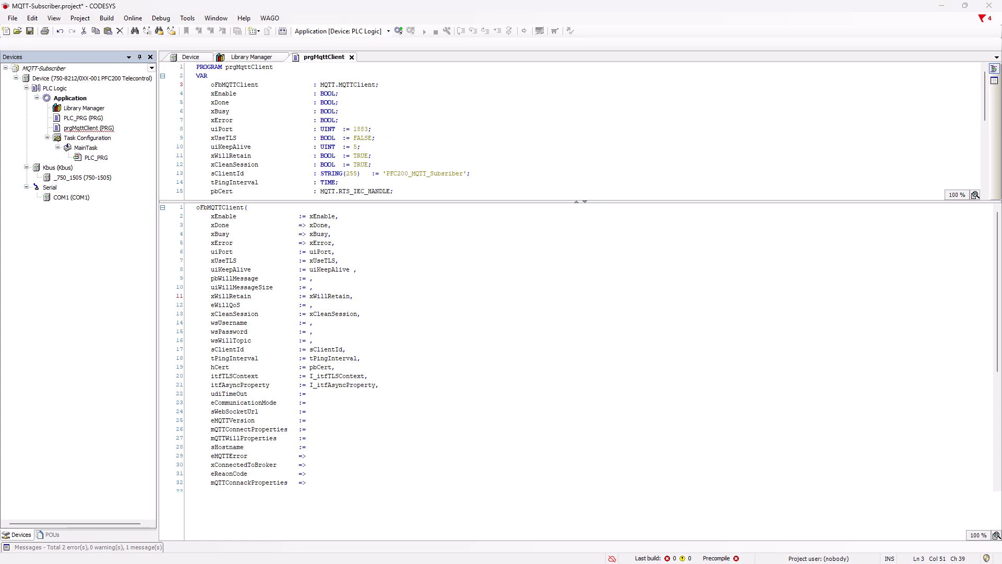
Add eMQTTVersion, sHostname '172.24.30.10' and oTon : TON, and close the client call
{"action": "scroll", "scroll_direction": "down", "scroll_amount": 3}
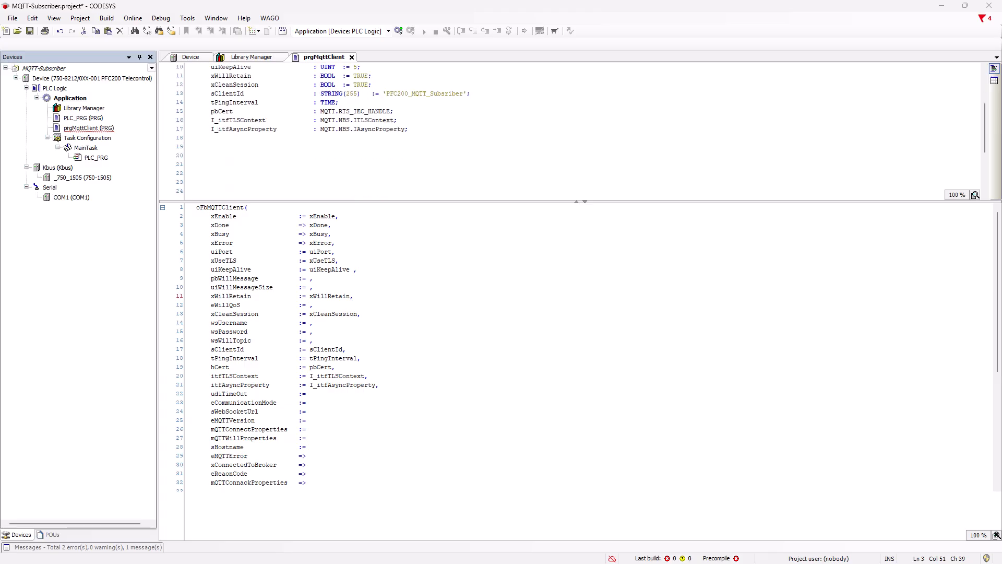
{"action": "scroll", "scroll_direction": "down", "scroll_amount": 3}
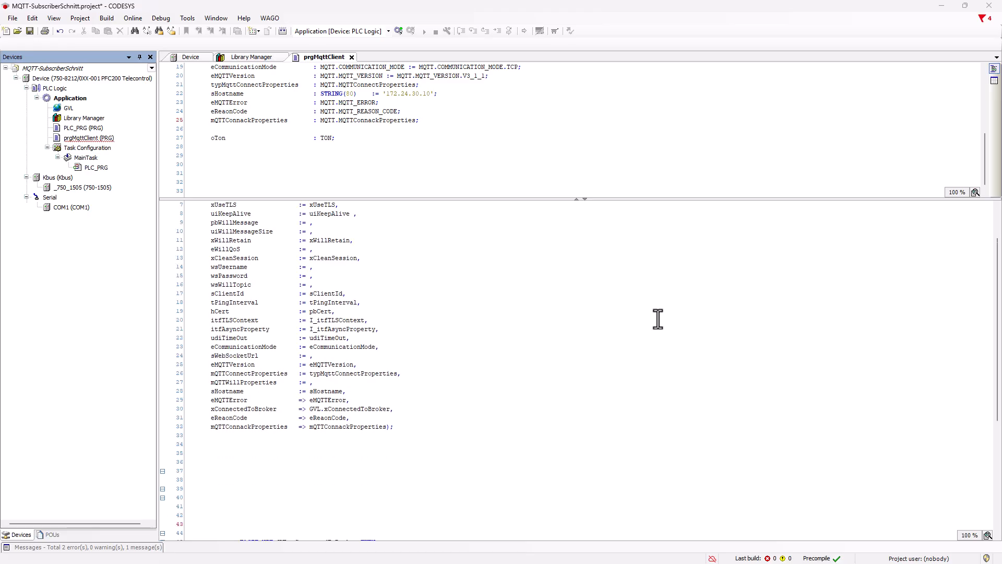
Write oTon(IN := xError OR NOT xEnable, PT := tTimer) under the retry comment
{"action": "scroll", "scroll_direction": "down", "scroll_amount": 3}
{"action": "type", "text": "// Delay for retry Broker connection"}
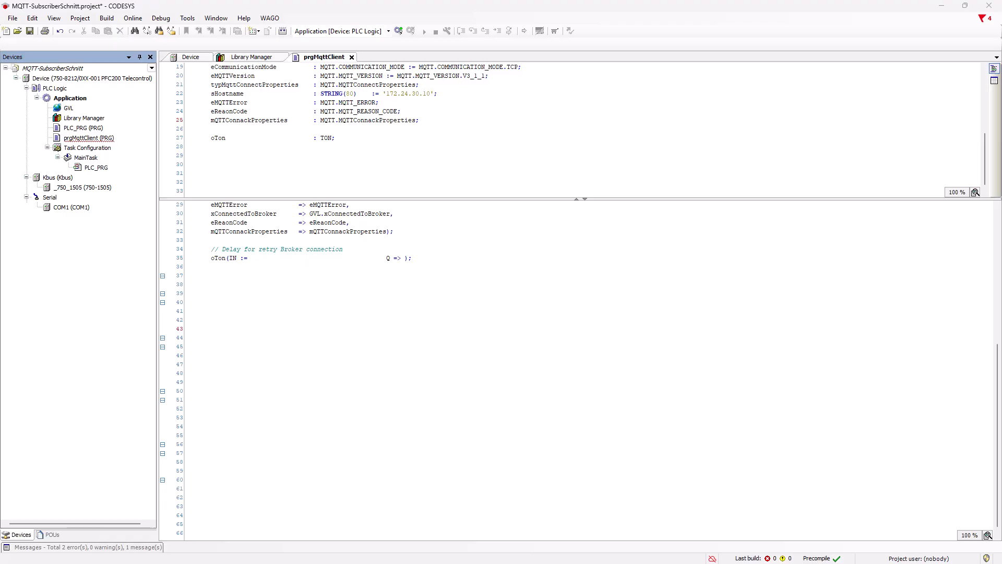
{"action": "type", "text": "xError"}
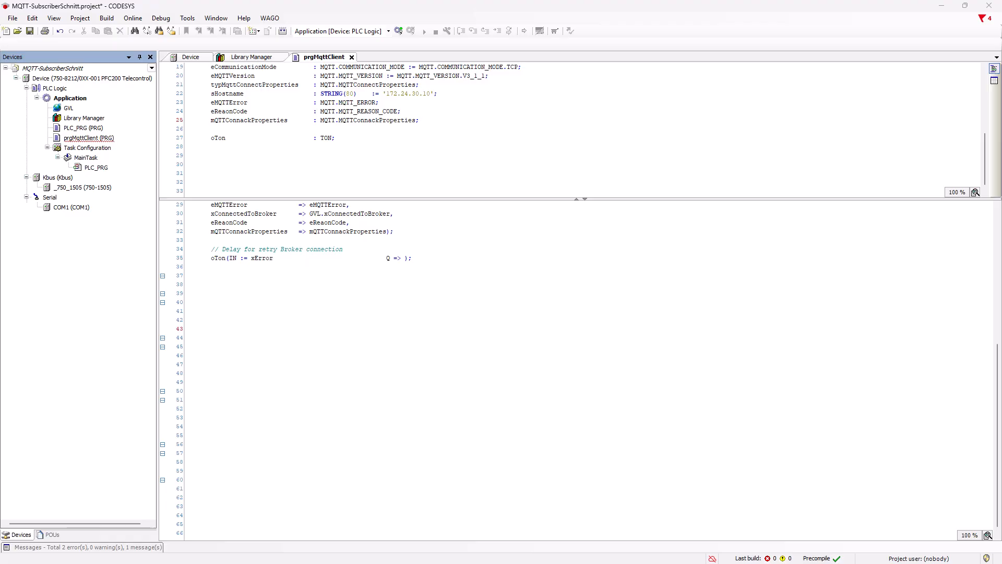
{"action": "type", "text": "OR NOT xEnable,"}
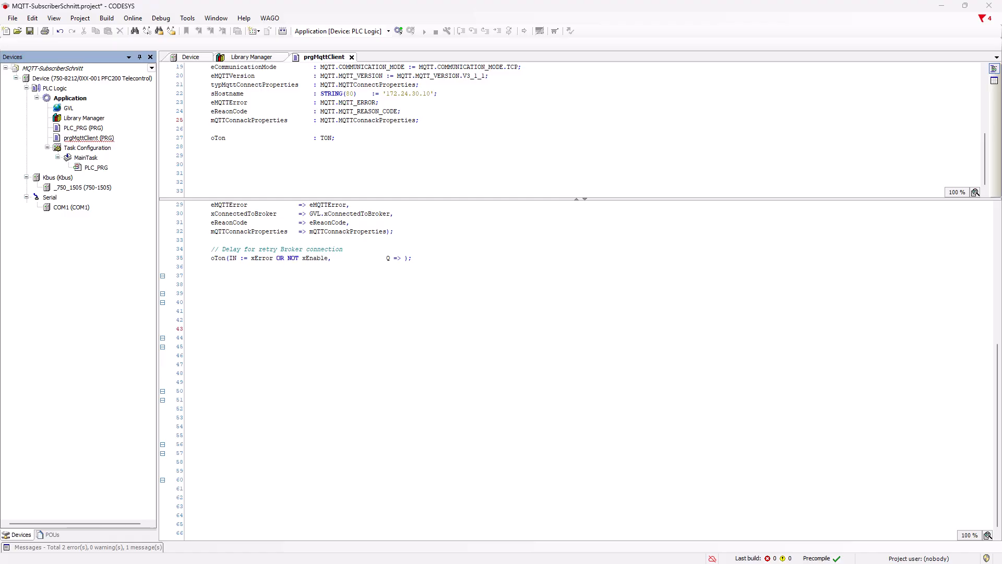
{"action": "type", "text": "PT := tTimer,"}
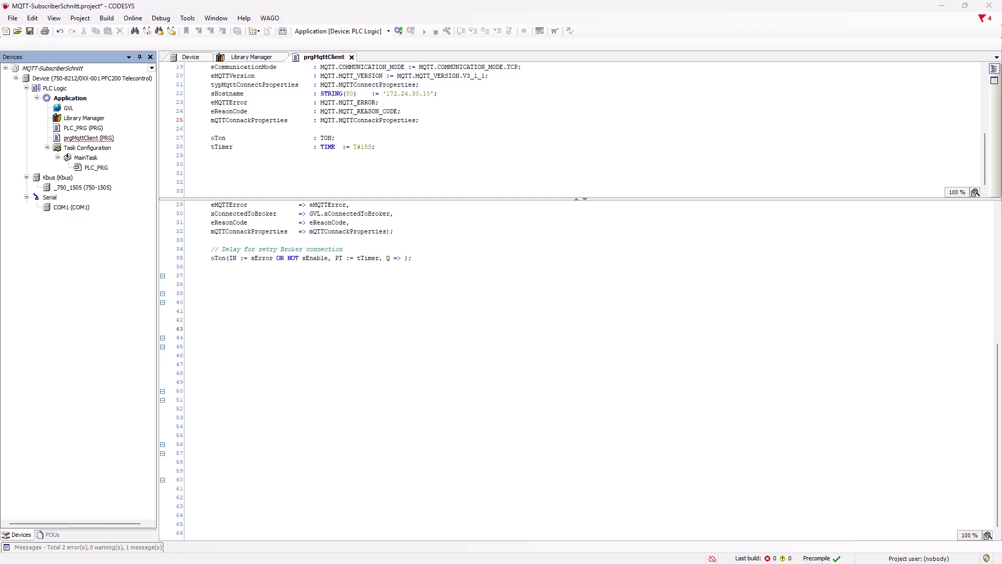
Add DUT eMqtt with members init, activ, error, then begin CASE eMqtt_ OF
{"action": "right_click", "coordinate": [70, 97]}
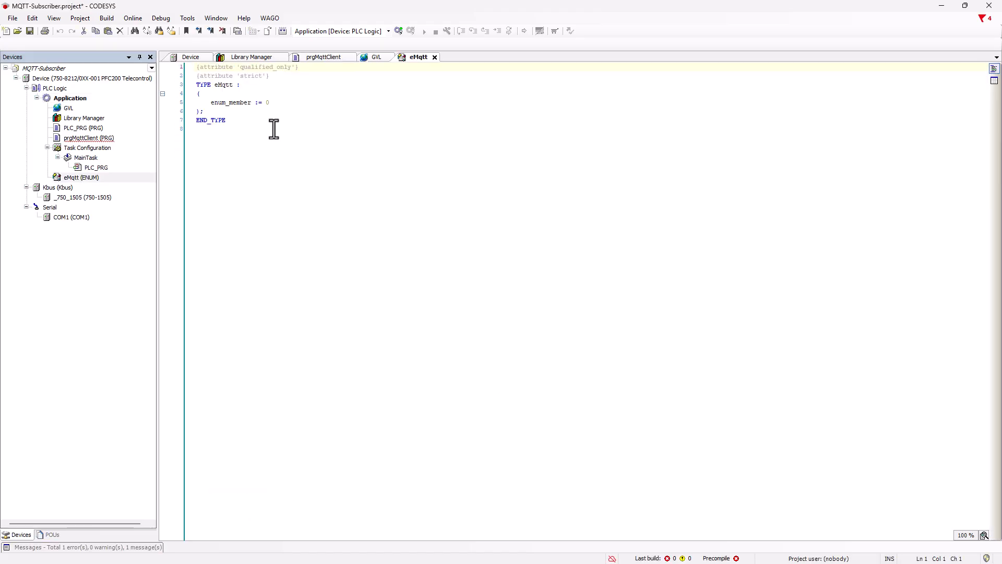
{"action": "type", "text": "init := 0,"}
{"action": "type", "text": "activ,"}
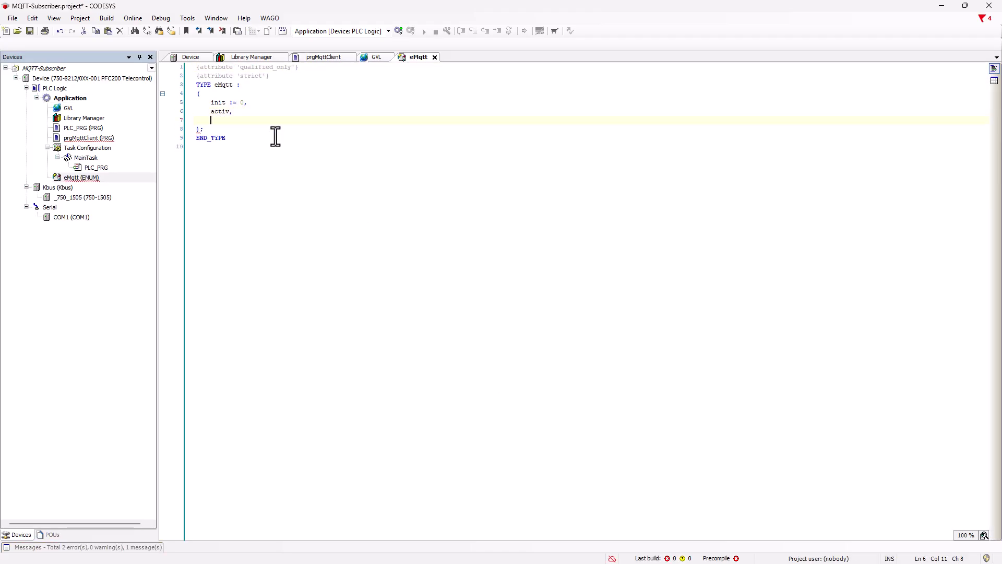
{"action": "left_click", "coordinate": [324, 57]}
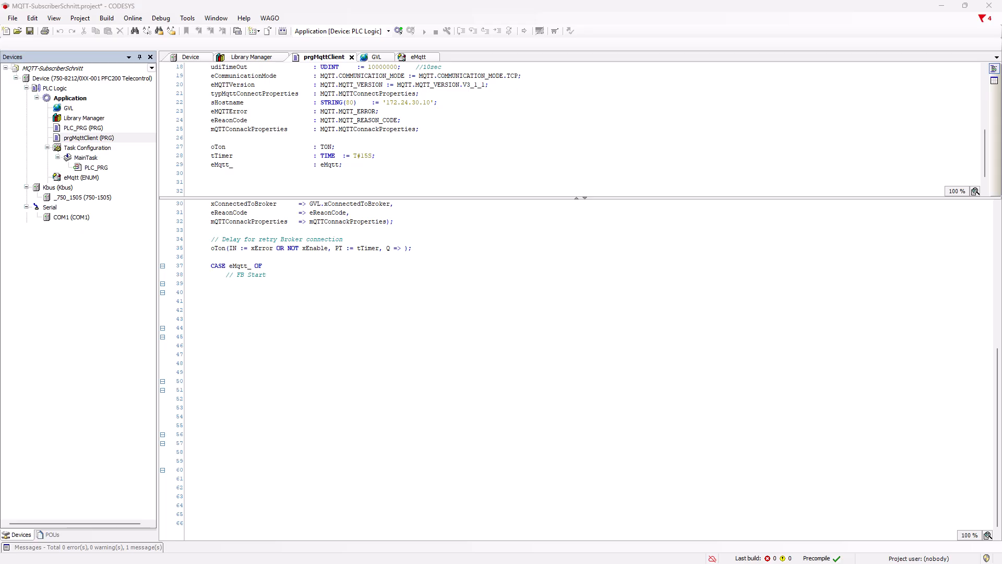
Code eMqtt.init: enable once and go to activ, or to error if the broker disconnects
{"action": "type", "text": "eMqtt.init:"}
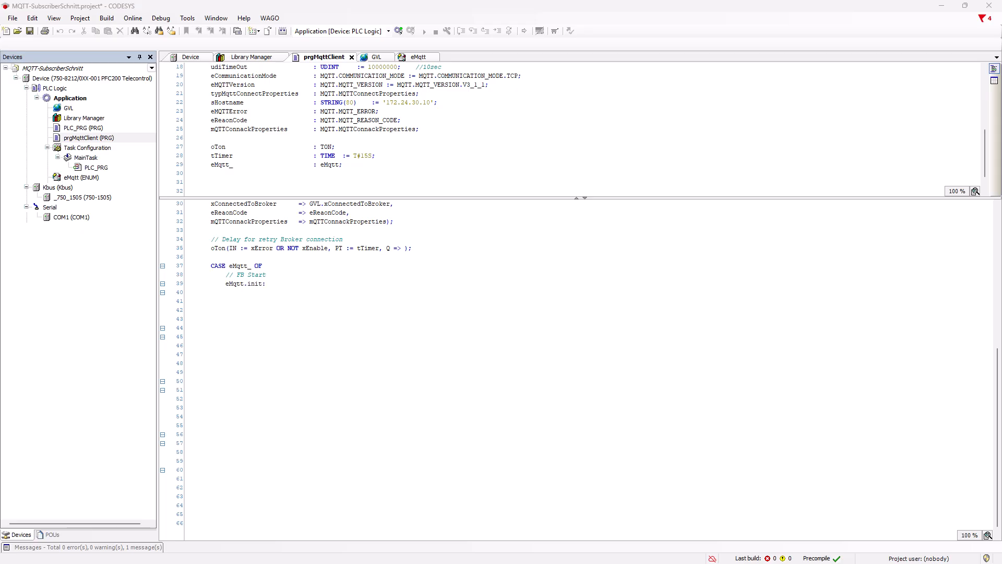
{"action": "type", "text": "IF NOT xEnable THEN"}
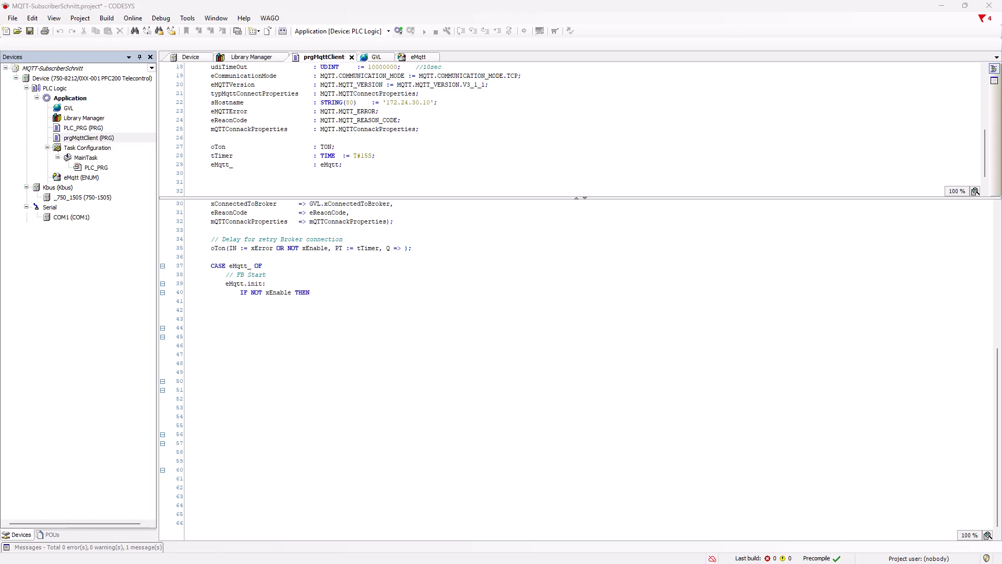
{"action": "type", "text": "xEnable := TRUE;"}
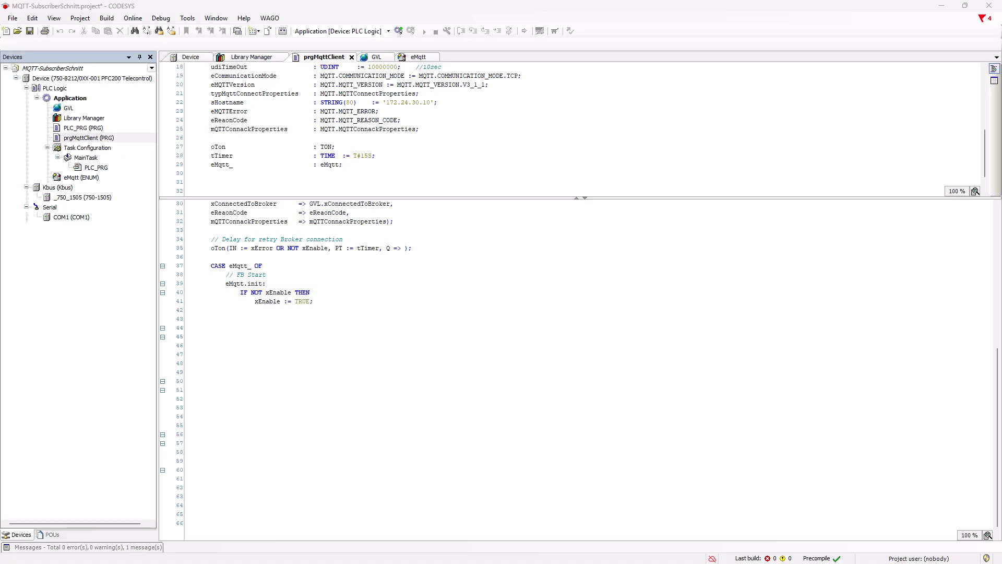
{"action": "type", "text": "eMqtt_ := eMqtt.activ;"}
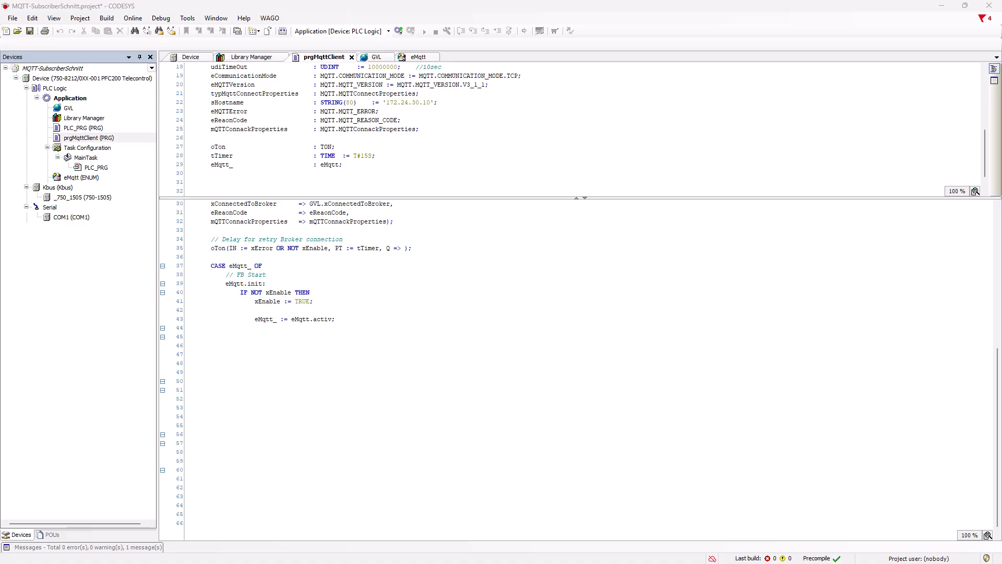
{"action": "type", "text": "ELSIF NOT GVL.xConnectedToBroker THEN"}
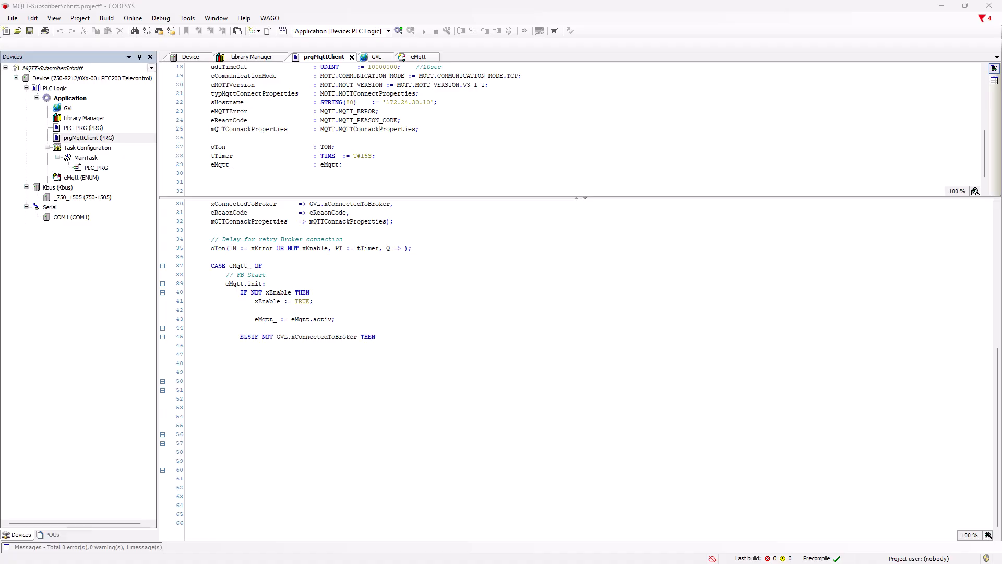
{"action": "type", "text": "eMqtt_ := eMqtt.error;"}
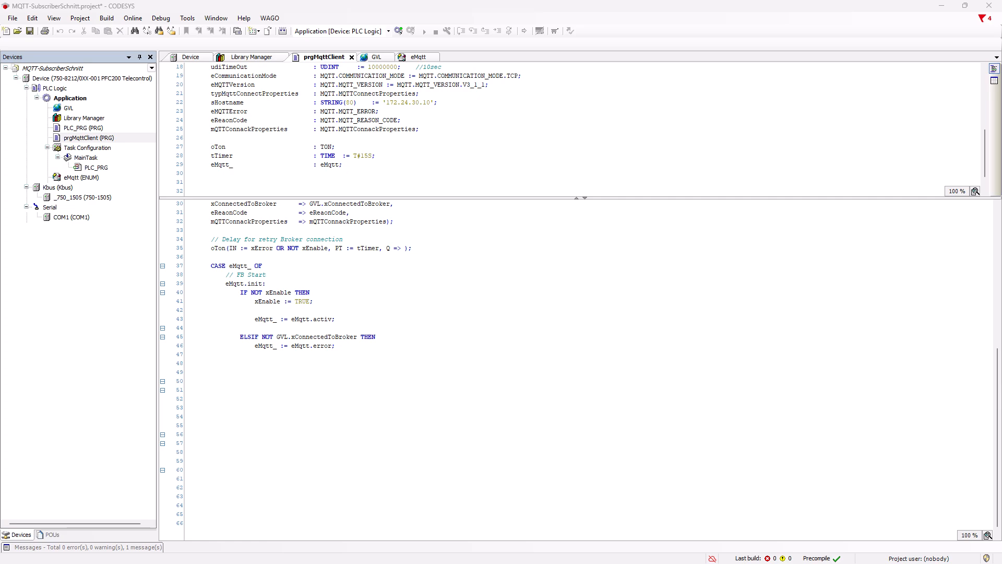
{"action": "type", "text": "END_IF"}
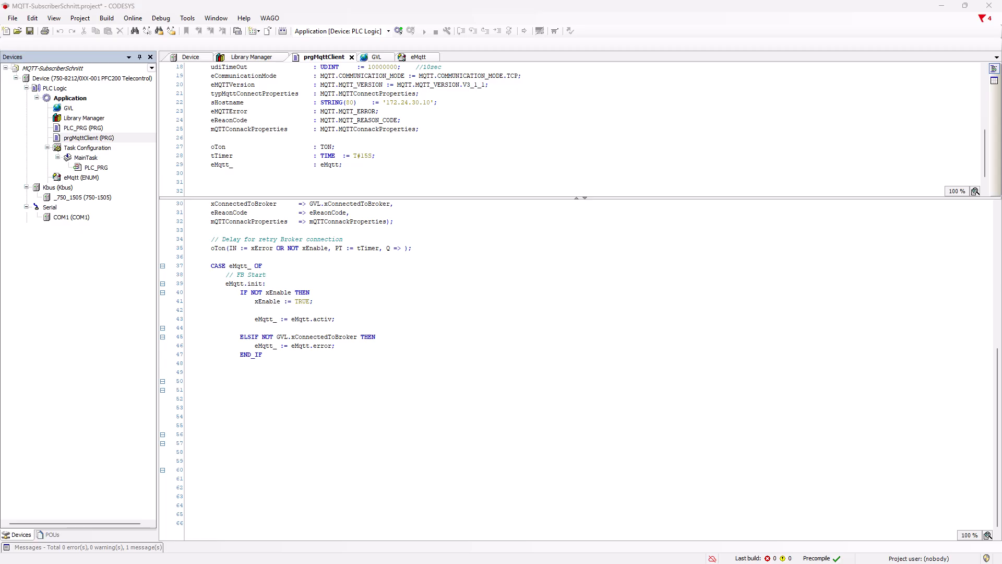
Code the activ branch to switch to eMqtt.error on xError, and set xEnable FALSE
{"action": "type", "text": "//Activ"}
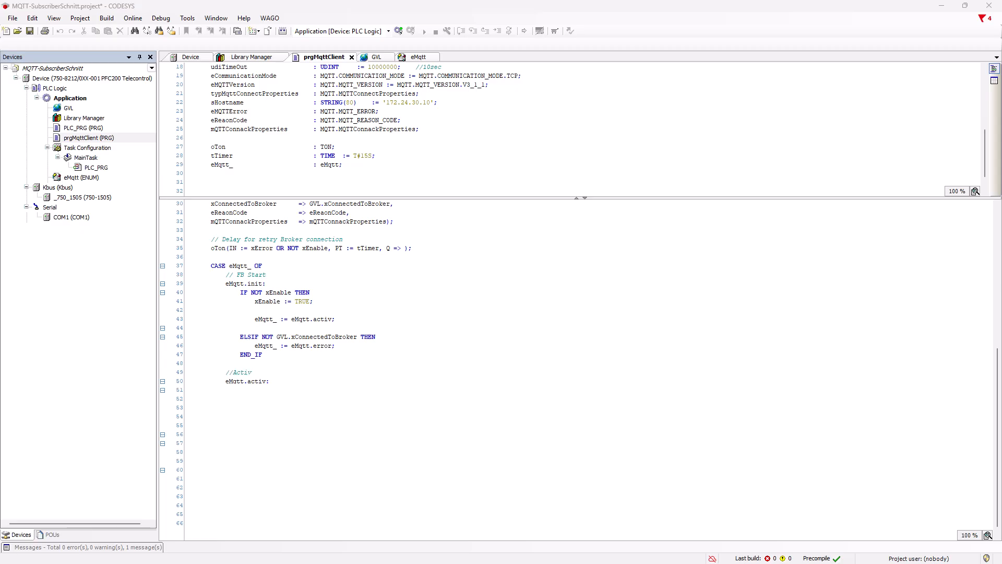
{"action": "type", "text": "IF xError THEN"}
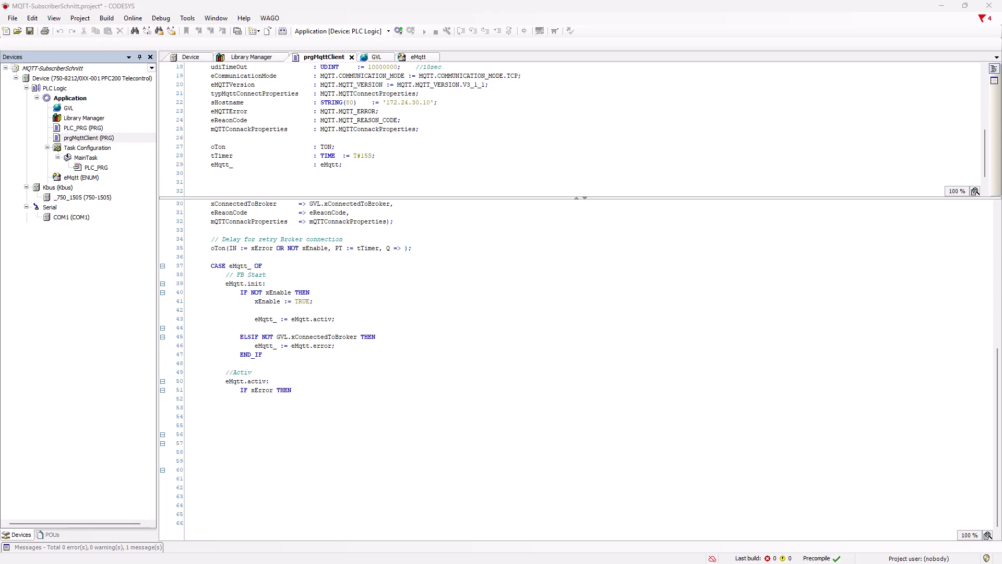
{"action": "type", "text": "eMqtt_ := eMqtt.error;"}
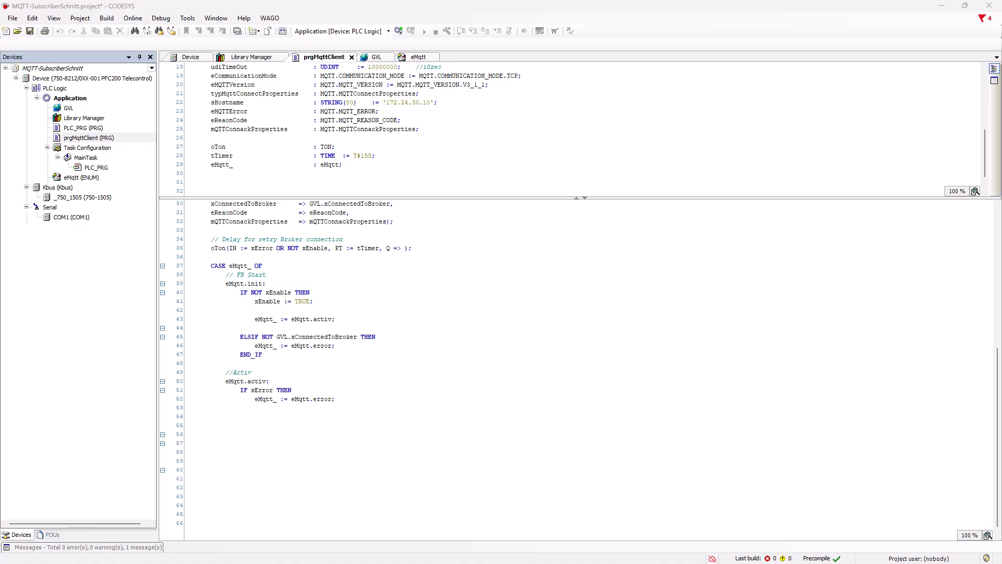
{"action": "type", "text": "END_IF"}
{"action": "type", "text": "eMqtt.error:"}
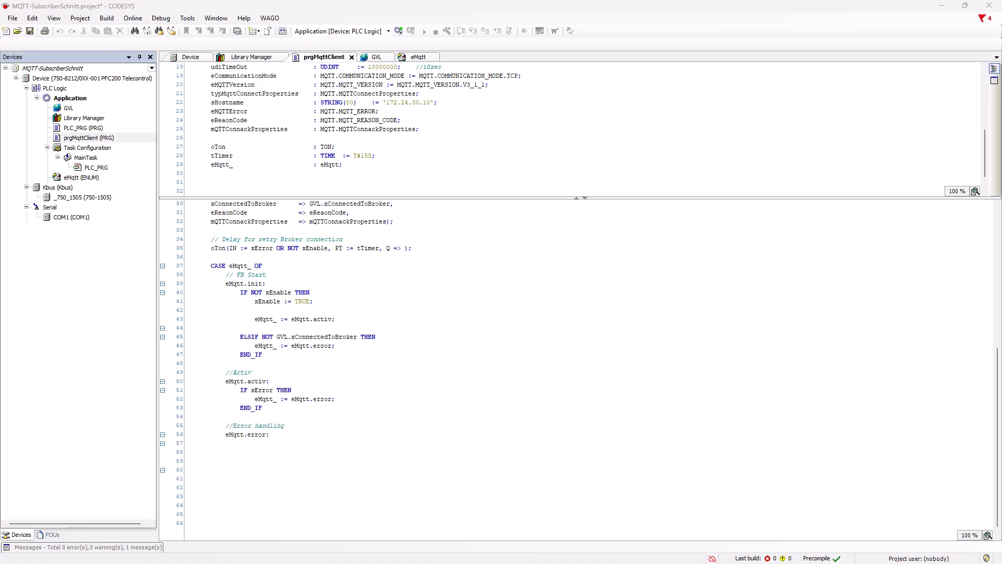
{"action": "type", "text": "xEnable := FALSE;"}
{"action": "type", "text": "iErrorCounter : INT;"}
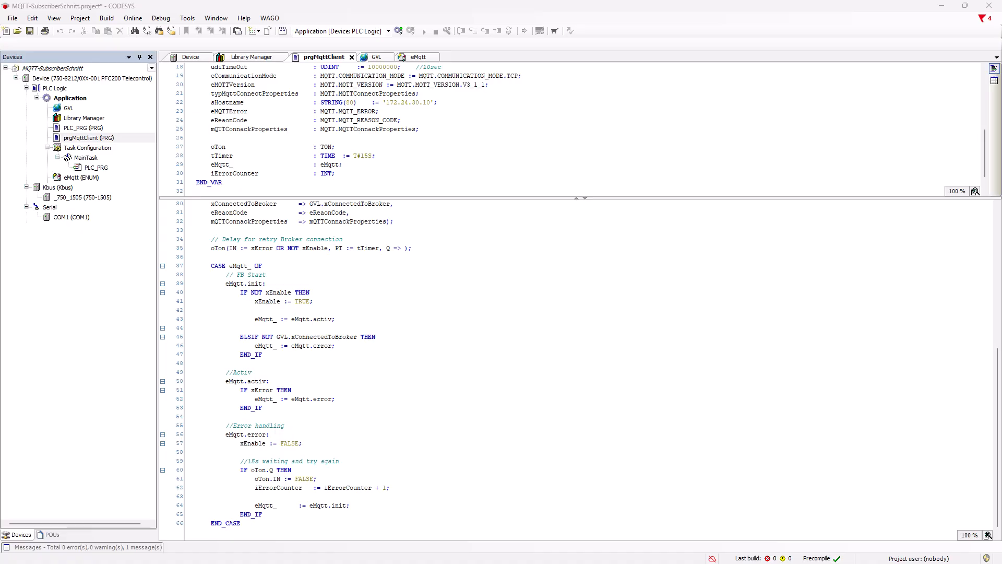
Create a new DUT enumeration named eGetJsonData under Application
{"action": "right_click", "coordinate": [71, 97]}
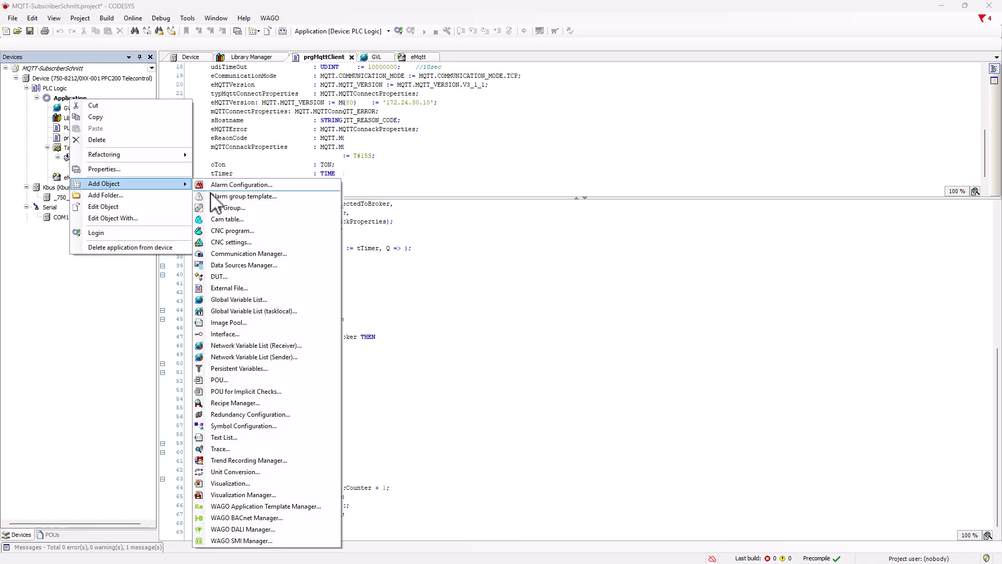
{"action": "left_click", "coordinate": [219, 276]}
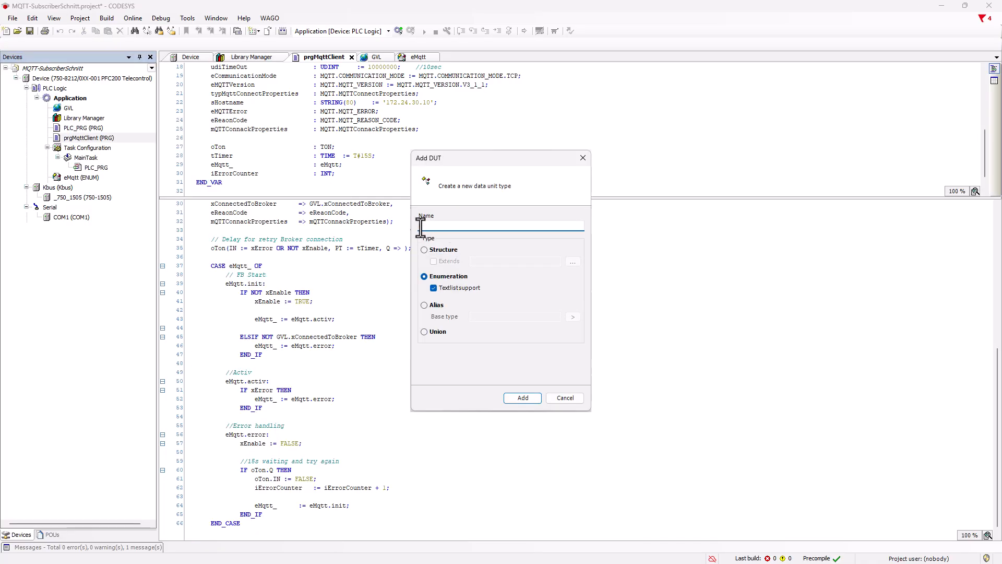
{"action": "type", "text": "GetJson"}
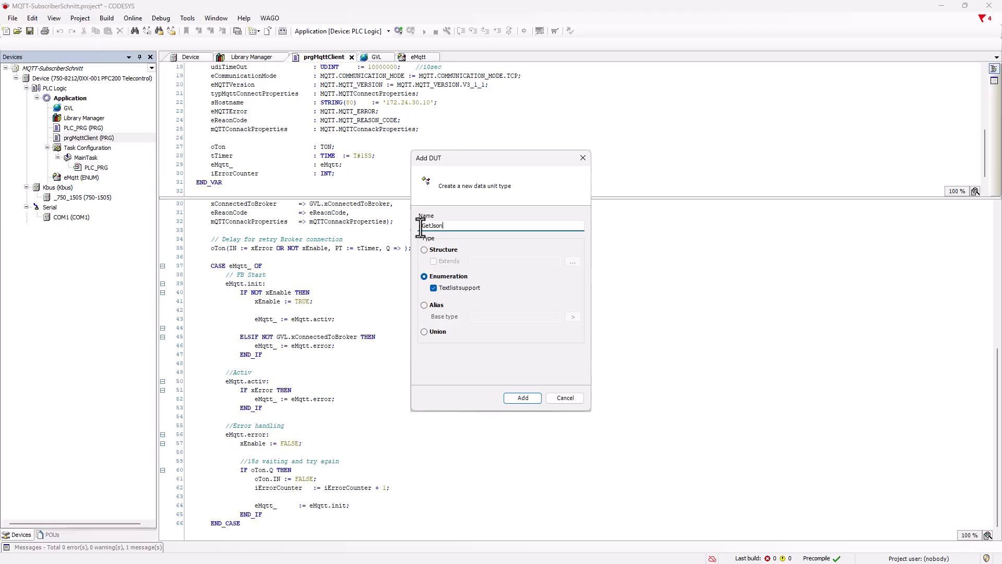
{"action": "type", "text": "Data"}
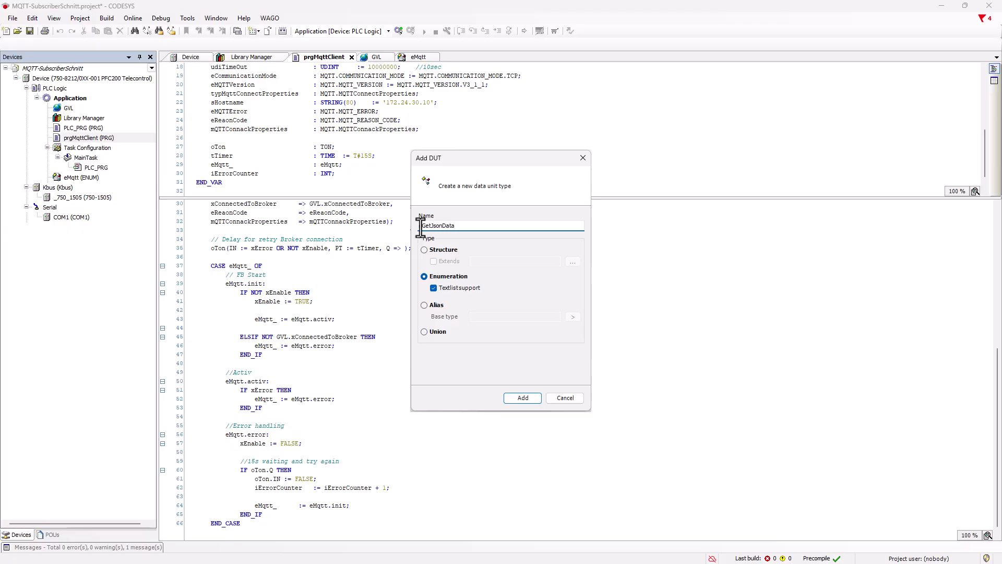
{"action": "left_click", "coordinate": [522, 397]}
{"action": "type", "text": "fet"}
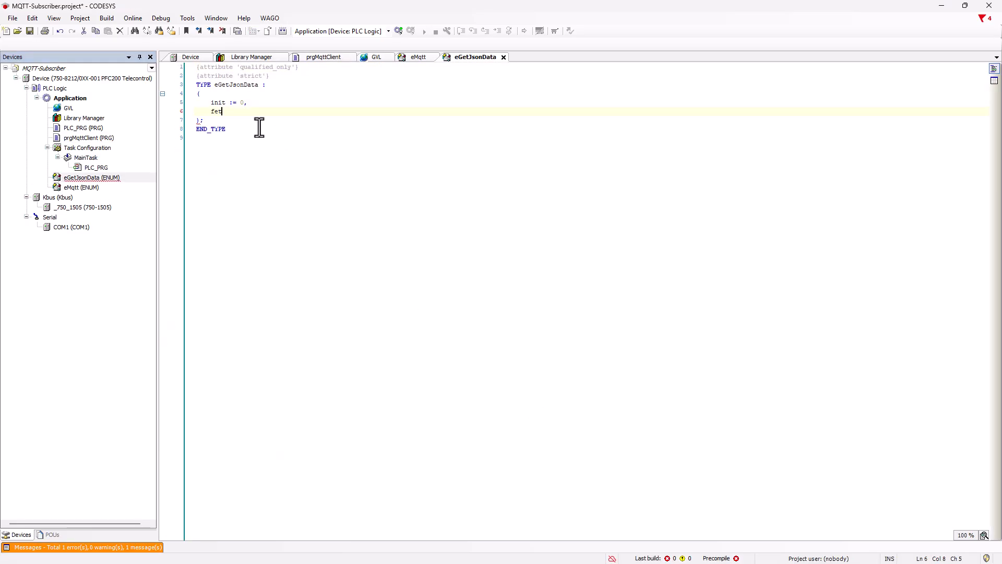
Add 'error' as the value after assign in eGetJsonData
{"action": "type", "text": "ch,"}
{"action": "type", "text": "assign,"}
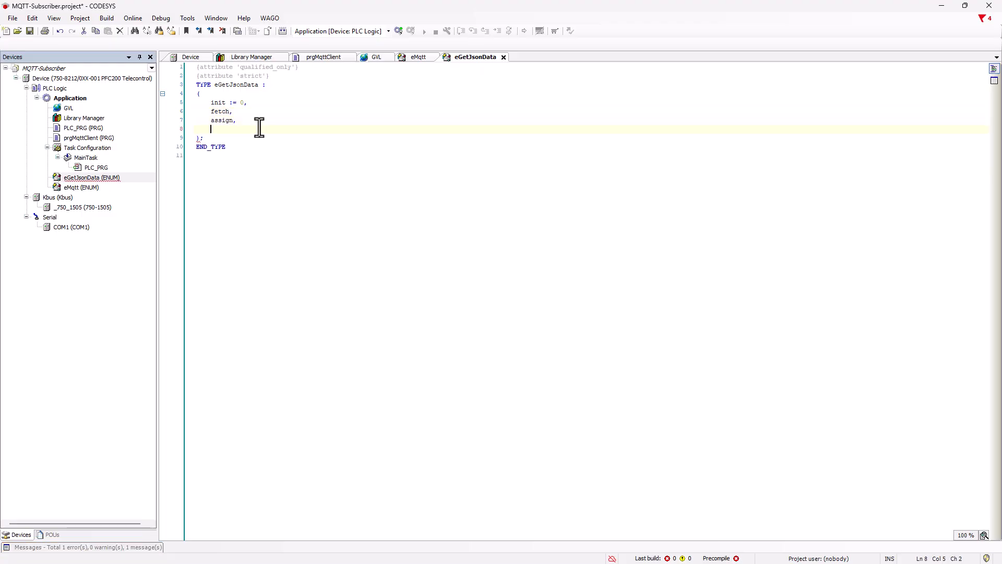
{"action": "type", "text": "error"}
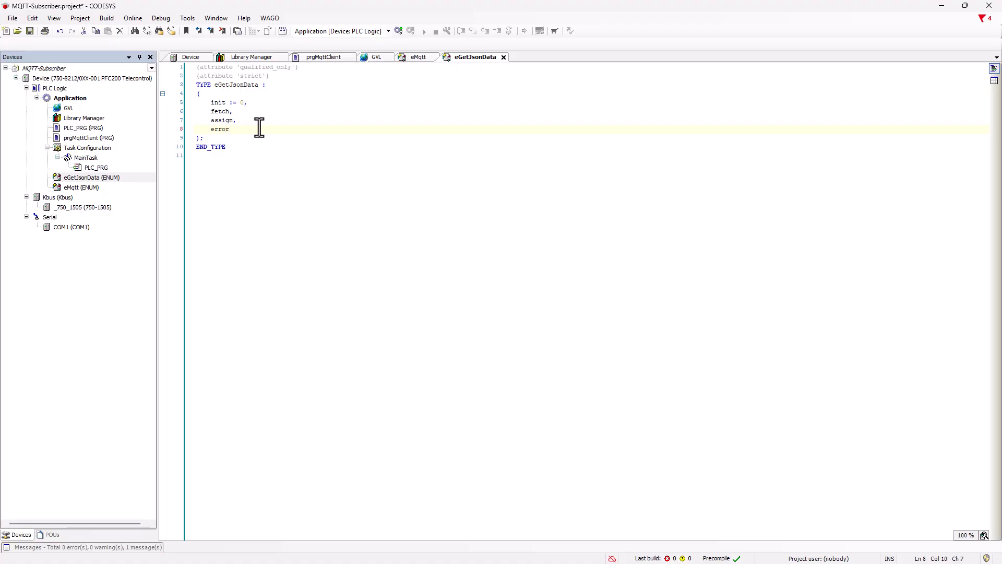
{"action": "right_click", "coordinate": [71, 97]}
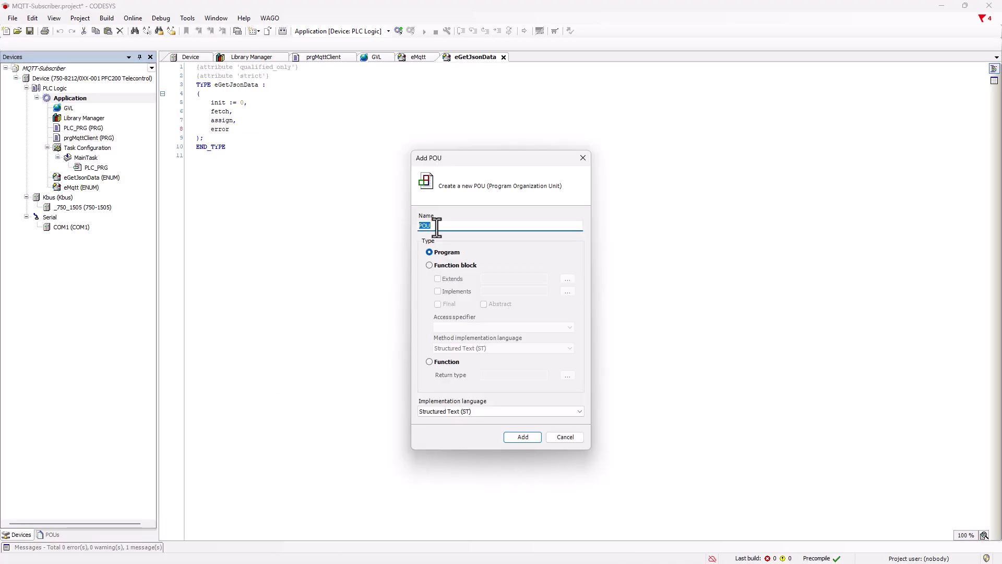
Create the prgJson program and insert an MQTT.MQTTSubscribe call with its arguments
{"action": "type", "text": "prg"}
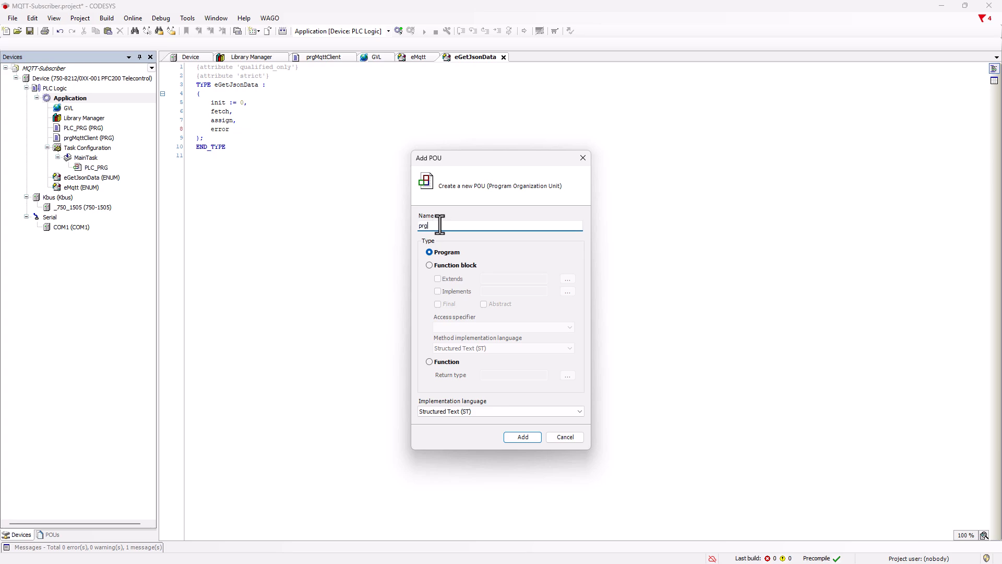
{"action": "left_click", "coordinate": [522, 436]}
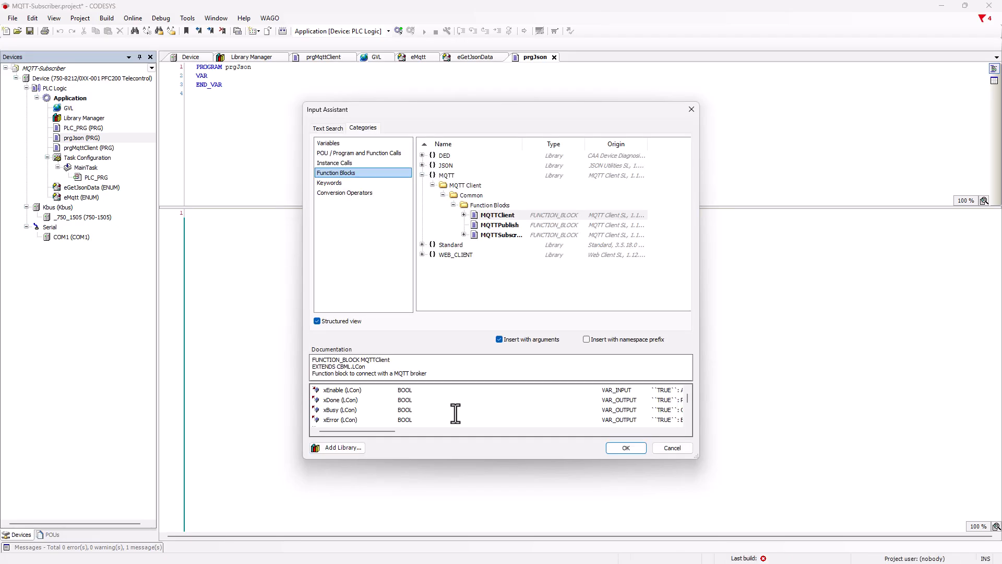
{"action": "left_click", "coordinate": [501, 234]}
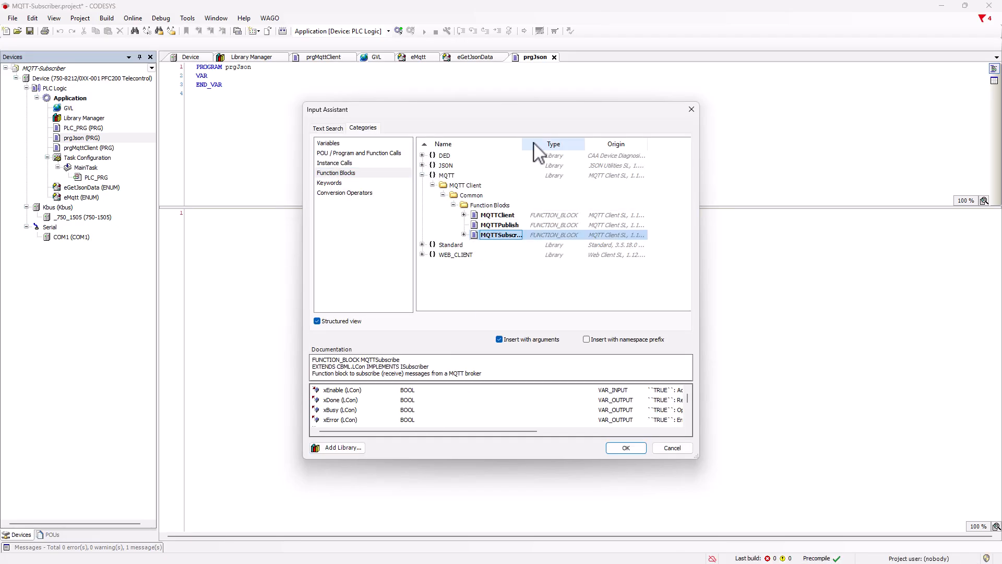
{"action": "left_click", "coordinate": [625, 447]}
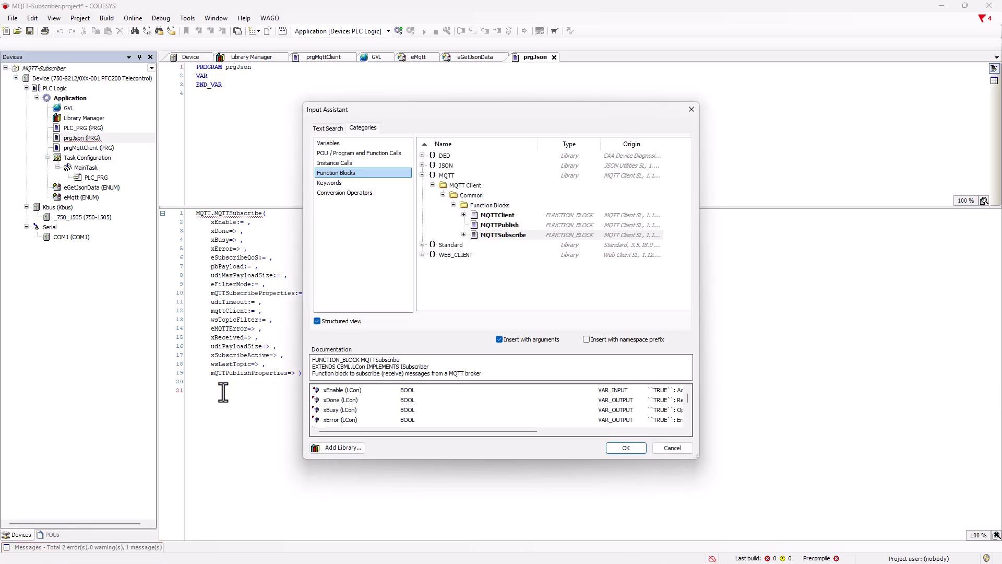
Insert a JSON.JSONByteArrayReader call with its arguments from the JSON library
{"action": "left_click", "coordinate": [422, 175]}
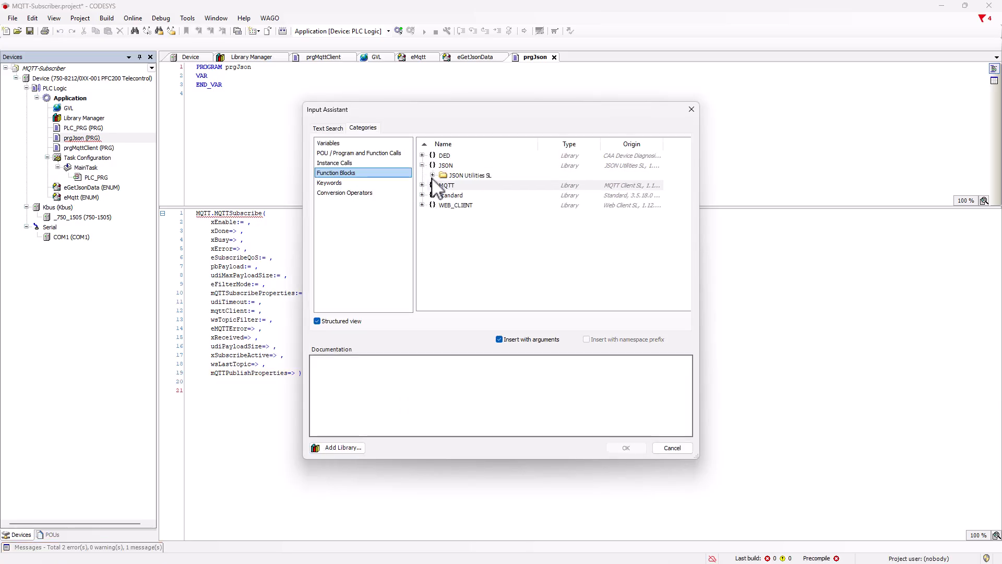
{"action": "left_click", "coordinate": [433, 175]}
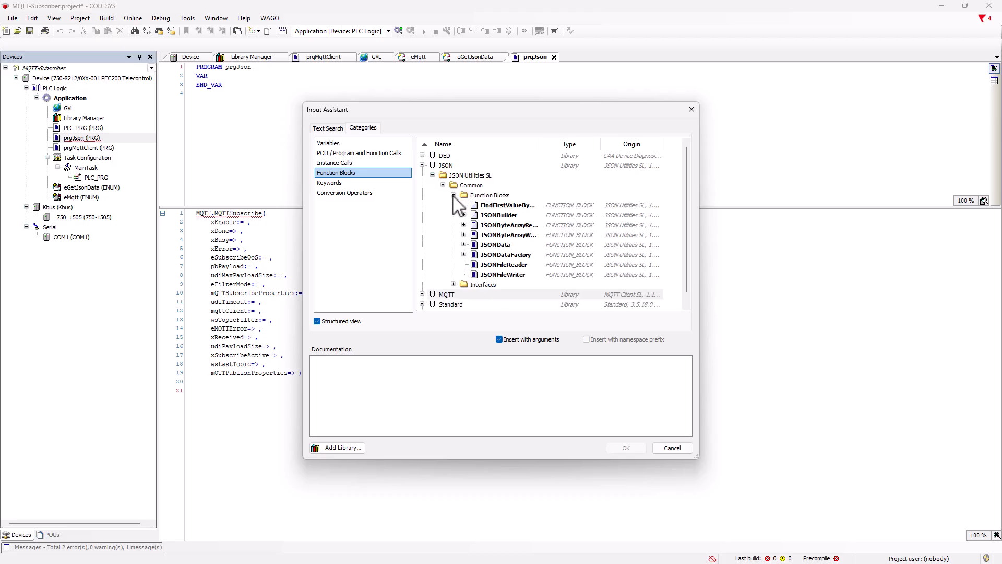
{"action": "left_click", "coordinate": [510, 224]}
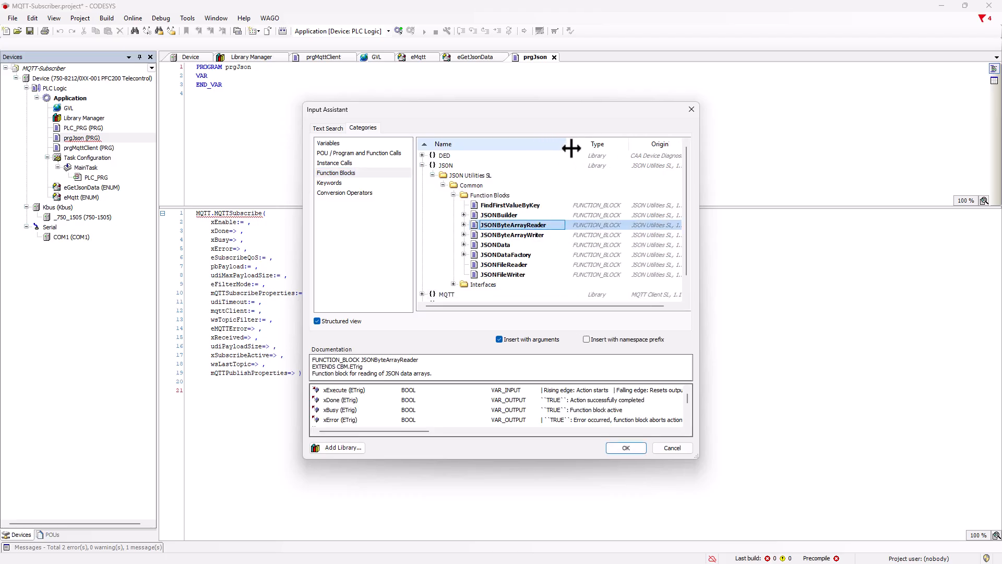
{"action": "left_click", "coordinate": [625, 447]}
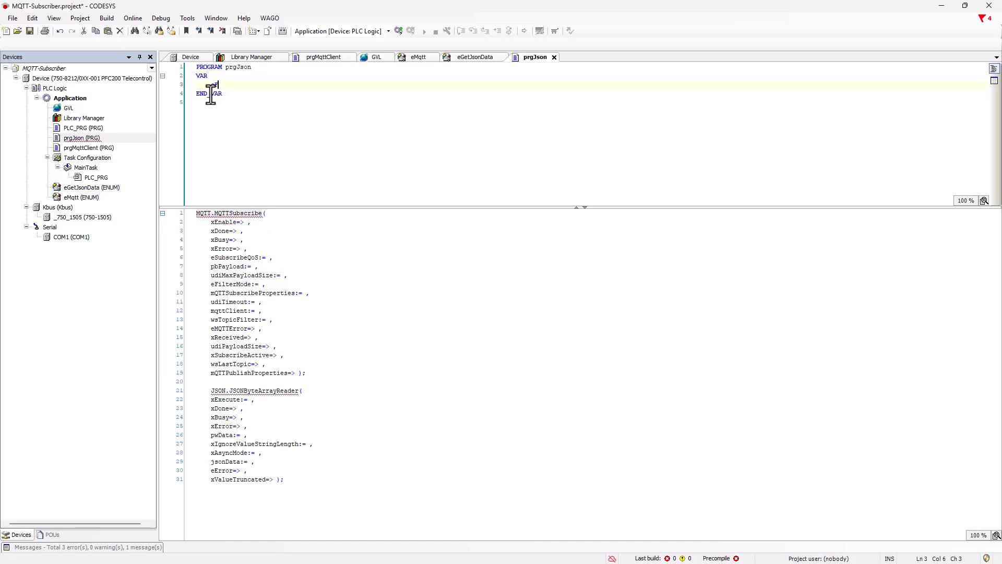
Declare the subscriber instance oFbGetWALMData : MQTT.MQTTSubscribe
{"action": "type", "text": "fbGetWALMData"}
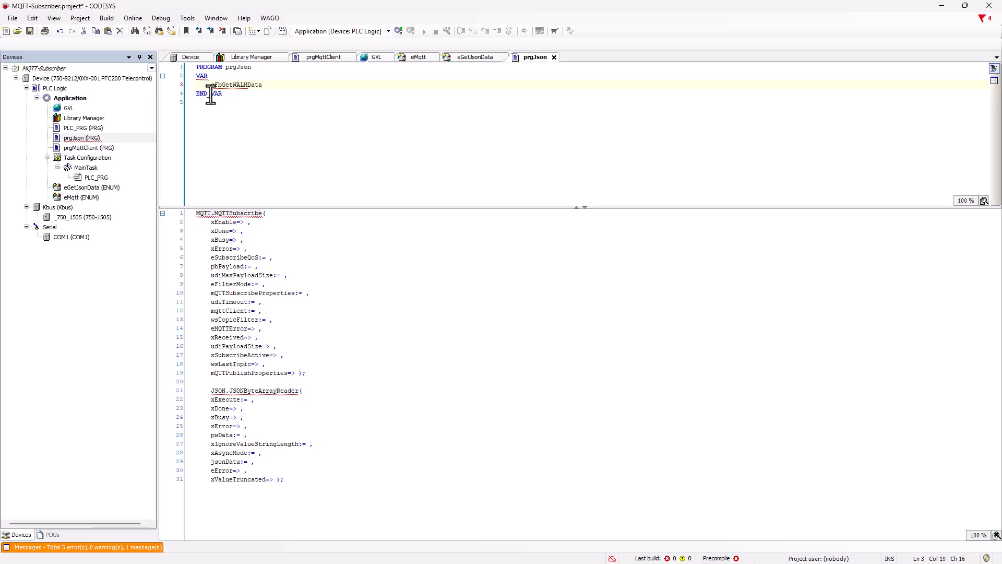
{"action": "type", "text": ": MQTT.MQTTSubscribe;"}
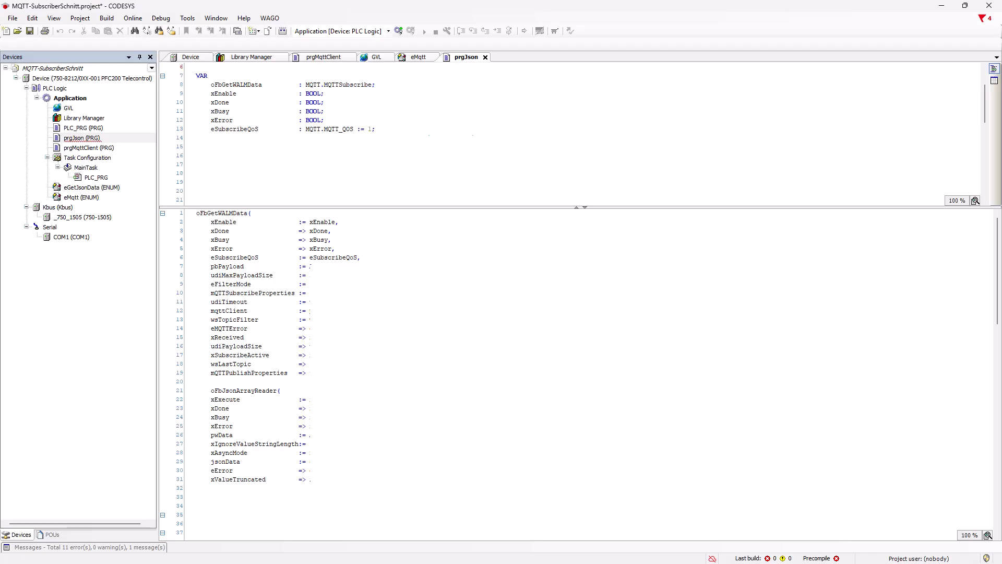
Declare sMessage STRING(2048); pass ADR, SIZEOF, prgMqttClient.oFbMQTTClient and wsTopicFilter to the subscriber
{"action": "type", "text": "ADR(sMessage),"}
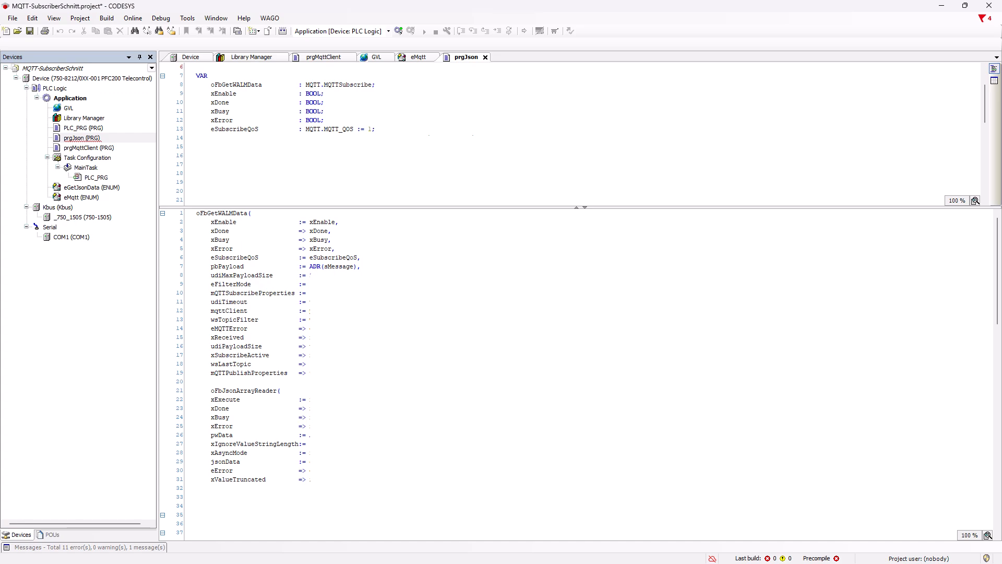
{"action": "type", "text": "sMessage : STRING(2048); // Message buffer with the retrieved message"}
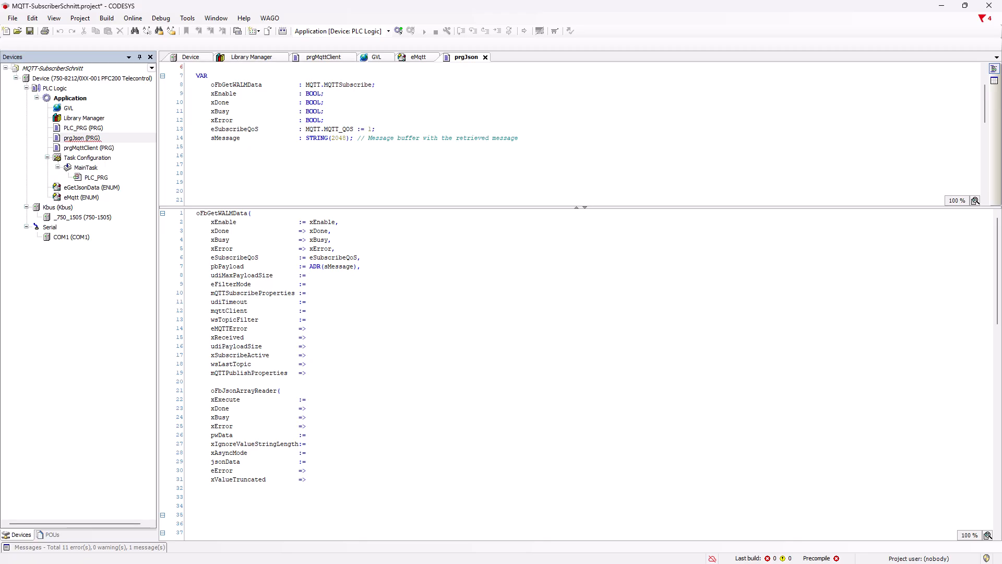
{"action": "type", "text": "SIZEOF(sMessage),"}
{"action": "type", "text": " udiTimeout,"}
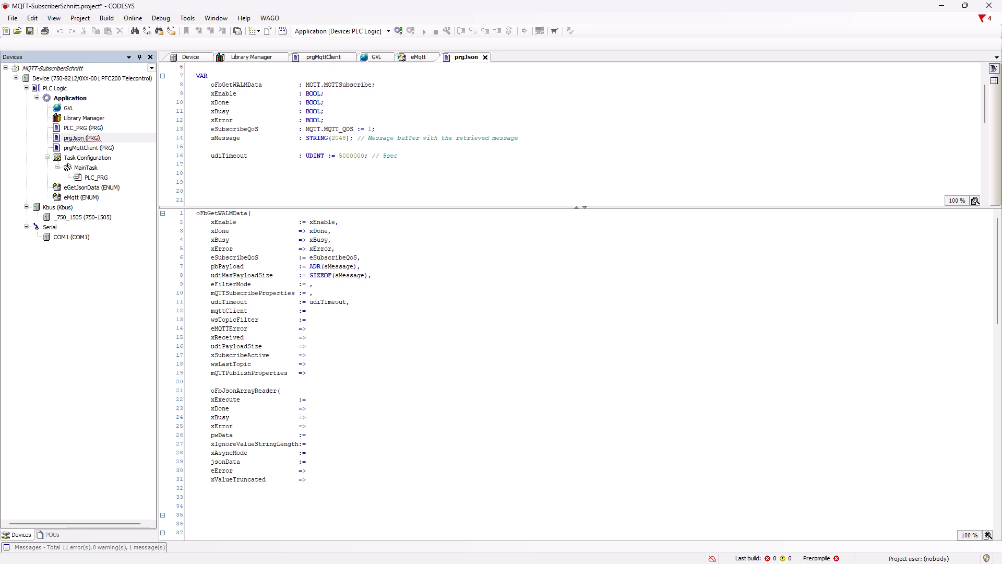
{"action": "type", "text": "prgMqttClient.oFbMQTTClient,"}
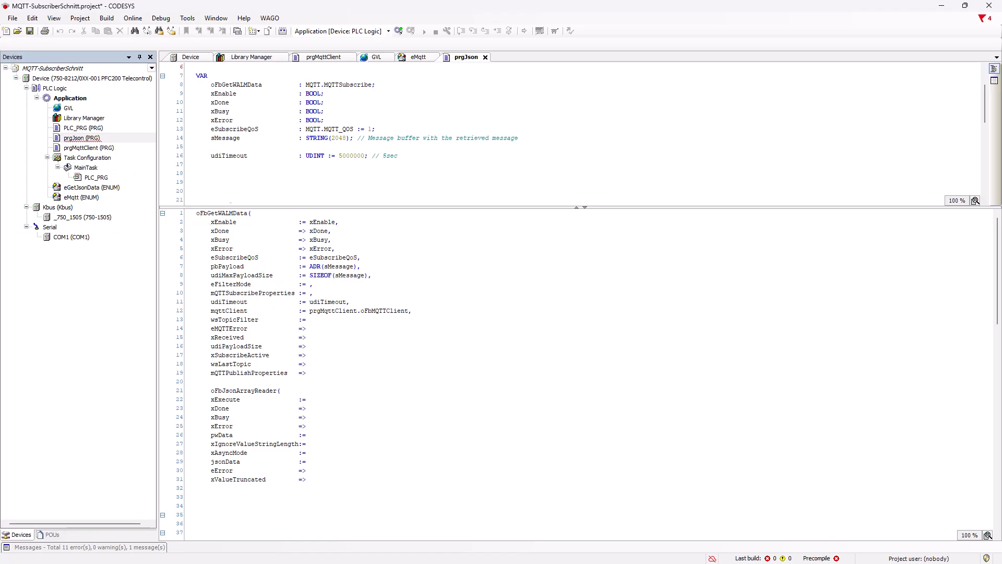
{"action": "type", "text": "wsTopicFilter,"}
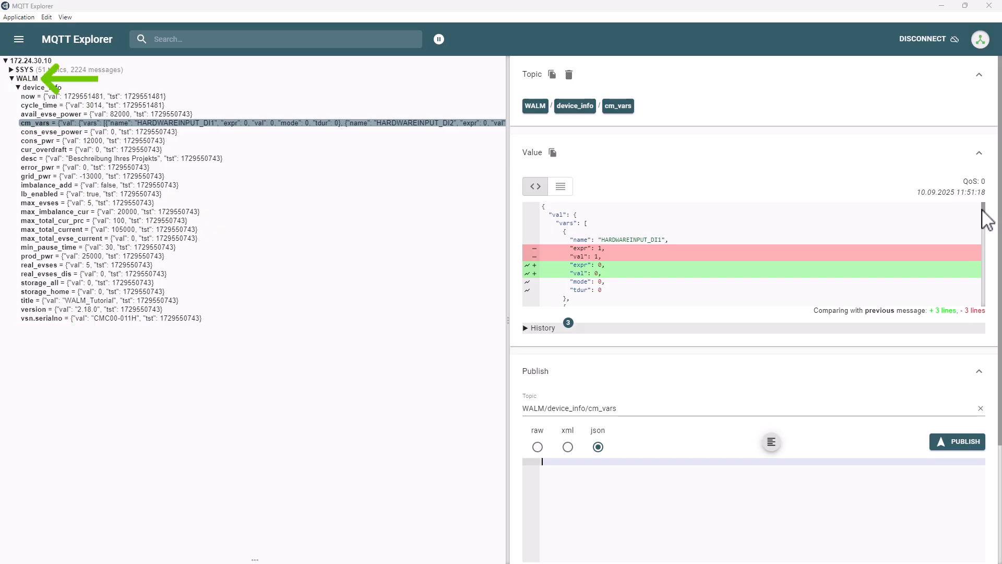
Select WALM > device_info > cm_vars in MQTT Explorer to view its JSON value
{"action": "left_click", "coordinate": [256, 122]}
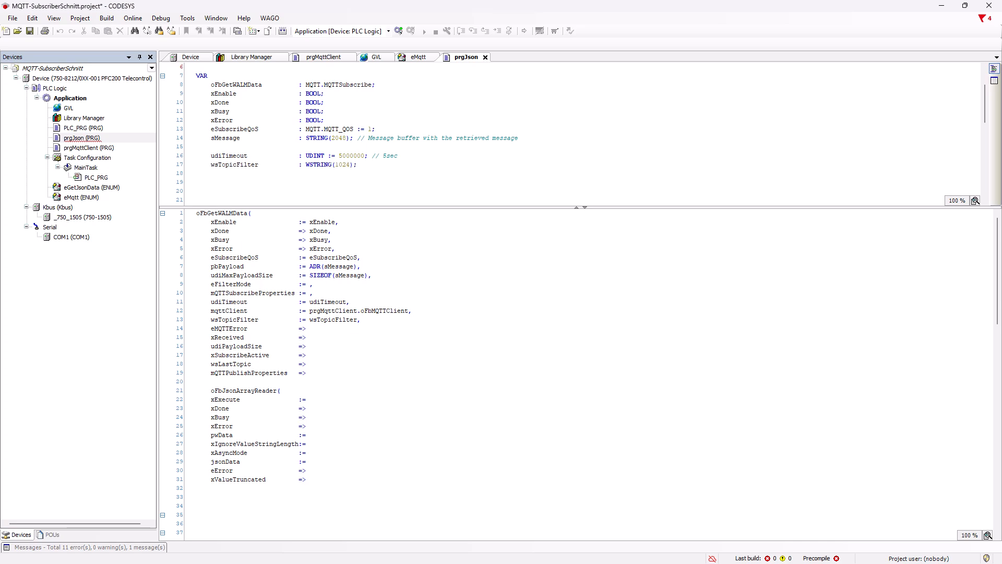
Declare sTopic := 'WALM/device_info/cm_vars' and set wsTopicFilter via STRING_TO_WSTRING(sTopic)
{"action": "type", "text": "sTopic : STRING :="}
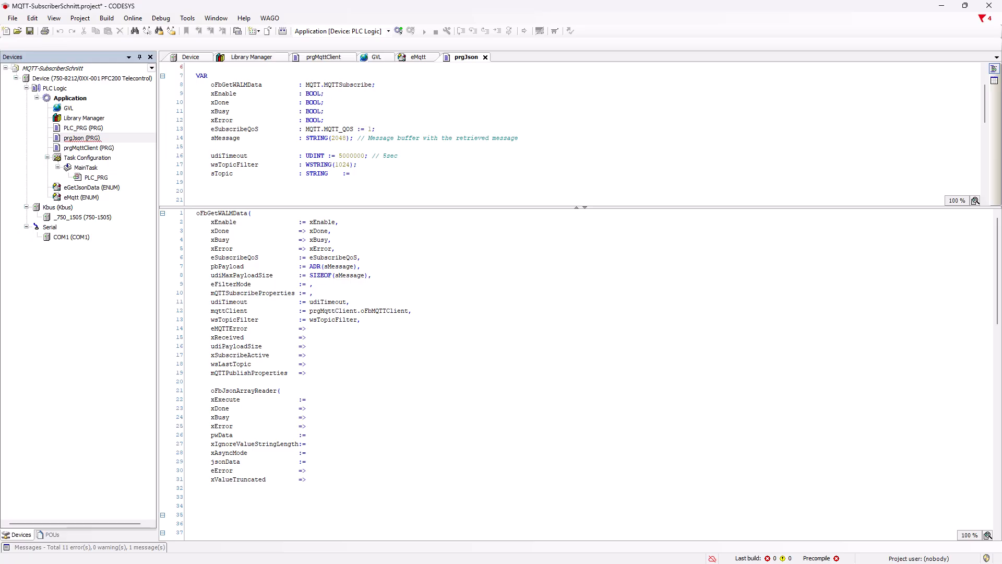
{"action": "type", "text": "wsTopicFilter\t:= STRING_TO_WSTRING(sTopic);"}
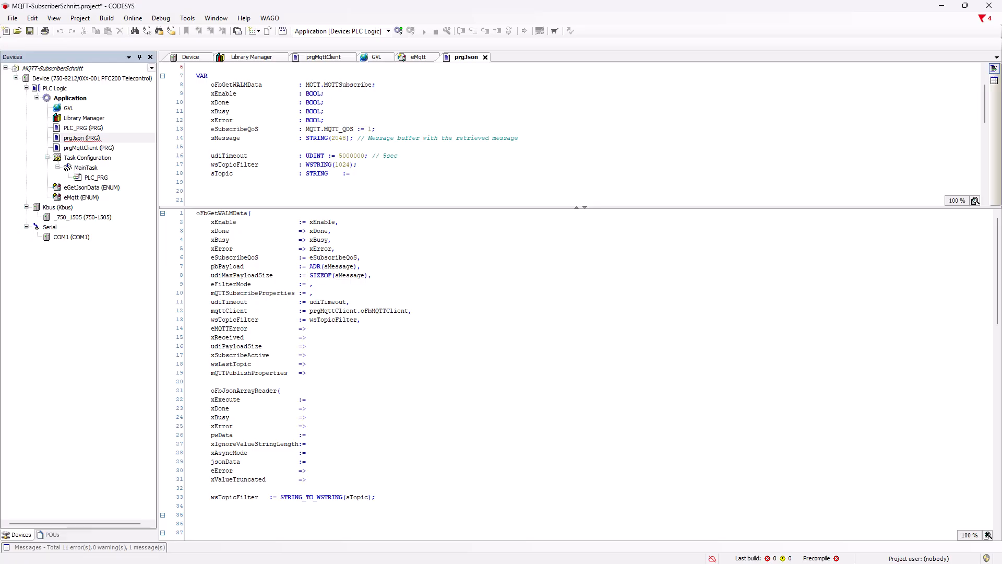
{"action": "type", "text": "'WALM/device_info/cm_vars';"}
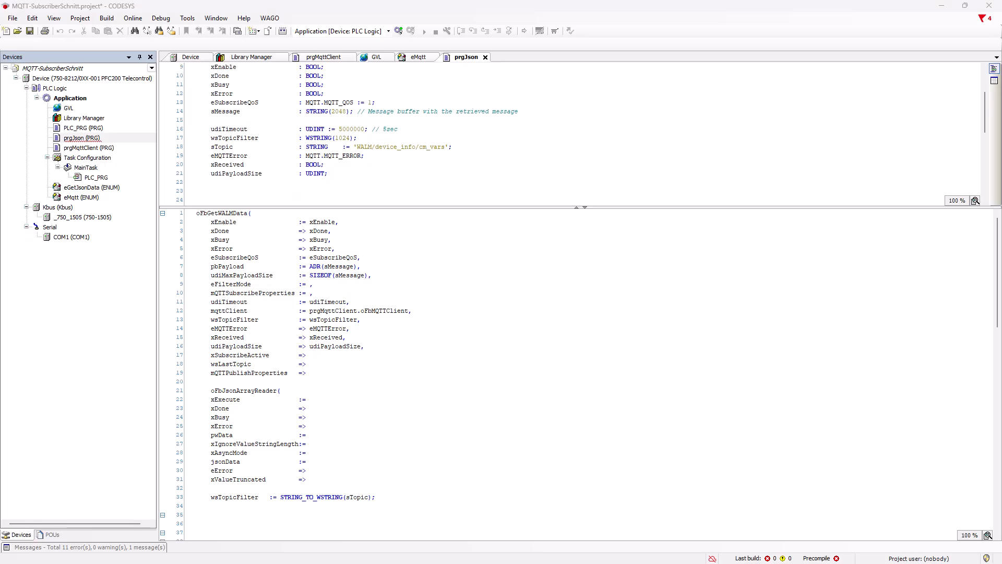
{"action": "scroll", "scroll_direction": "down", "scroll_amount": 3}
{"action": "type", "text": " typMqttPublishProperties);"}
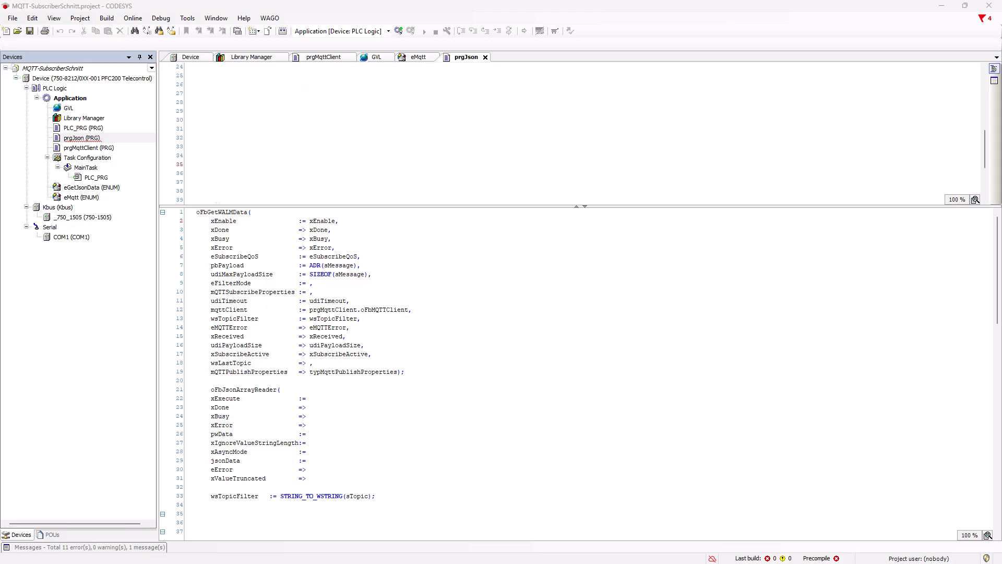
{"action": "scroll", "scroll_direction": "down", "scroll_amount": 3}
{"action": "type", "text": " xExecuteJsonArrayReader,"}
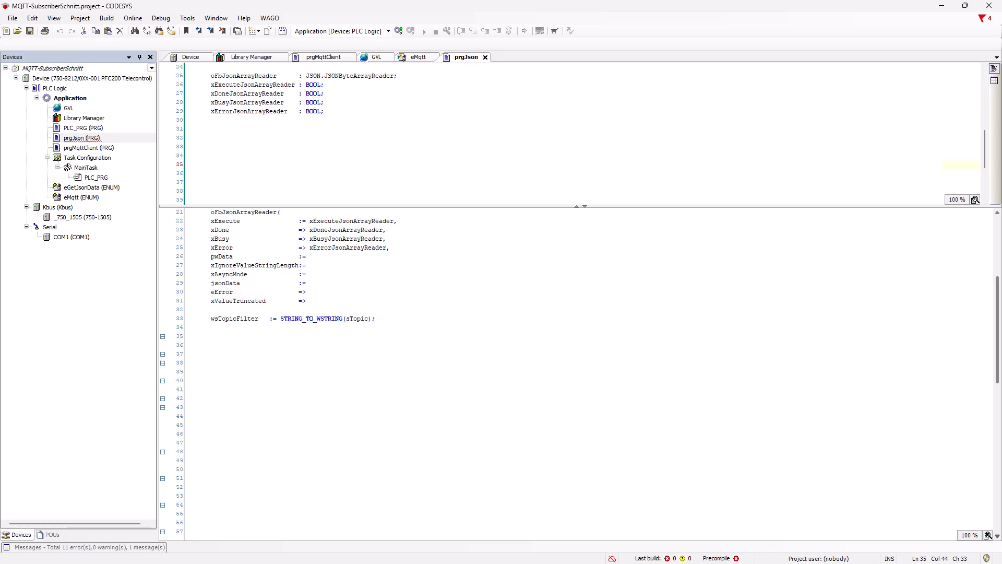
Pass ADR(wsMessage) as the JSON array reader's data input
{"action": "type", "text": "ADR(wsMessage)"}
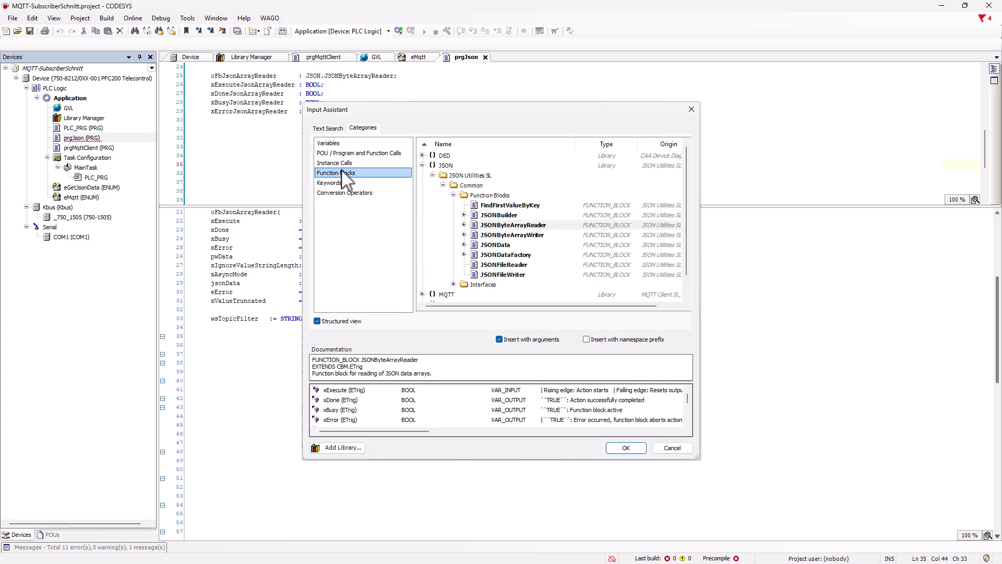
Insert ConvertUTF8toUTF16 from WEB_CLIENT > UTF-8 via Program and Function Calls
{"action": "left_click", "coordinate": [359, 153]}
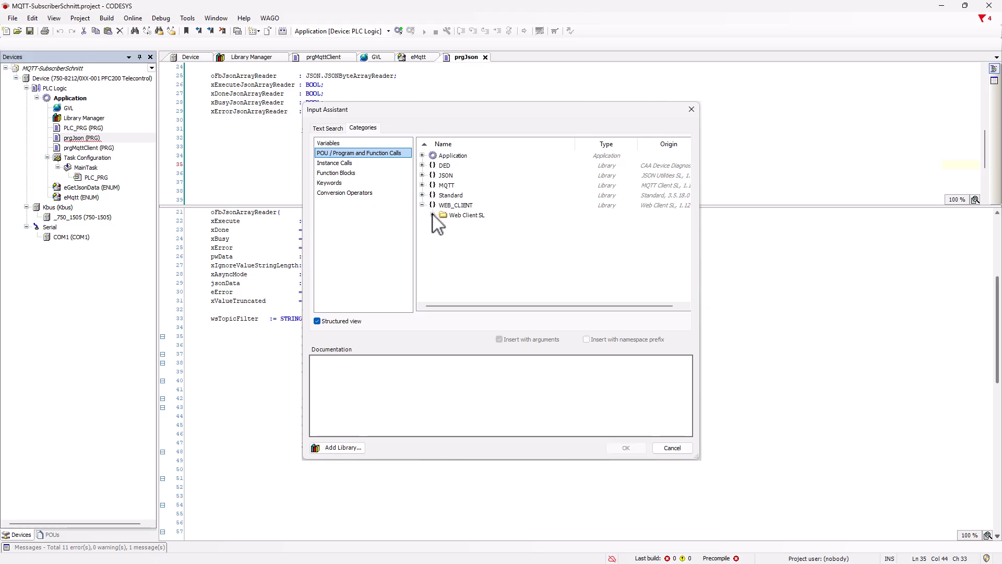
{"action": "left_click", "coordinate": [441, 214]}
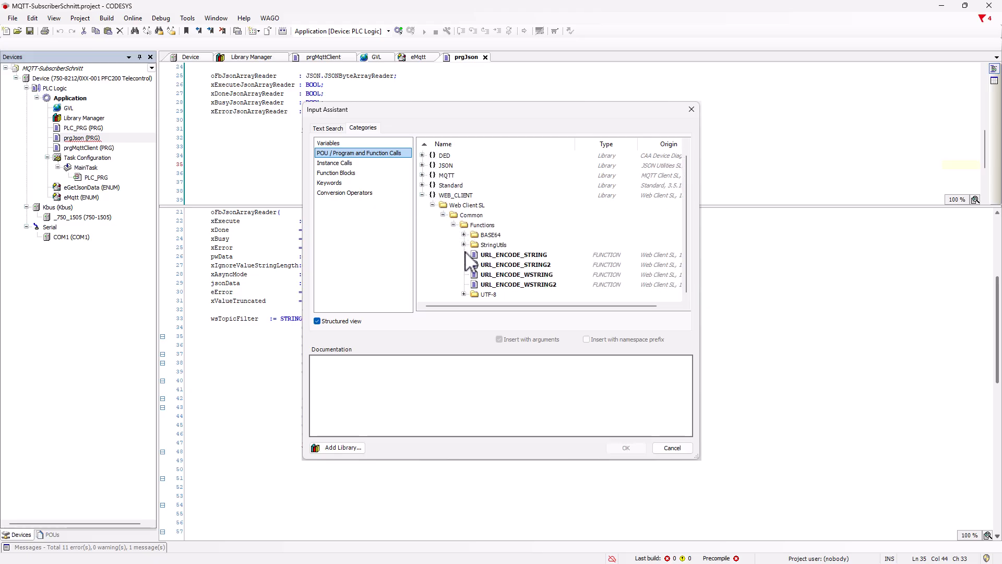
{"action": "left_click", "coordinate": [528, 284]}
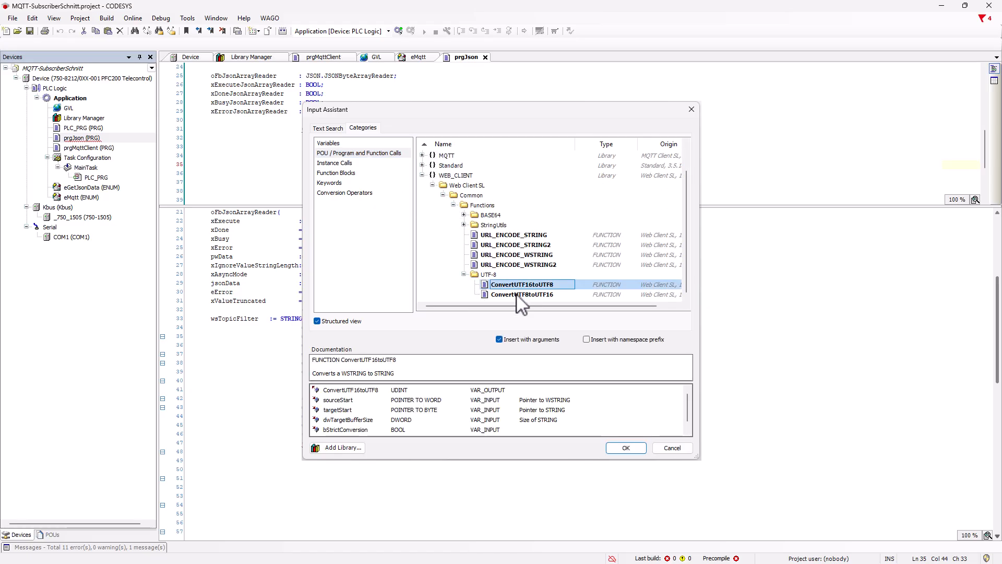
{"action": "left_click", "coordinate": [522, 294]}
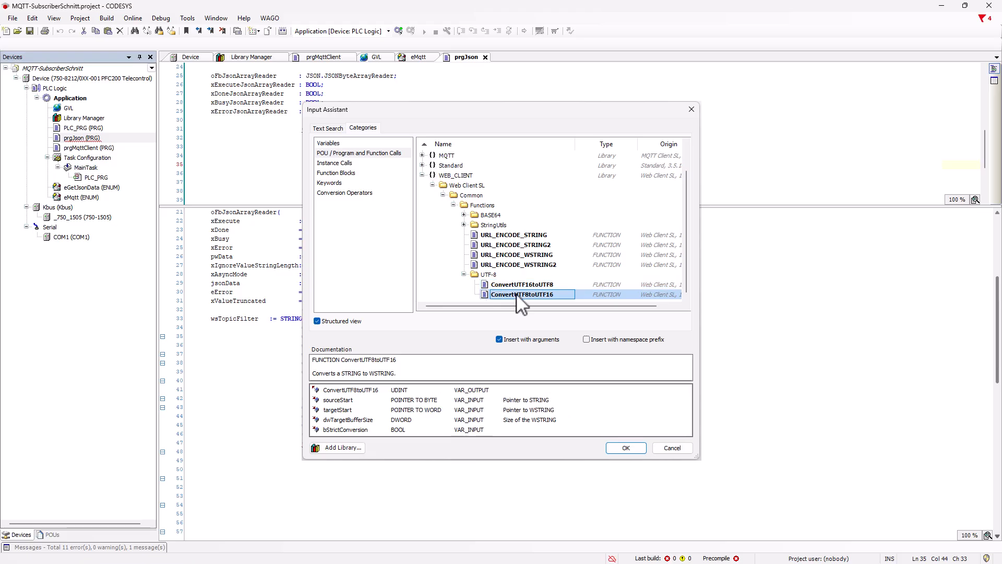
{"action": "left_click", "coordinate": [626, 447]}
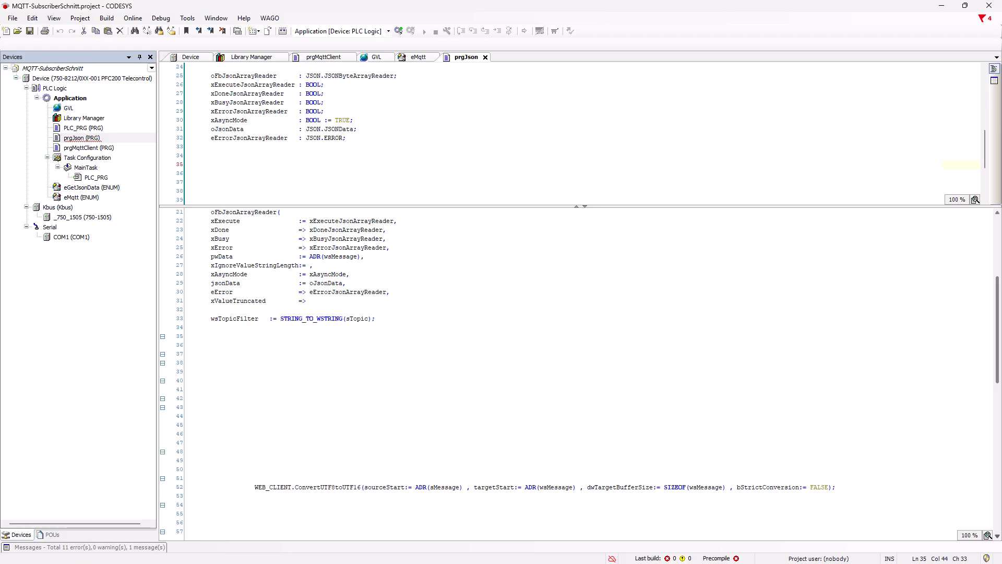
Add xValueTruncated to the UTF-8-to-UTF-16 conversion call's wiring
{"action": "type", "text": "xValueTruncated"}
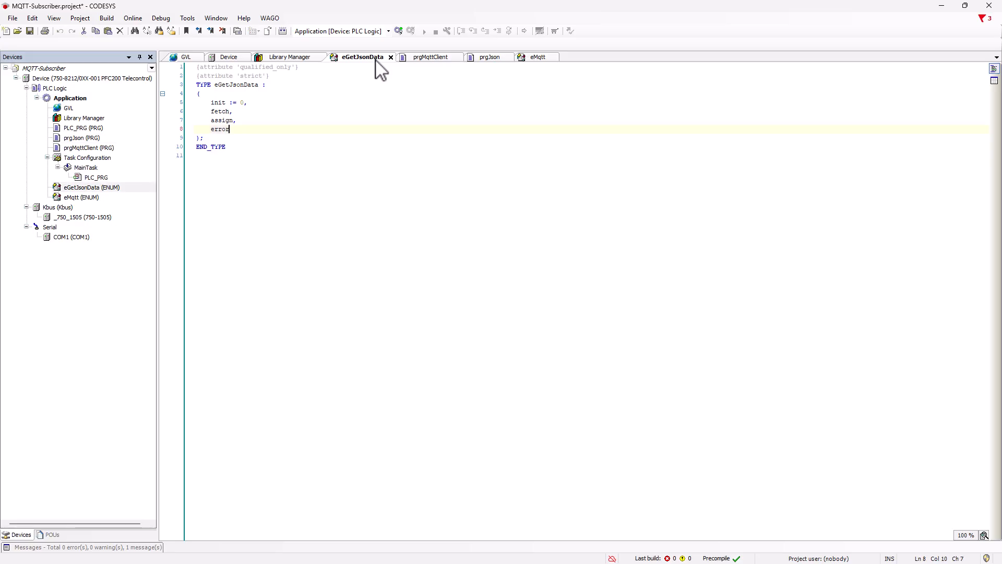
{"action": "mouse_move", "coordinate": [274, 125]}
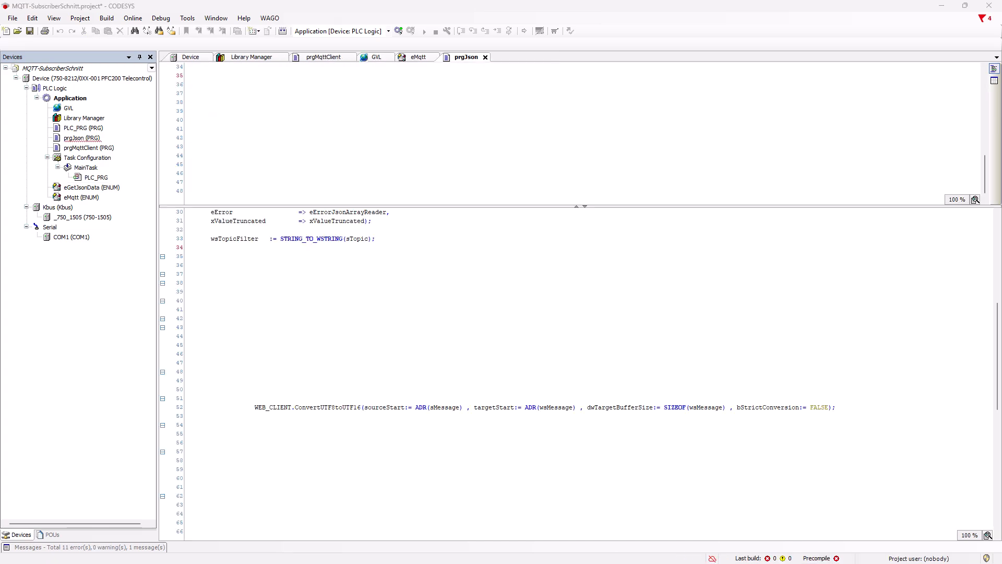
Open CASE eGetJsonData_: set xEnable when connected without xError, else switch to error
{"action": "type", "text": "CASE eGetJsonData_ OF"}
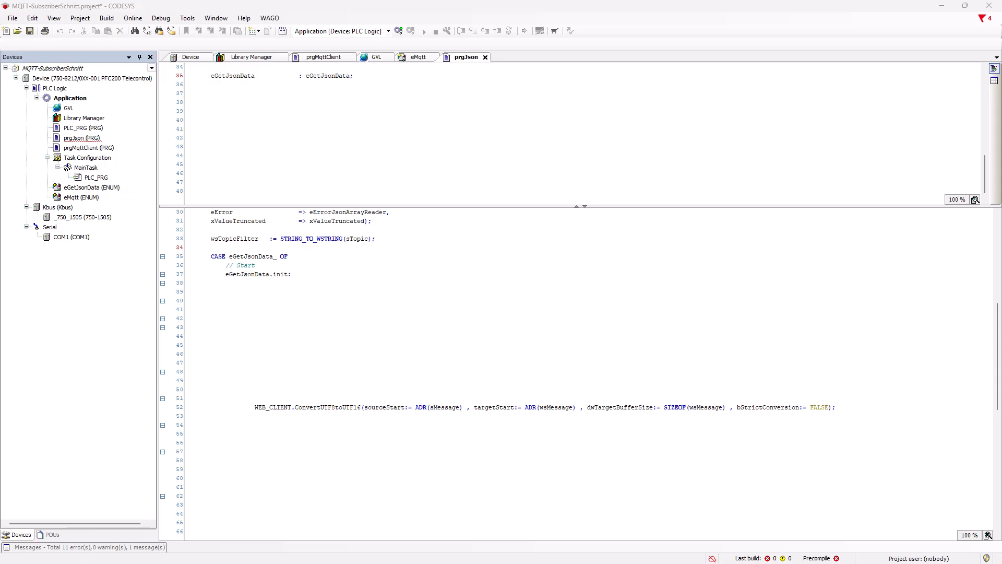
{"action": "type", "text": "IF GVL.xConnectedToBroker AND NOT xError THEN"}
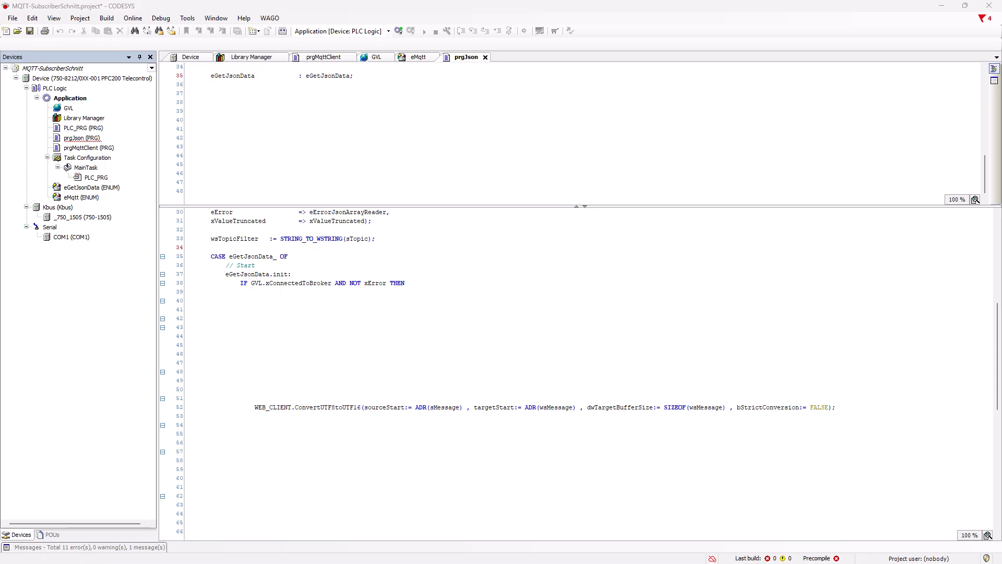
{"action": "type", "text": "xEnable := TRUE;"}
{"action": "type", "text": "eGetJsonData_   := eGetJsonData.fetch;"}
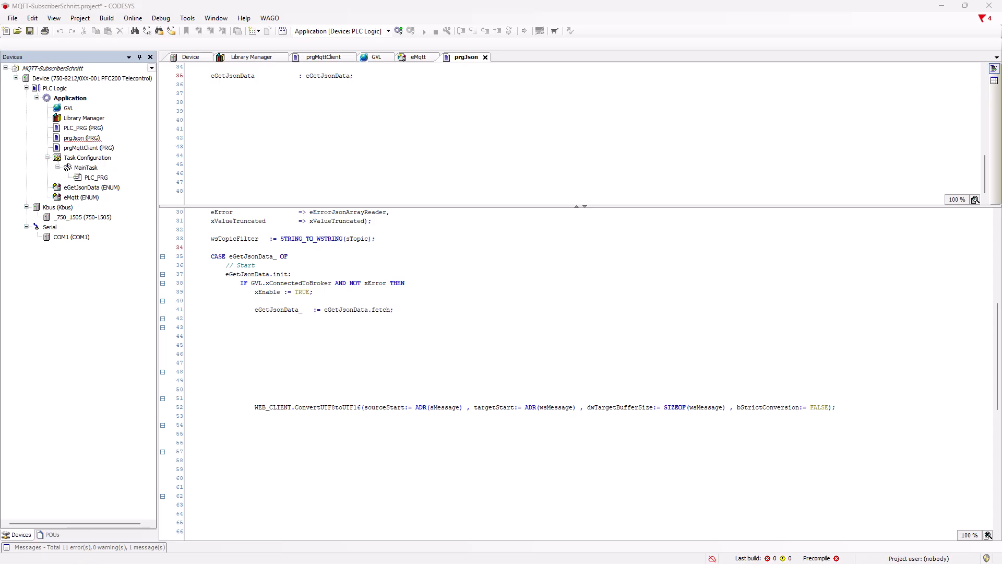
{"action": "type", "text": "ELSIF xError OR NOT xEnable THEN"}
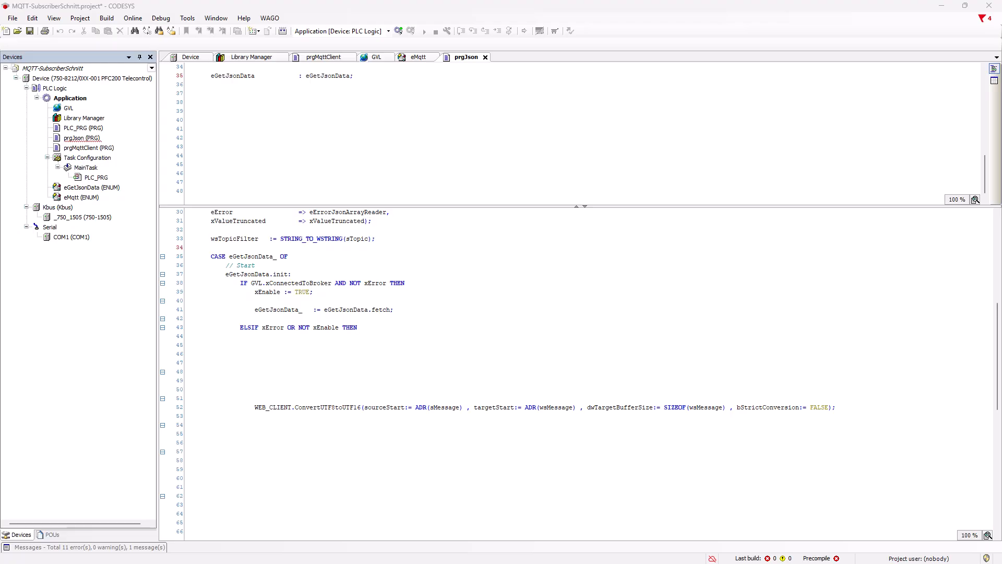
{"action": "type", "text": "eGetJsonData_\t:= eGetJsonData.error;"}
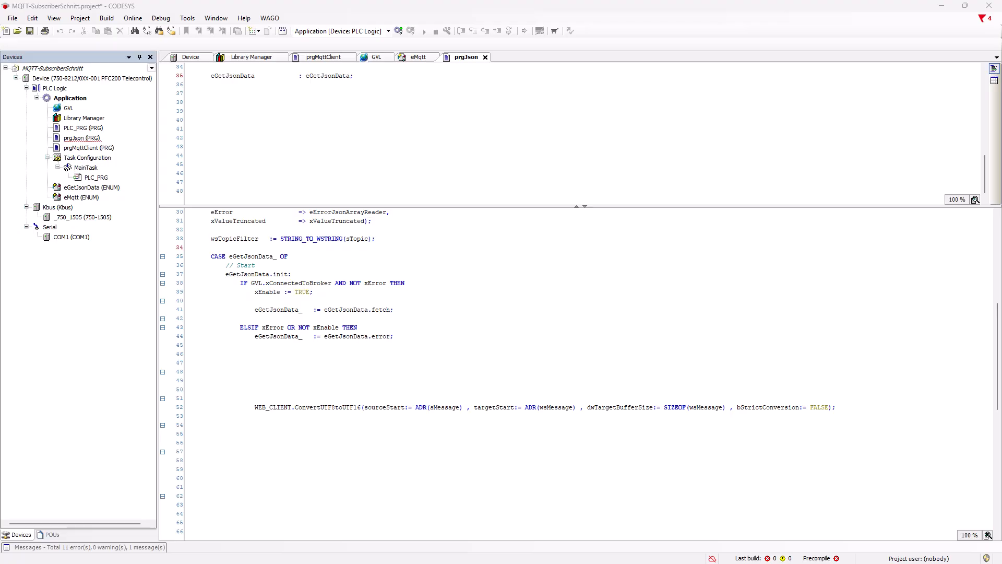
{"action": "type", "text": "END_IF"}
{"action": "type", "text": "eGetJsonData.fetch:"}
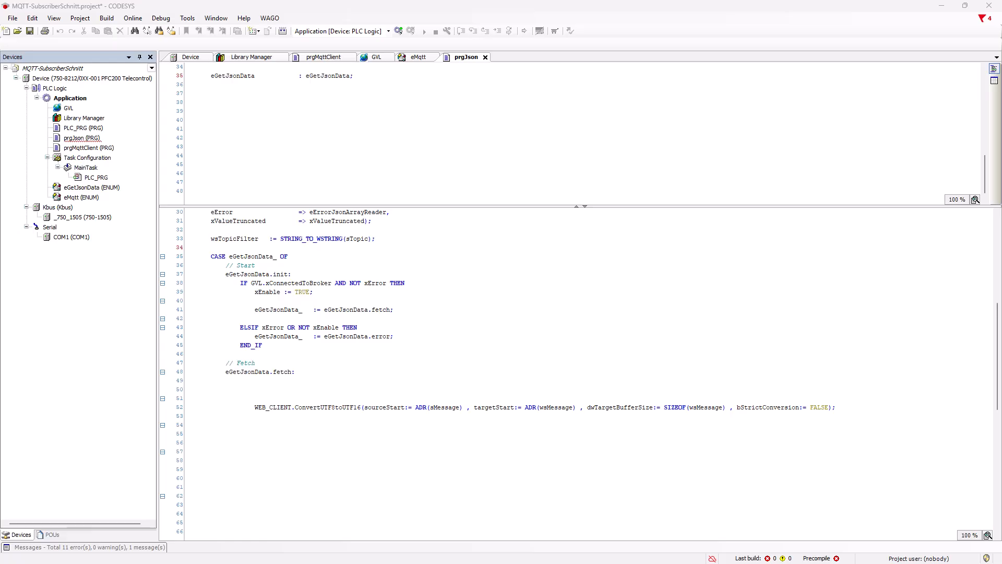
In fetch, set xExecuteJsonArrayReader TRUE and go to assign; on error or disconnect, error
{"action": "type", "text": "//if message received, activate reader"}
{"action": "type", "text": "IF xReceived THEN"}
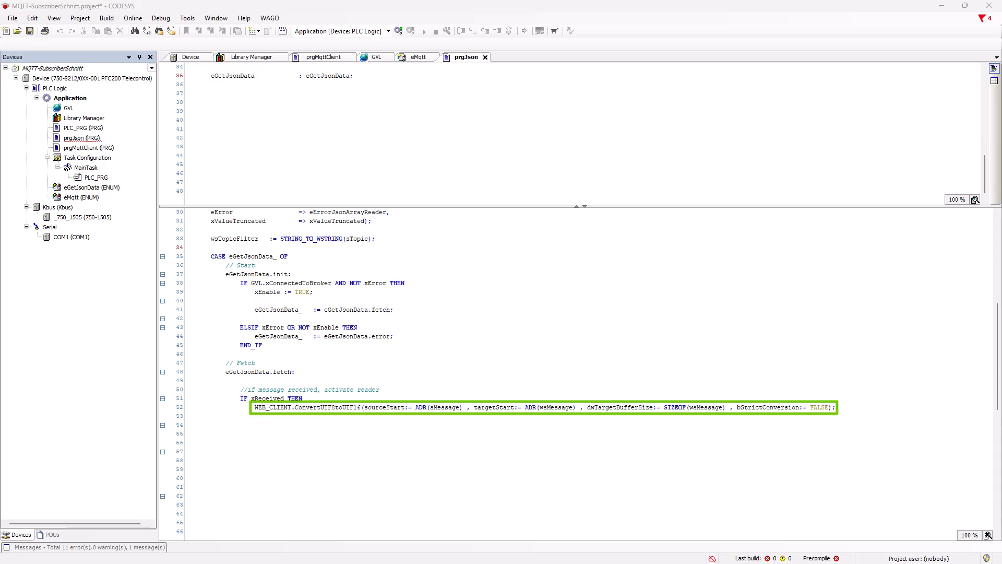
{"action": "type", "text": "xExecuteJsonArrayReader := TRUE;"}
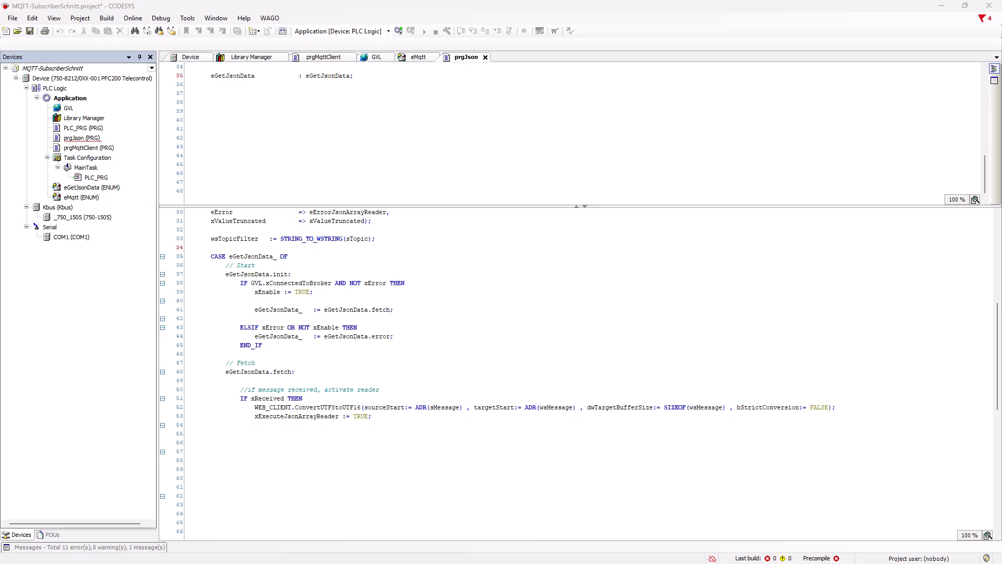
{"action": "type", "text": "eGetJsonData_\t:= eGetJsonData.assign;"}
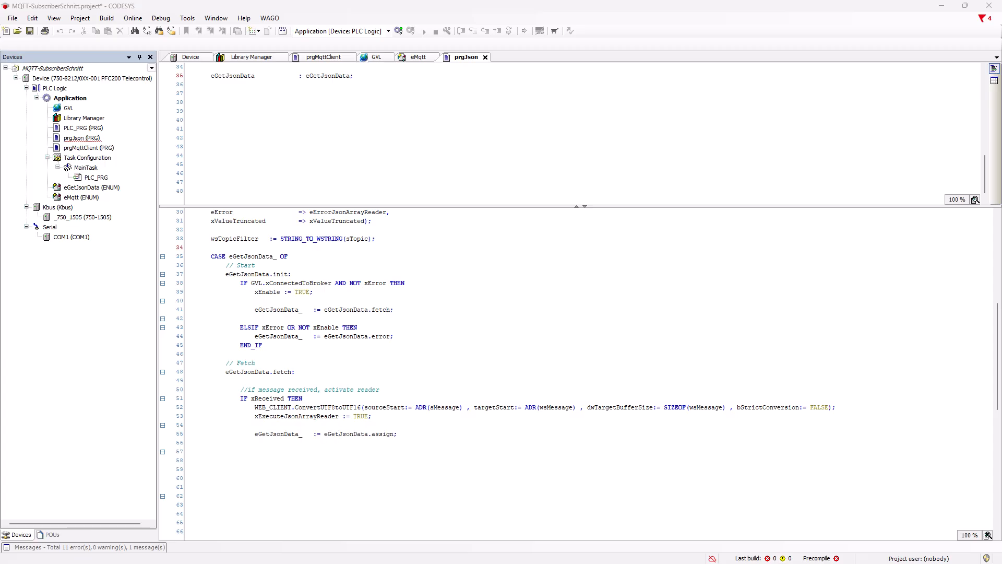
{"action": "type", "text": "ELSIF xError OR NOT xEnable OR NOT GVL.xConnectedToBroker THEN"}
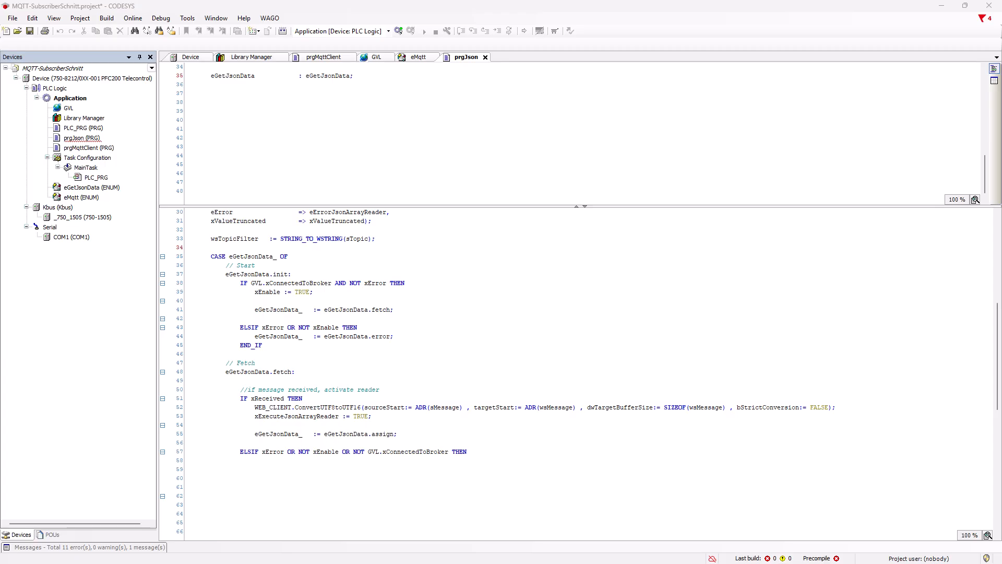
{"action": "type", "text": "eGetJsonData_\t:= eGetJsonData.error;"}
{"action": "type", "text": "eGetJsonData.assign:"}
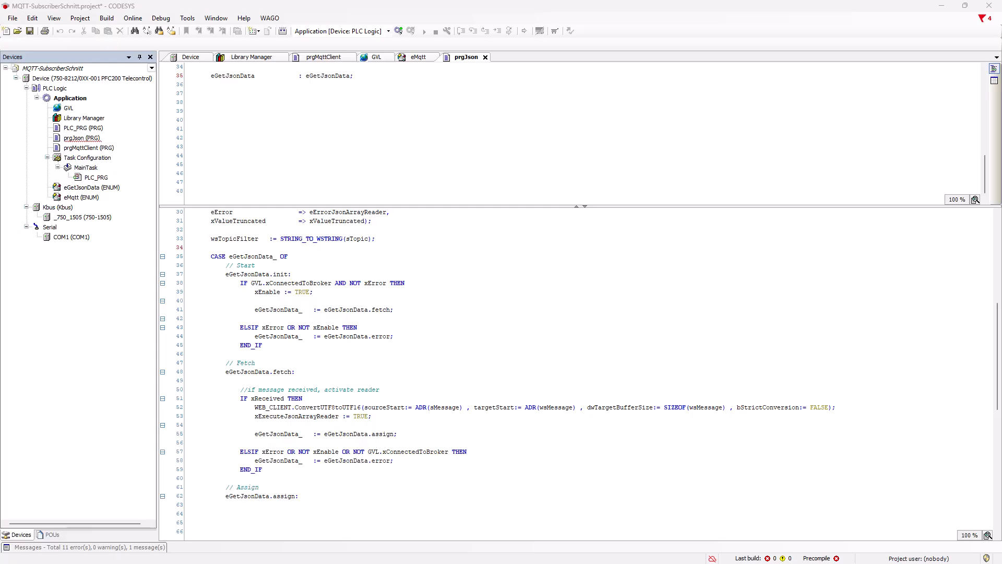
{"action": "mouse_move", "coordinate": [601, 349]}
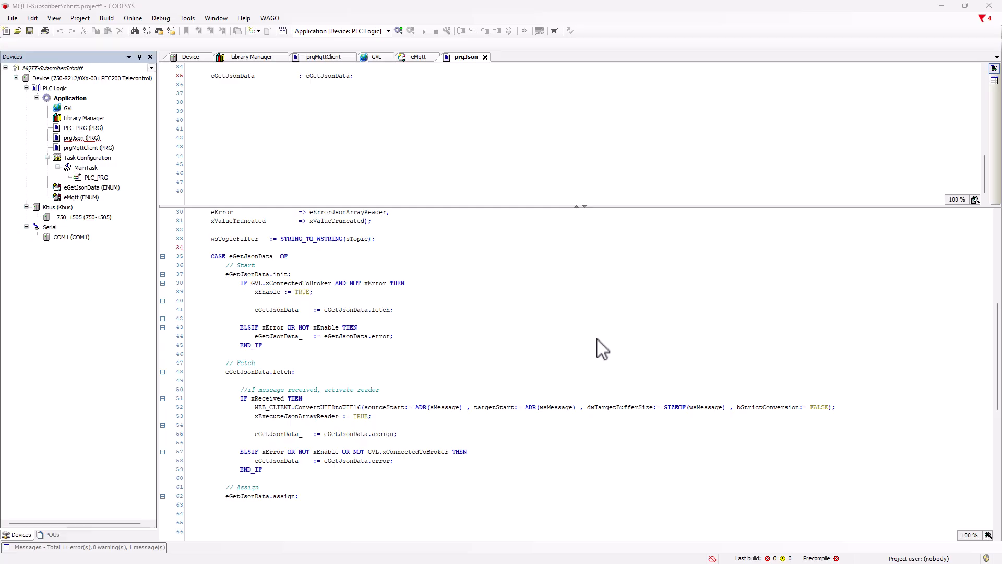
{"action": "scroll", "scroll_direction": "down", "scroll_amount": 3}
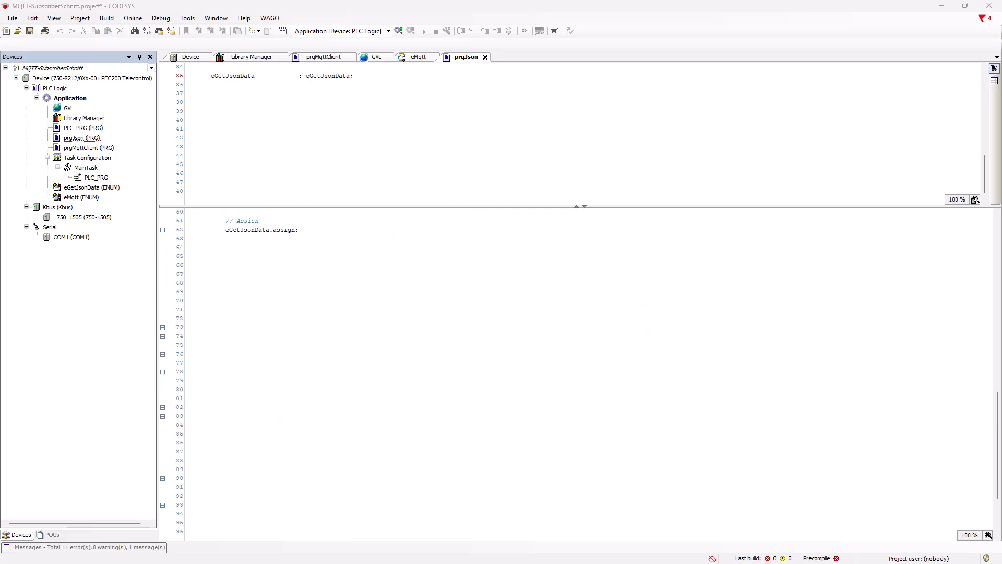
Reset xExecuteJsonArrayReader, insert FindFirstValueByKey under '// Timestamp', and add '// Hardware input'
{"action": "type", "text": "xExecuteJsonArrayReader := FALSE;"}
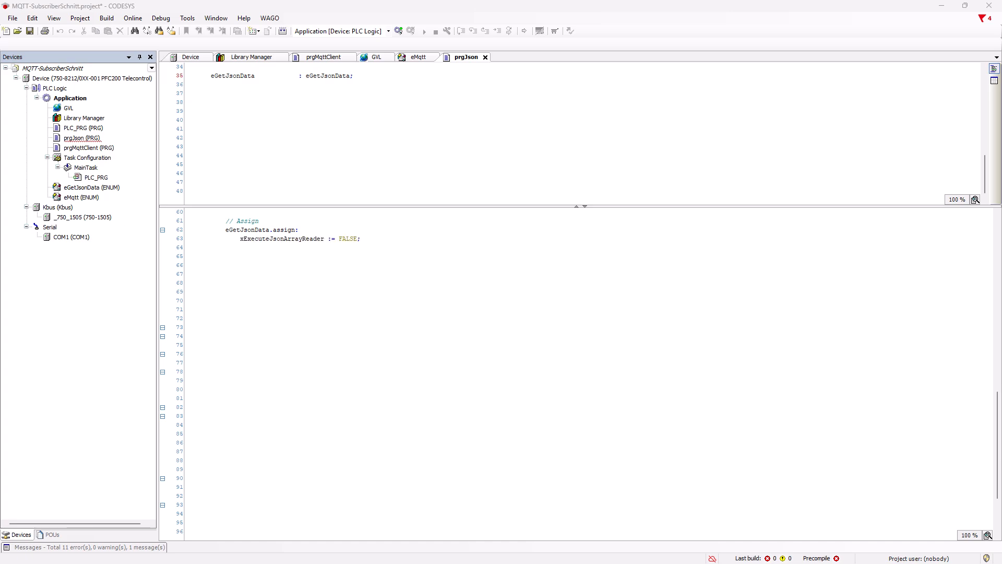
{"action": "type", "text": "// Timestamp"}
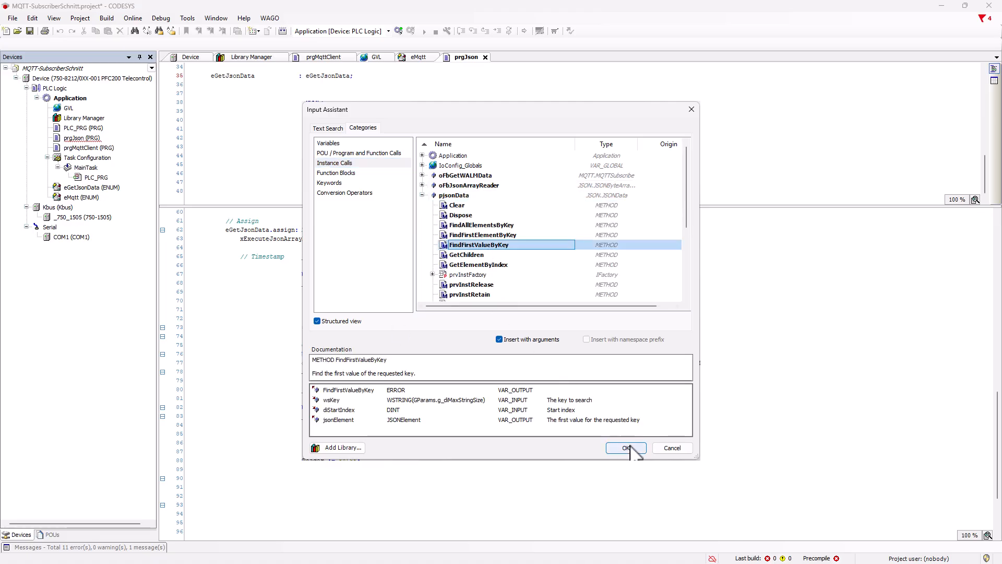
{"action": "left_click", "coordinate": [625, 447]}
{"action": "type", "text": "dtDate      := TO_DT(TO_UDINT(sTimeStamp));"}
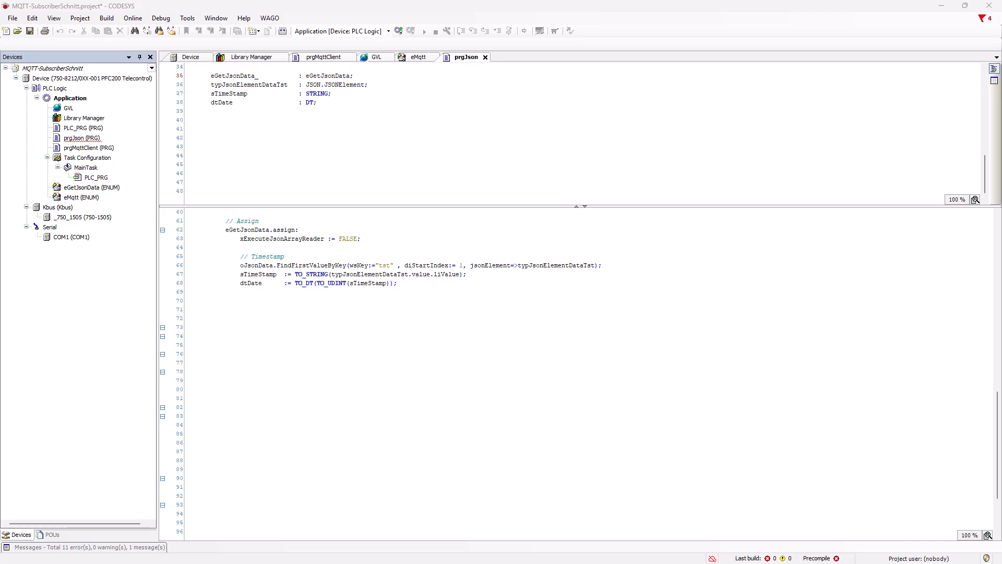
{"action": "type", "text": "// Hardware input"}
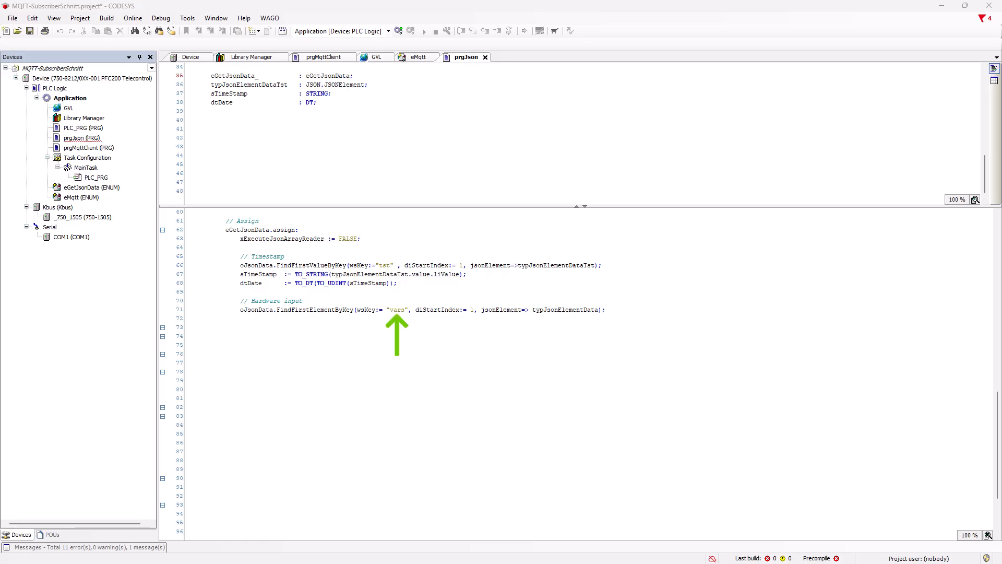
Declare typJsonElementData as JSON.JSONElement and atypResultArray as ARRAY[1..iMax] OF JSON.JSONElement
{"action": "type", "text": "typJsonElementData : JSON.JSONElement;"}
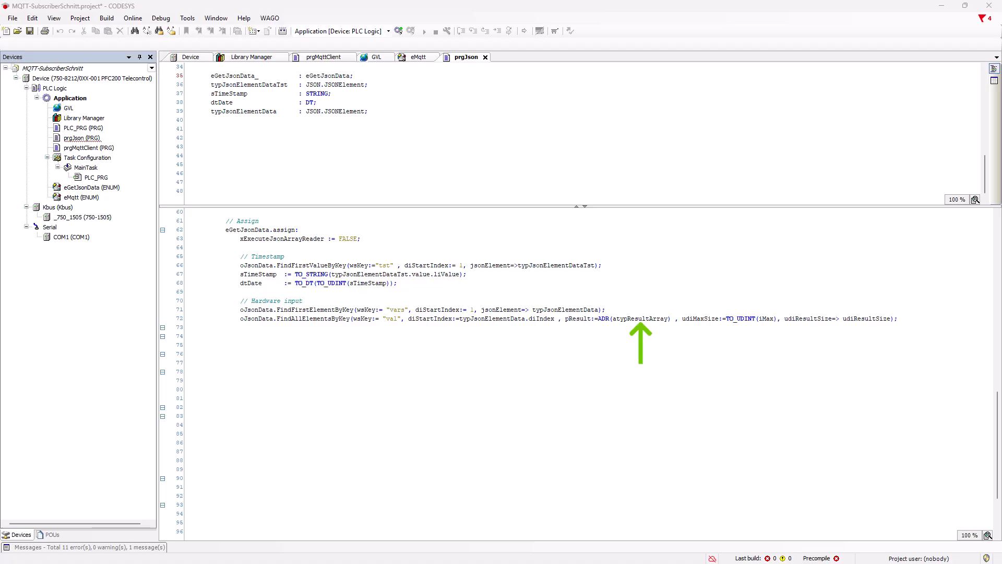
{"action": "type", "text": "atypResultArray : ARRAY[1..iMax] OF JSON.JSONElement;"}
{"action": "type", "text": "udiResultSize : UDINT;"}
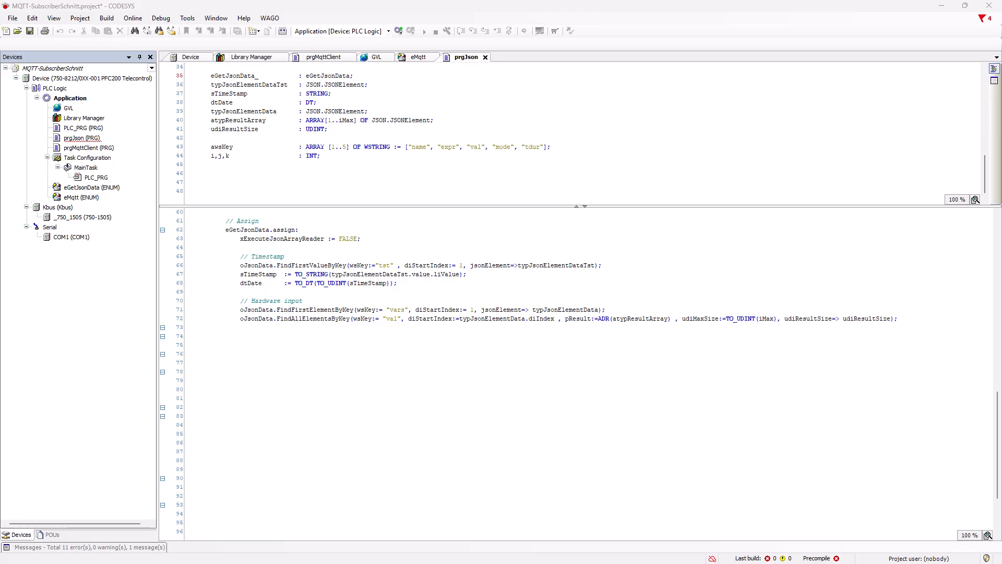
Begin the IF xDoneJsonArrayReader THEN block for the nested key/value loops
{"action": "type", "text": "IF xDoneJsonArrayReader THEN"}
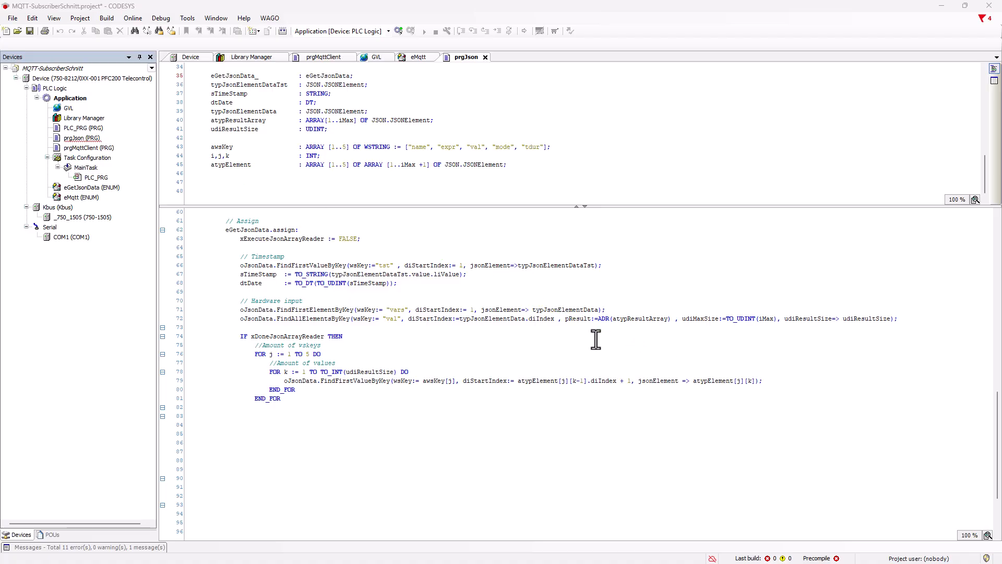
{"action": "mouse_move", "coordinate": [83, 116]}
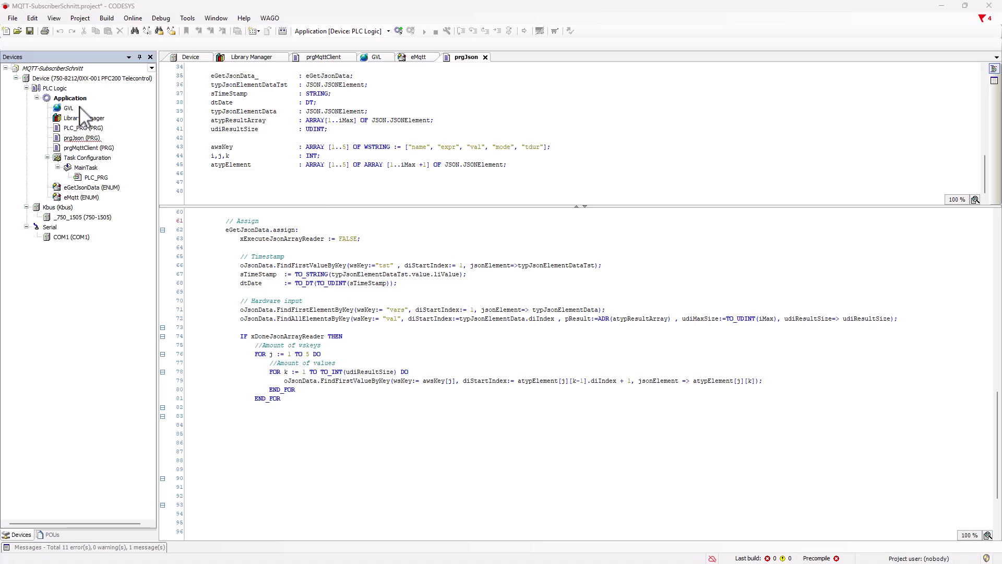
Add a typWALMData structure DUT under Application, then return to prgJson
{"action": "right_click", "coordinate": [69, 97]}
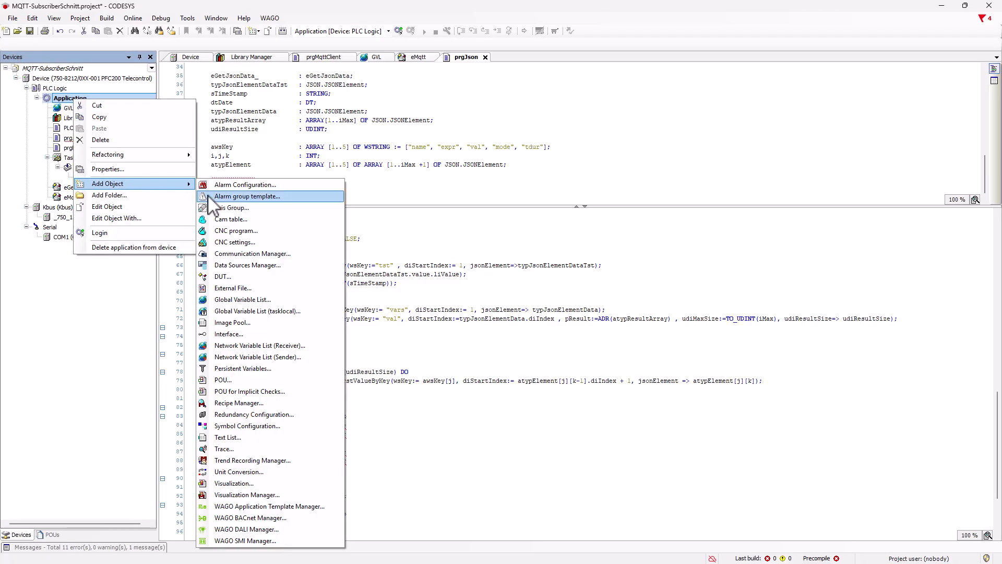
{"action": "left_click", "coordinate": [223, 276]}
{"action": "type", "text": "typWALMData"}
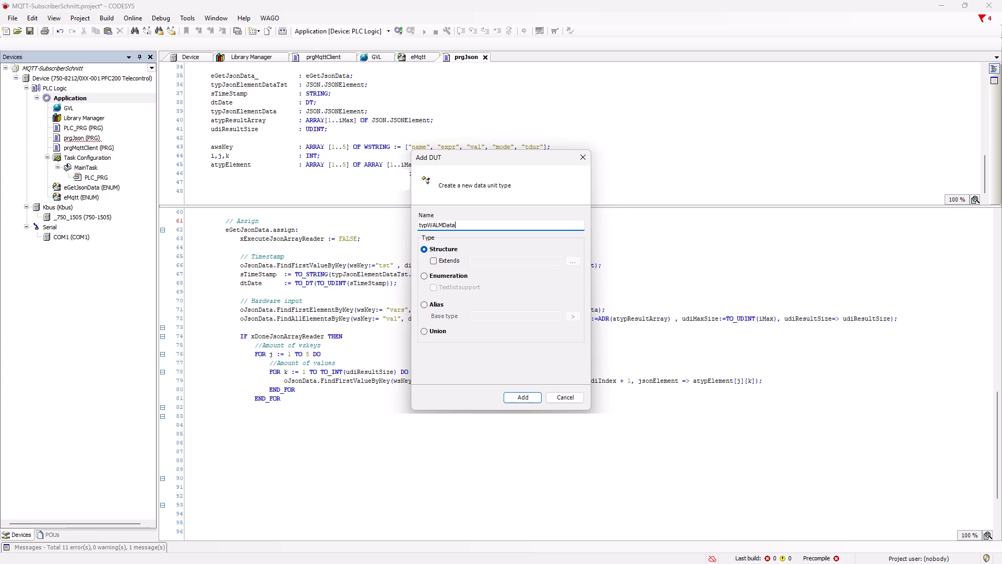
{"action": "left_click", "coordinate": [521, 396]}
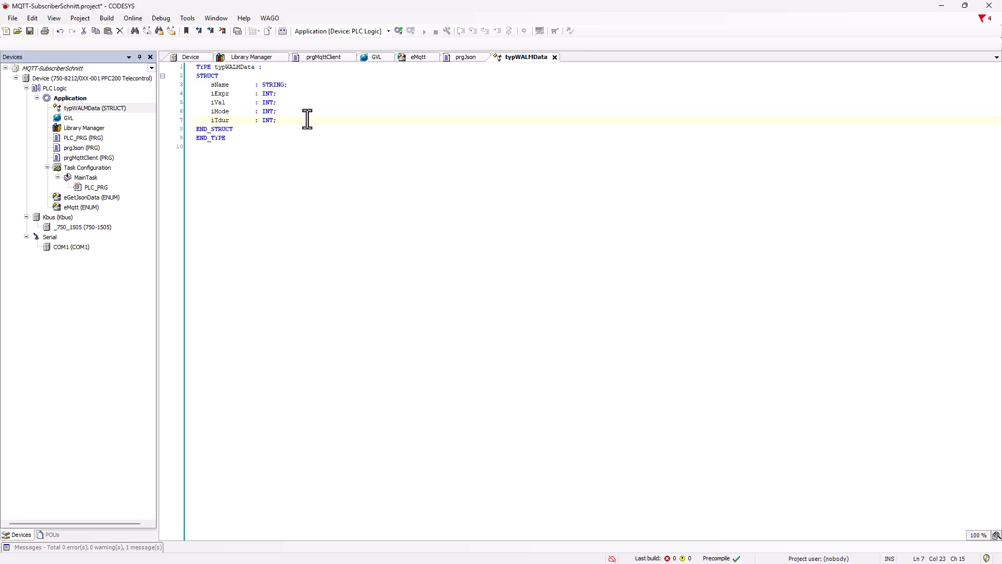
{"action": "left_click", "coordinate": [467, 57]}
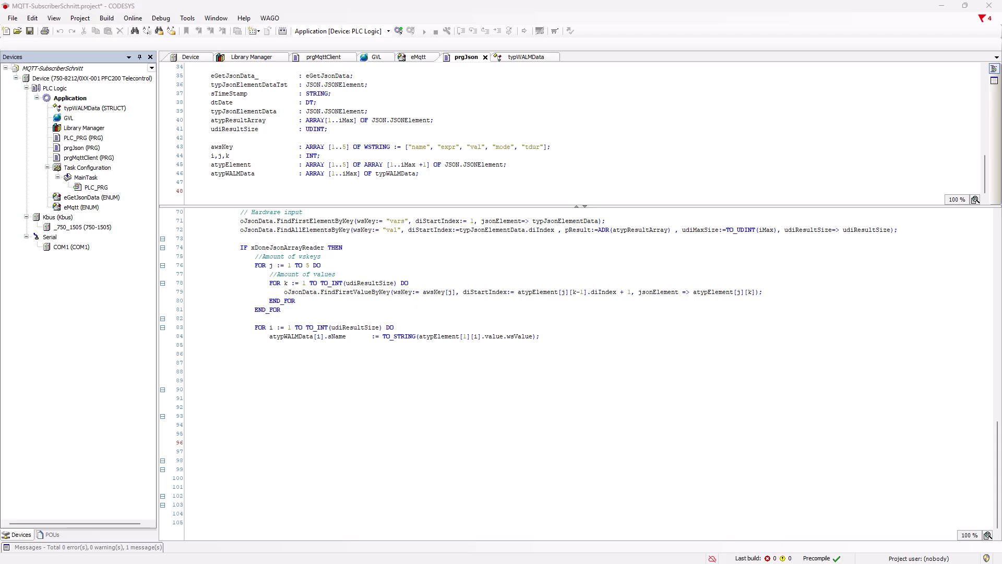
Assign atypWALMData[i].iExpr and iVal from atypElement liValue entries using TO_INT
{"action": "type", "text": "atypWALMData[i].iExpr\t\t:= TO_INT(atypElement[2][i].value.liValue);"}
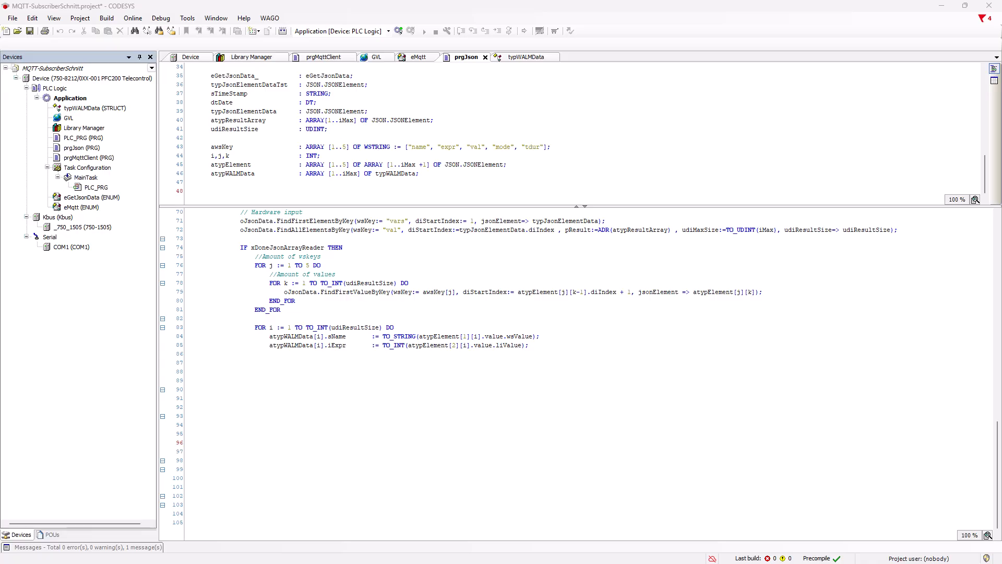
{"action": "type", "text": "atypWALMData[i].iVal\t\t:= TO_INT(atypElement[3][i+1].value.liValue);"}
{"action": "type", "text": "MemClear (pData := ADR(atypElement), udiSize := SIZEOF(atypElement));"}
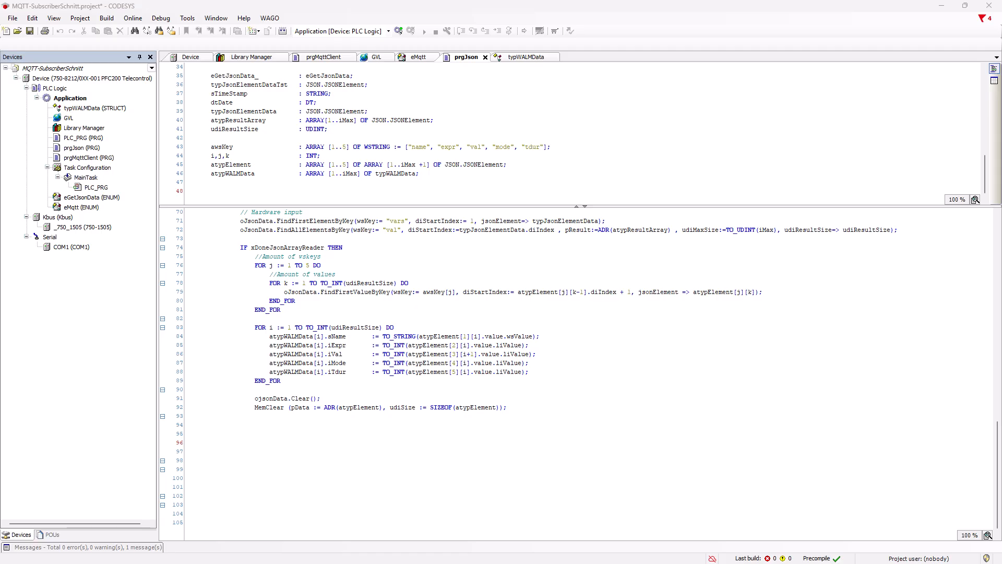
Set eGetJsonData_ back to eGetJsonData.fetch after clearing the JSON data
{"action": "type", "text": "eGetJsonData_ := eGetJsonData.fetch;"}
{"action": "type", "text": "END_IF"}
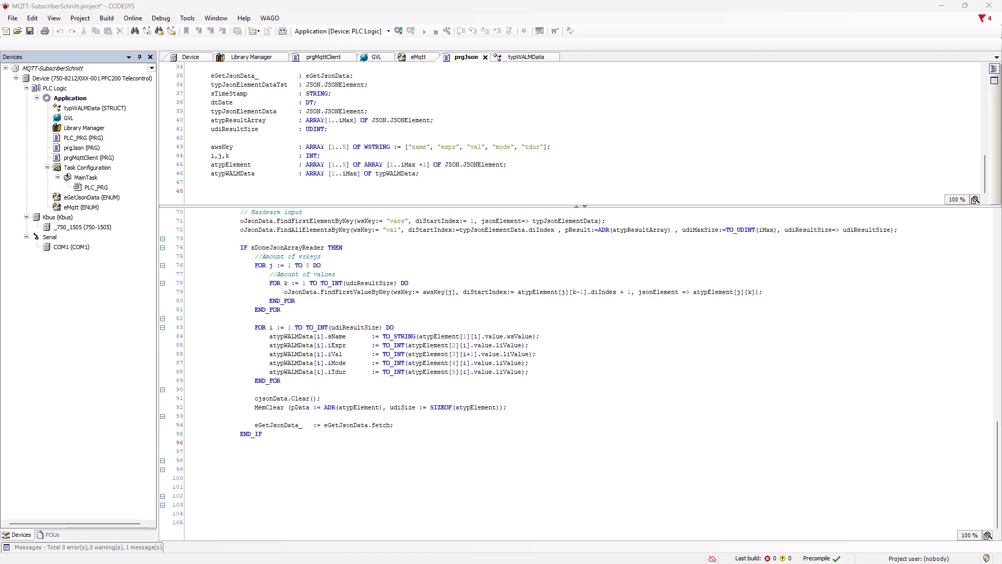